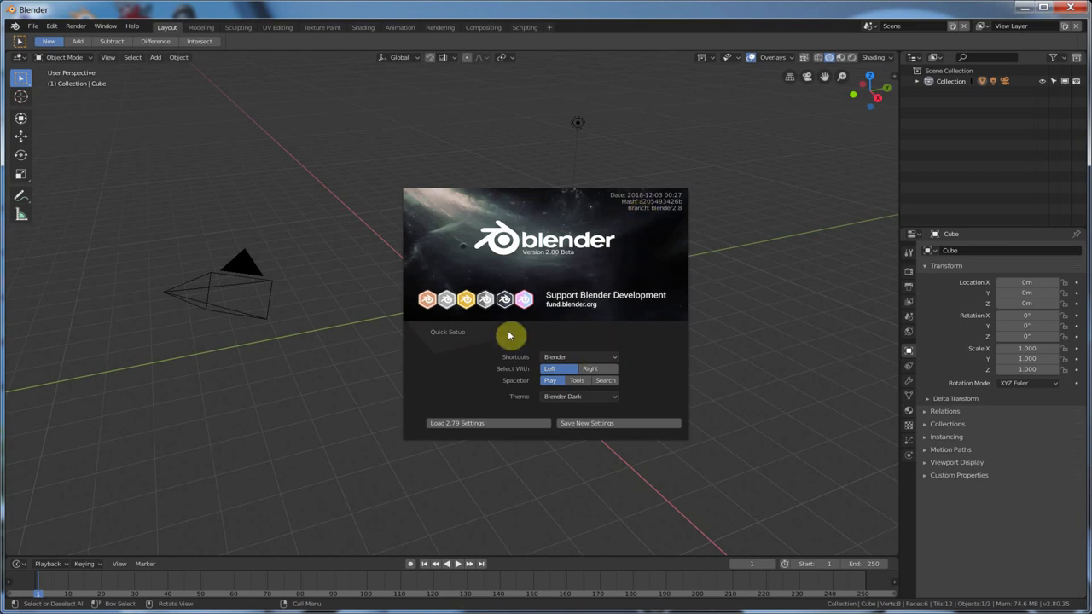
pyautogui.moveTo(537, 327)
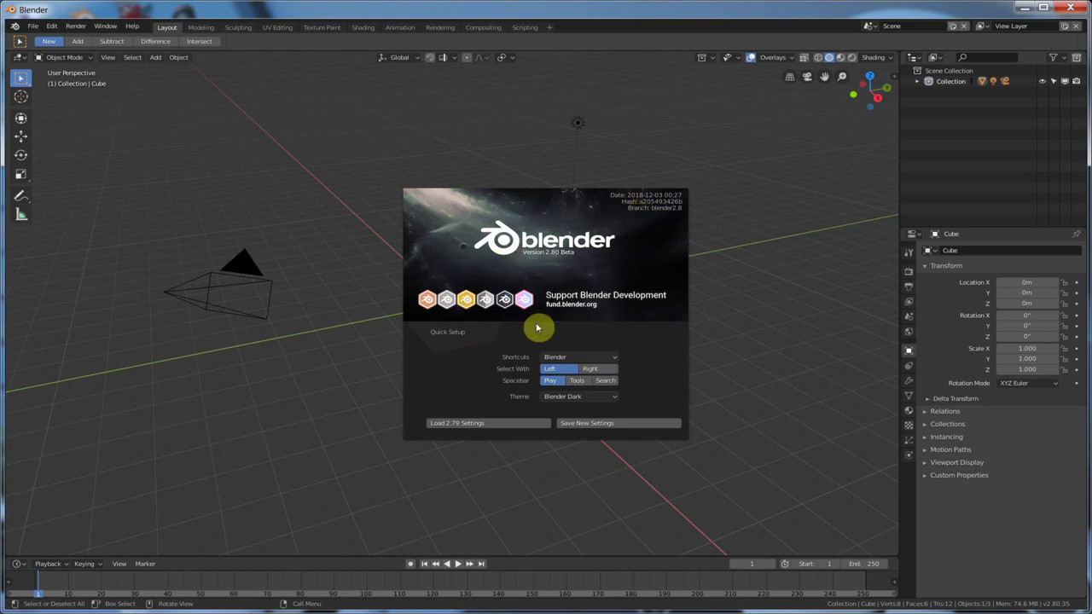
pyautogui.moveTo(512, 253)
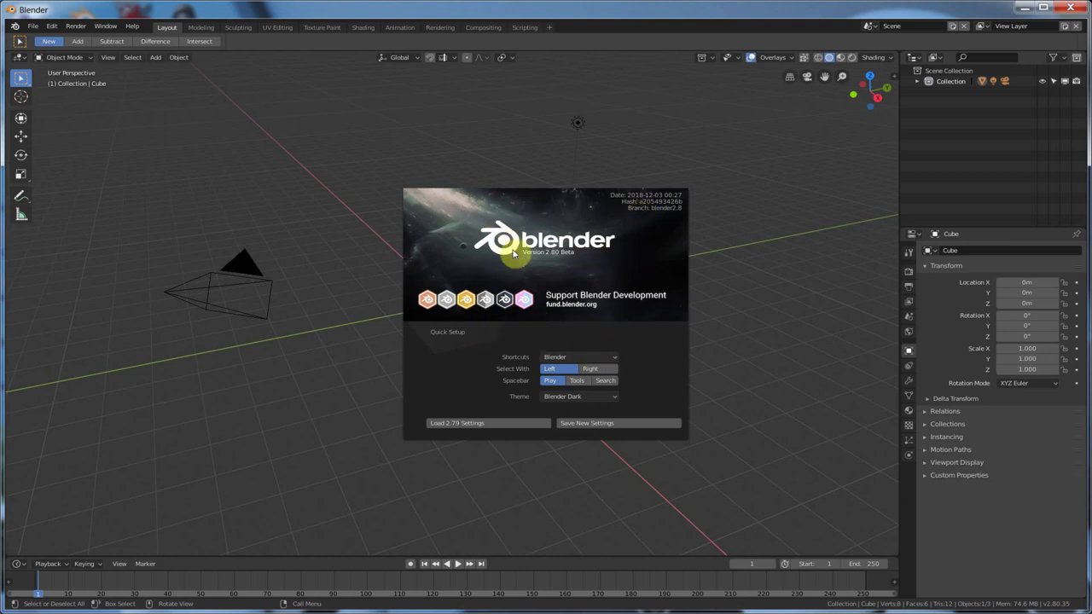
pyautogui.moveTo(518, 362)
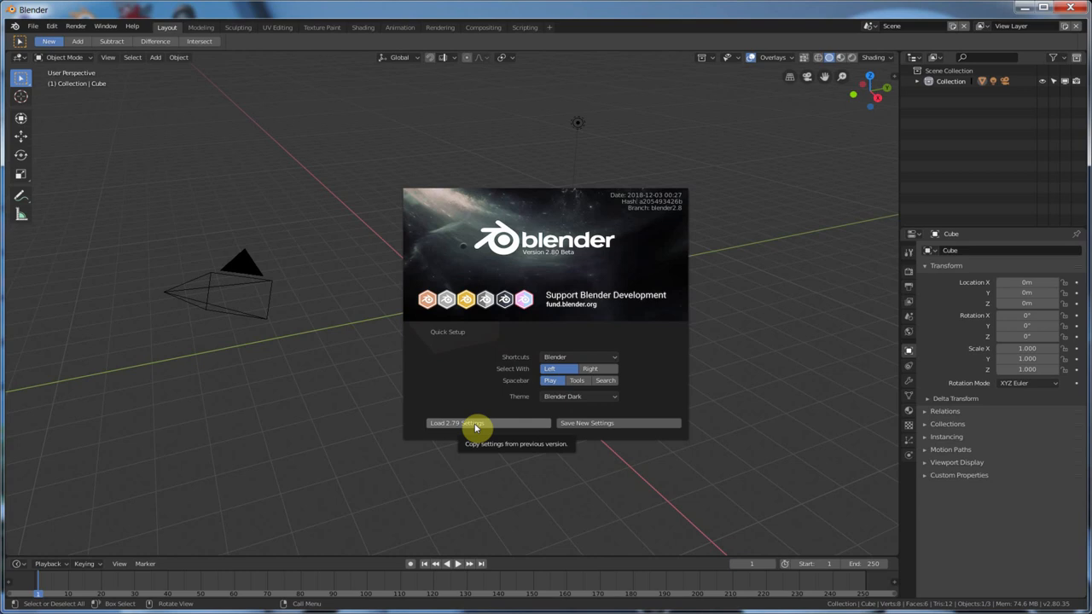
pyautogui.moveTo(475, 424)
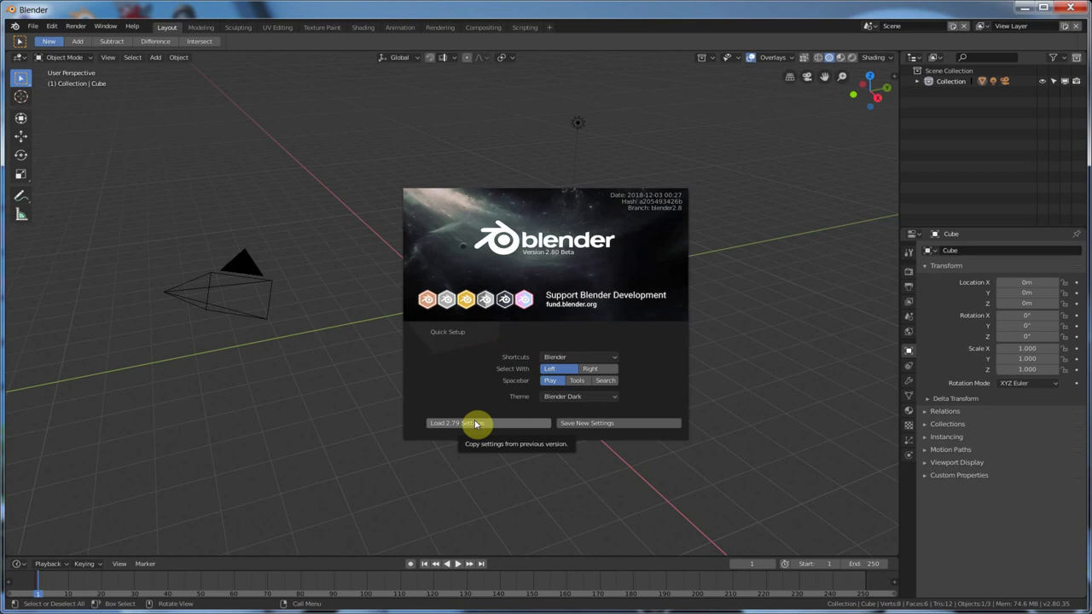
pyautogui.moveTo(535, 356)
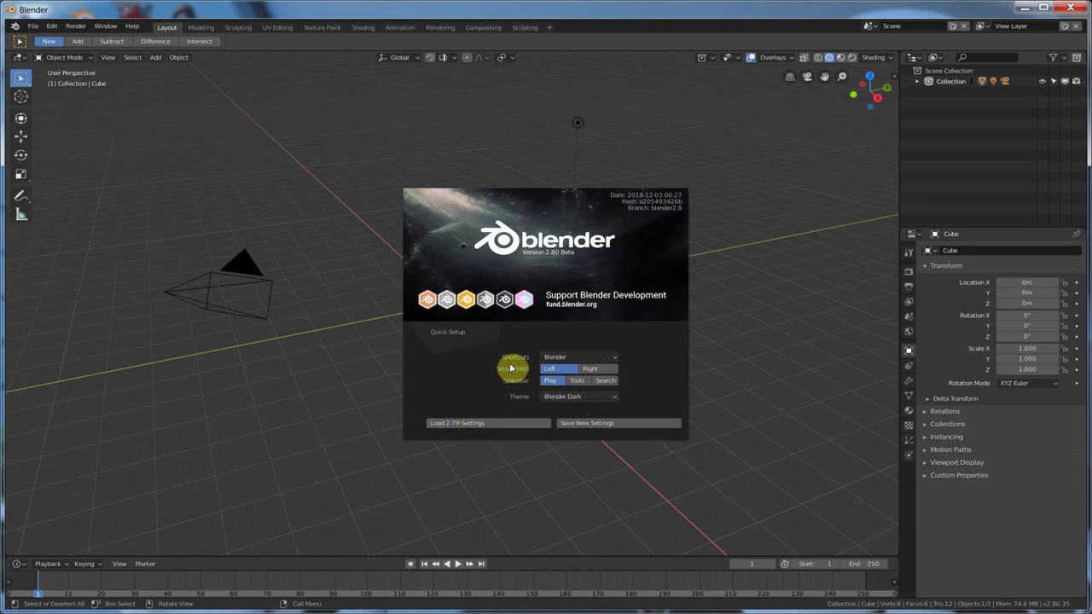
pyautogui.moveTo(549, 406)
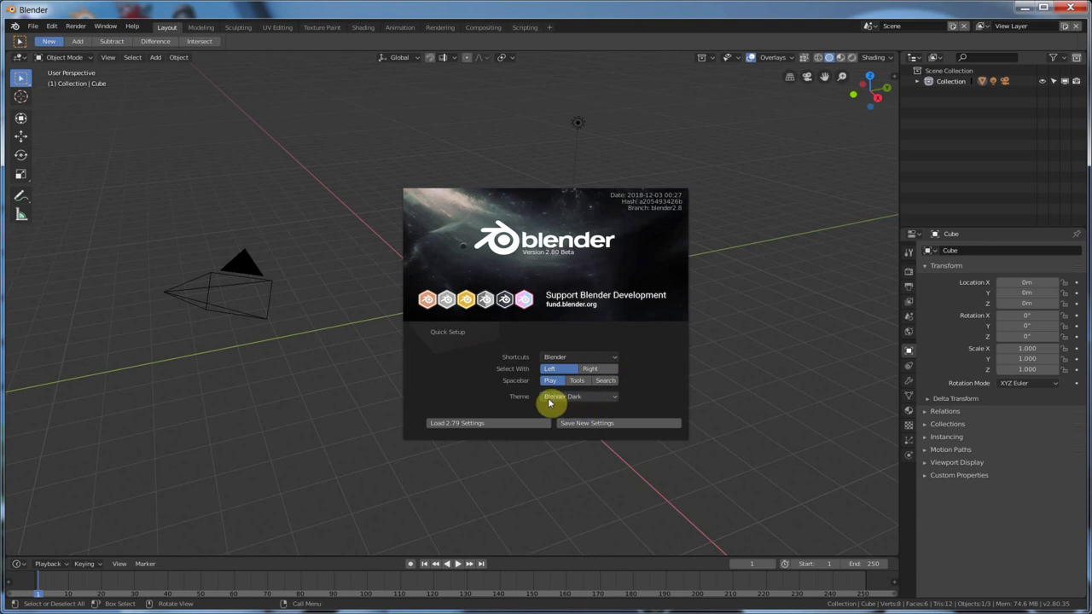
pyautogui.moveTo(530, 356)
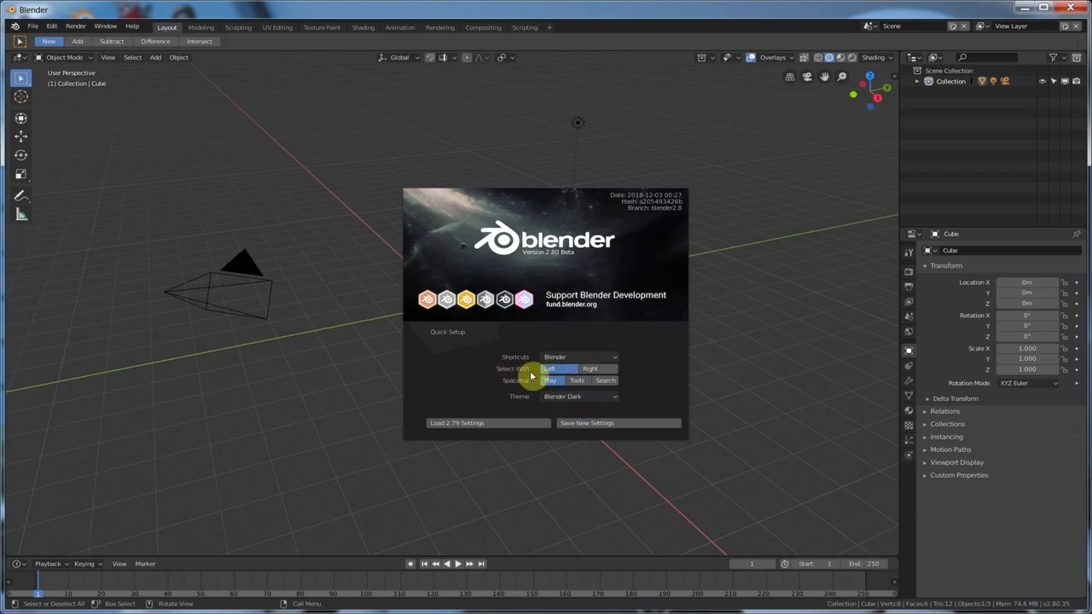
pyautogui.moveTo(607, 373)
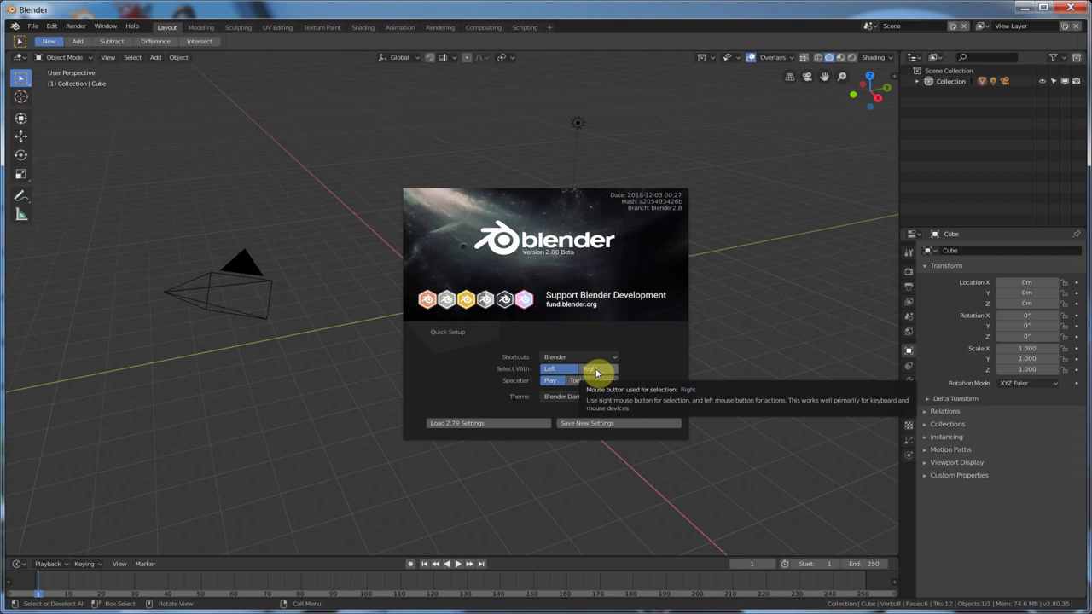
# - Try the Blender Light theme in Quick Setup, then set it back to Blender Dark
pyautogui.click(549, 369)
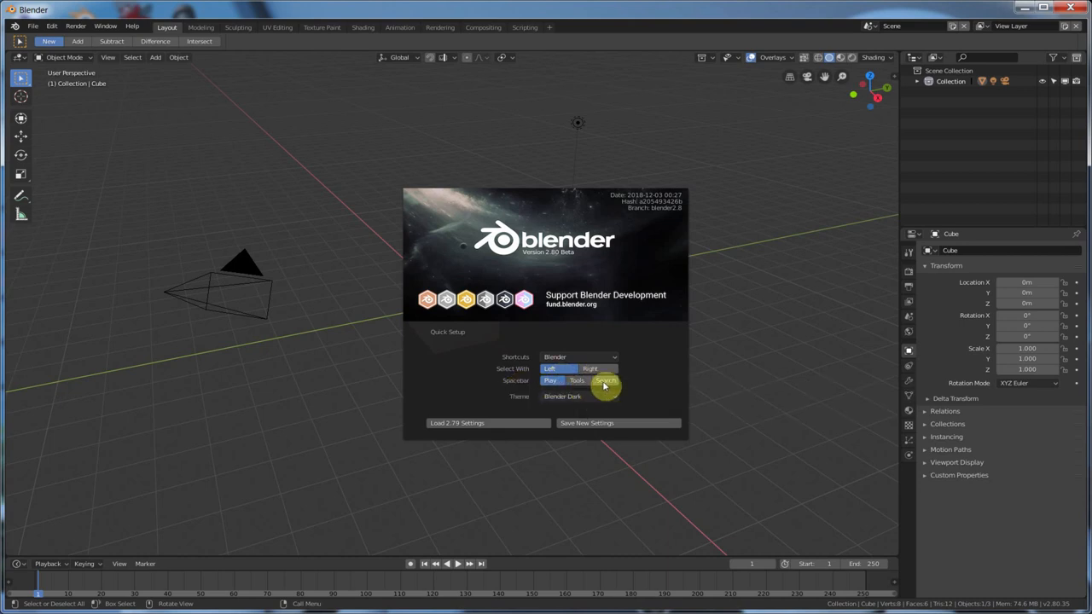
pyautogui.click(578, 395)
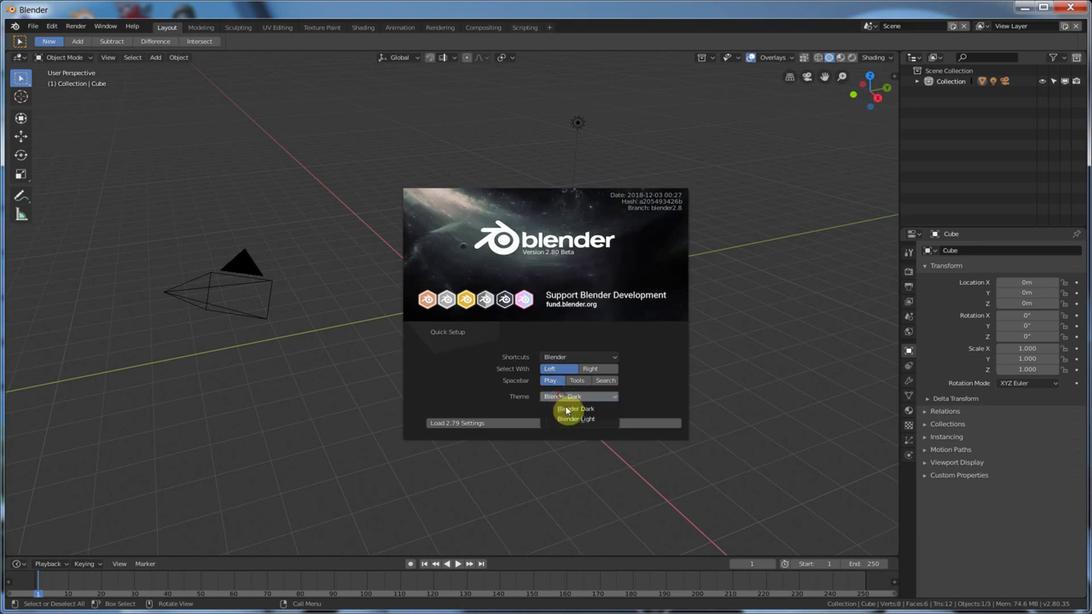
pyautogui.click(575, 418)
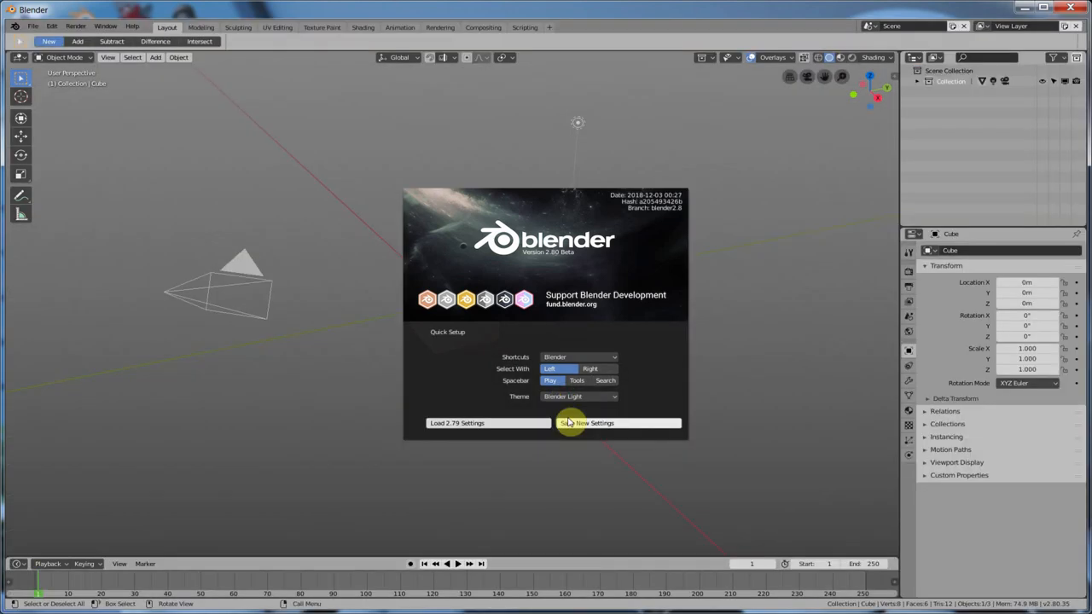
pyautogui.click(579, 396)
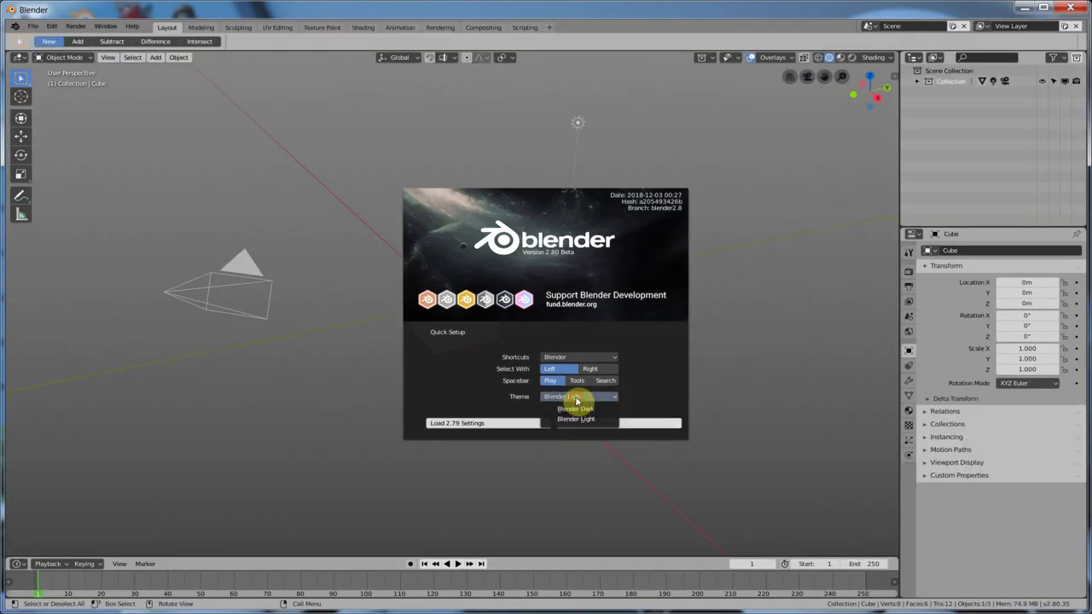
pyautogui.click(575, 409)
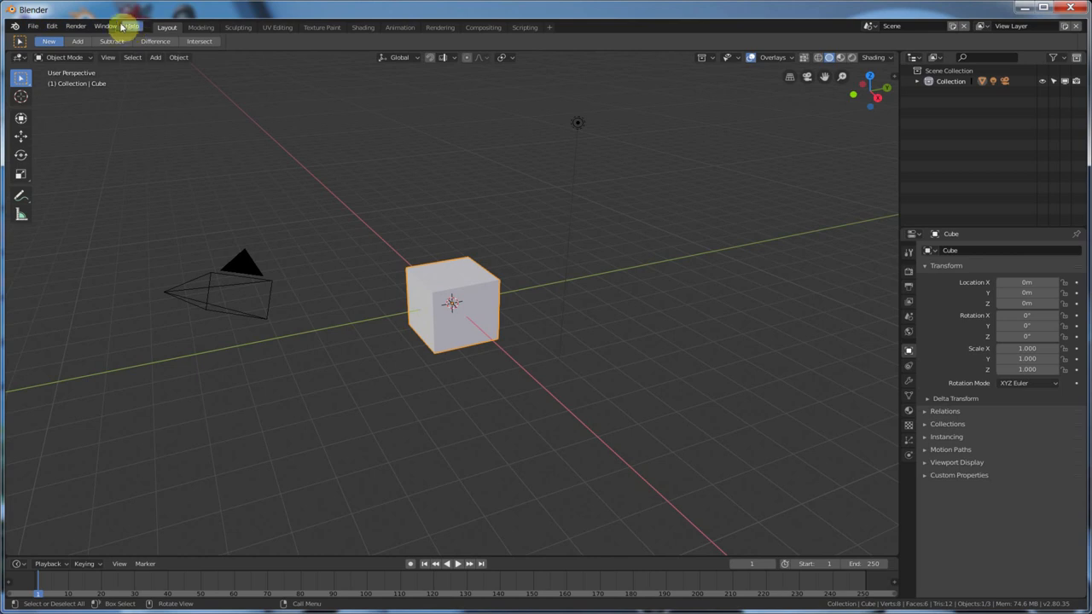
pyautogui.click(34, 27)
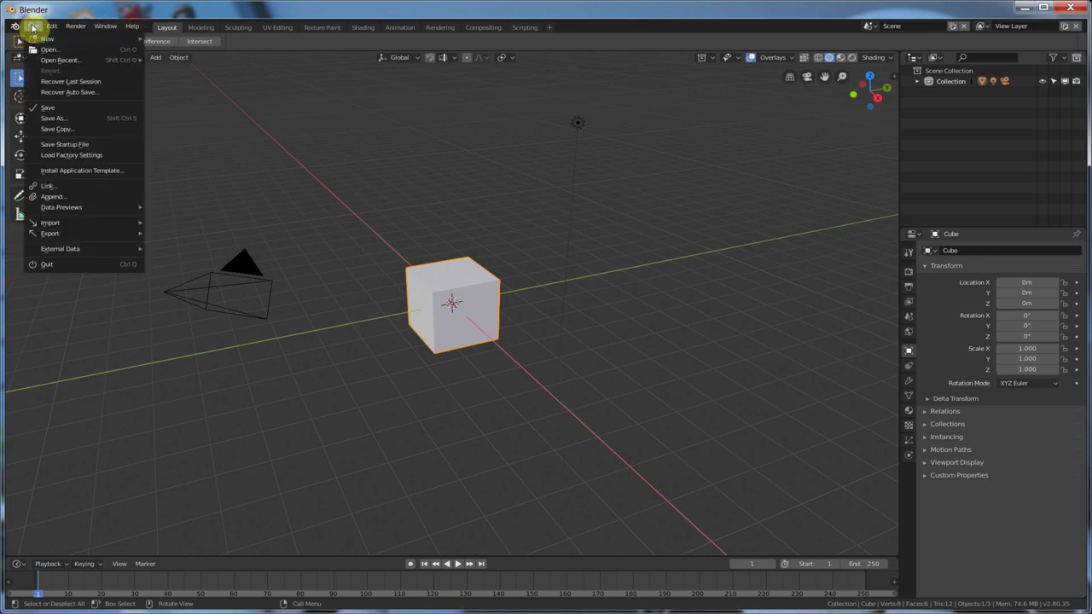
pyautogui.click(51, 26)
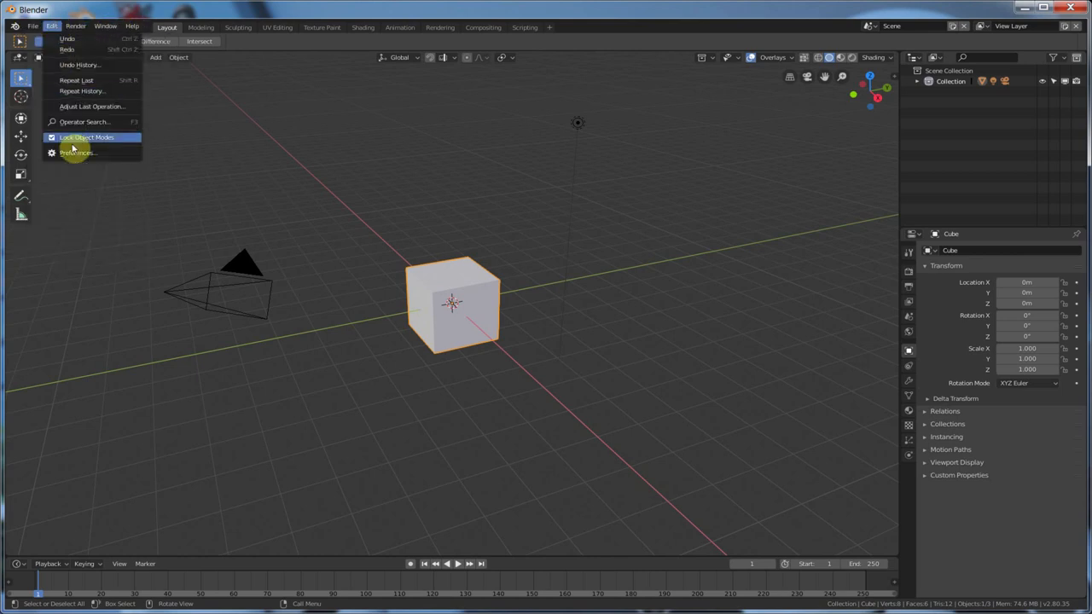
pyautogui.click(78, 153)
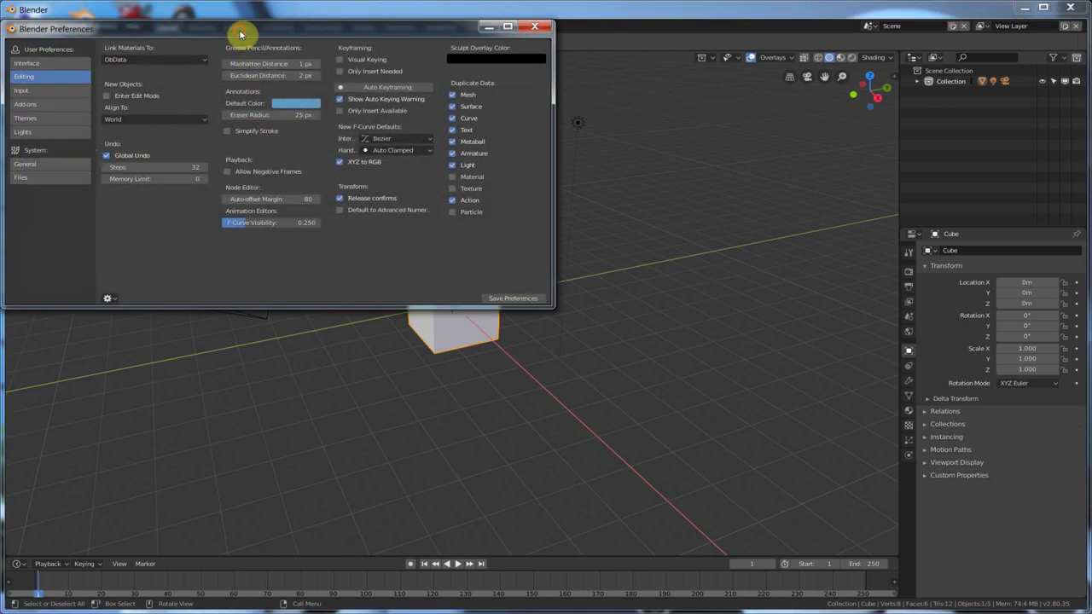
pyautogui.click(536, 25)
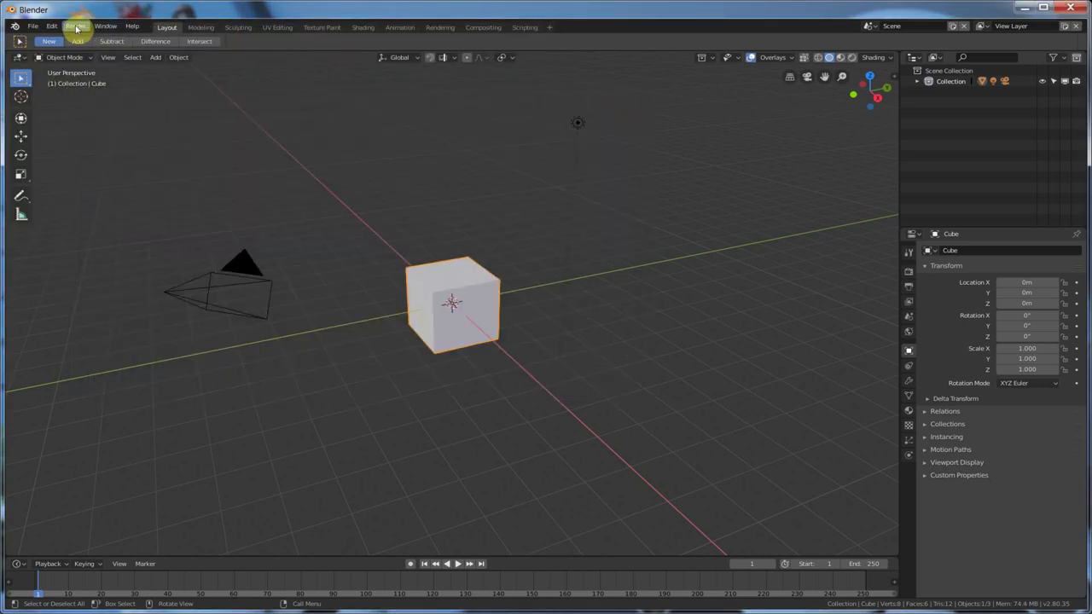
pyautogui.click(75, 27)
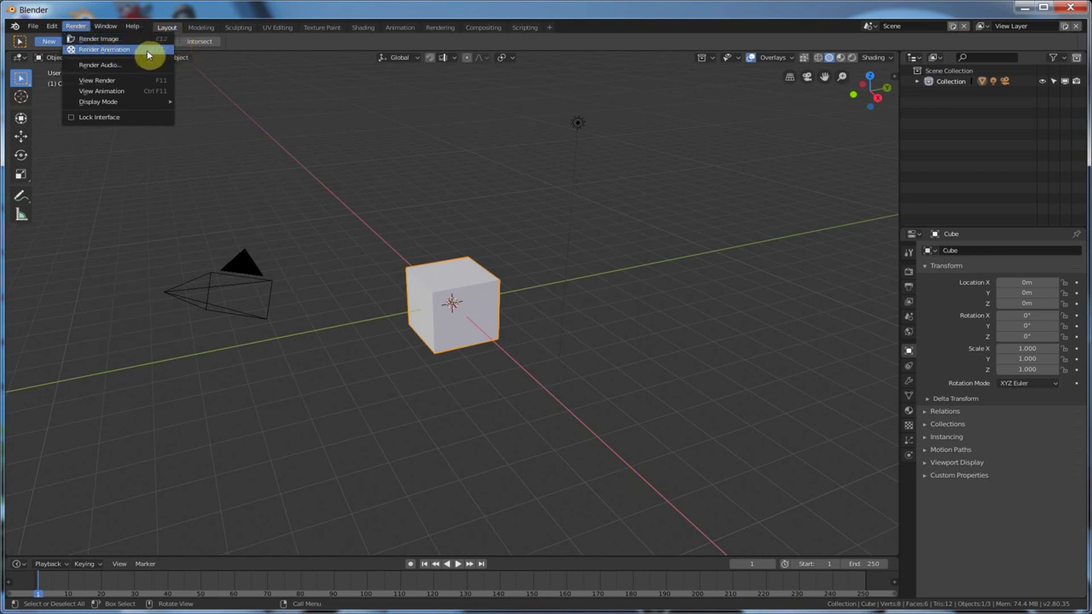
pyautogui.moveTo(99, 116)
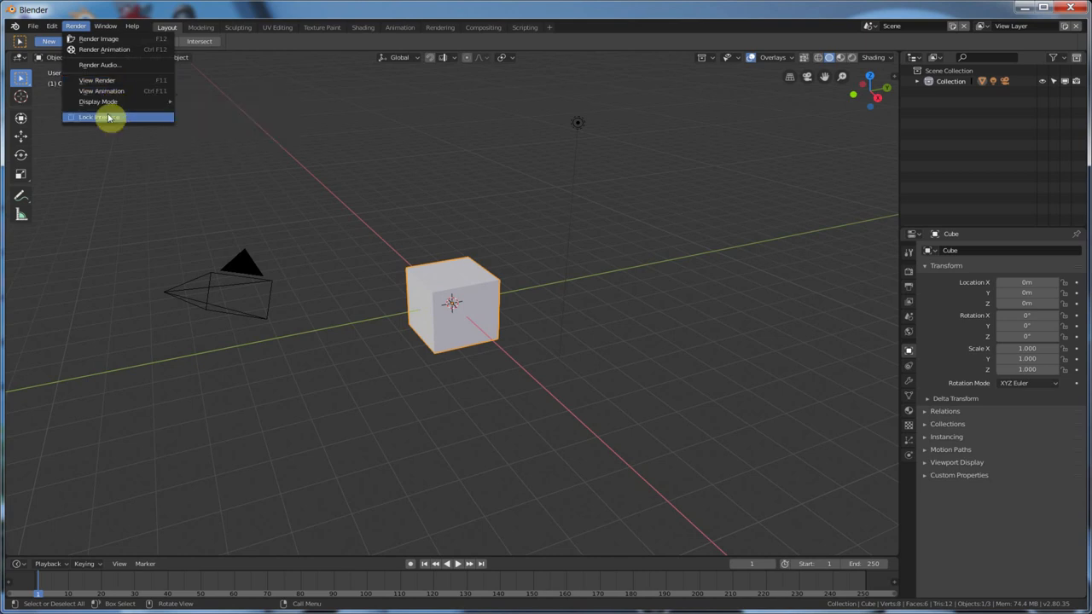
pyautogui.moveTo(103, 48)
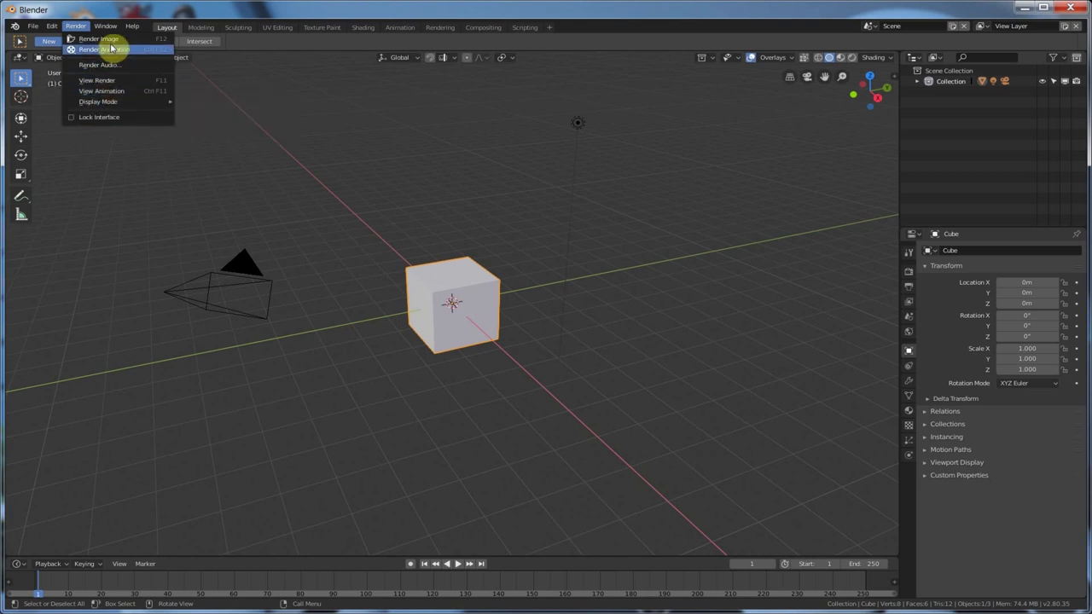
pyautogui.click(106, 27)
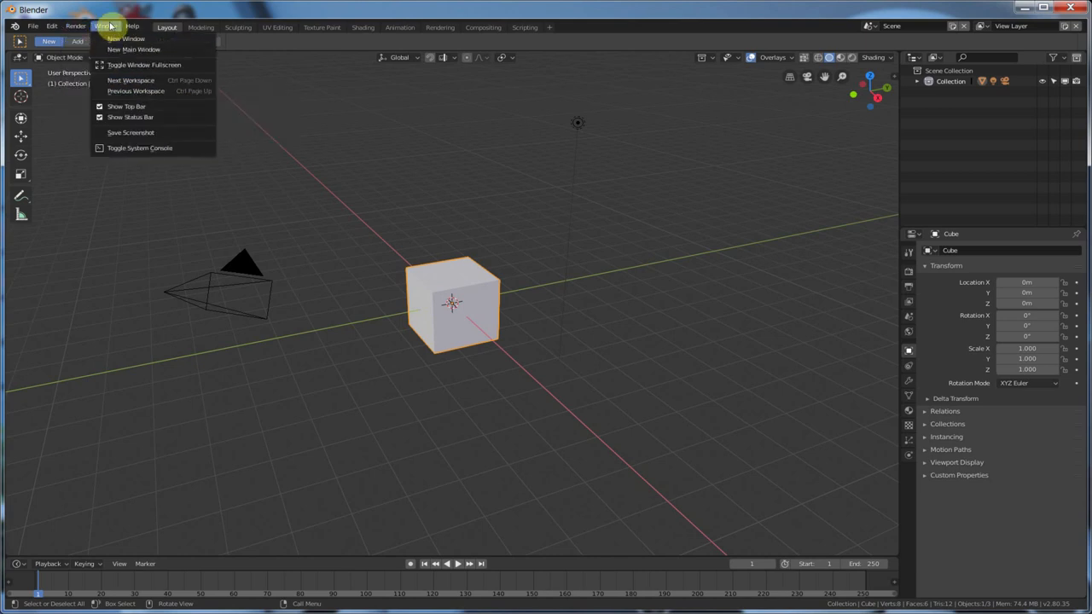
pyautogui.moveTo(145, 65)
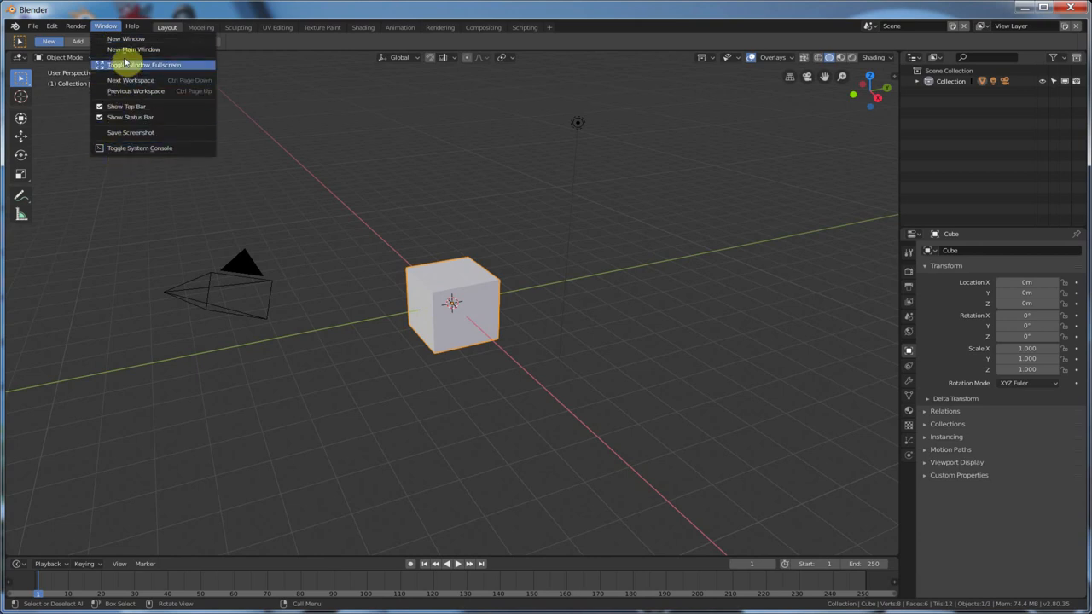
pyautogui.click(134, 27)
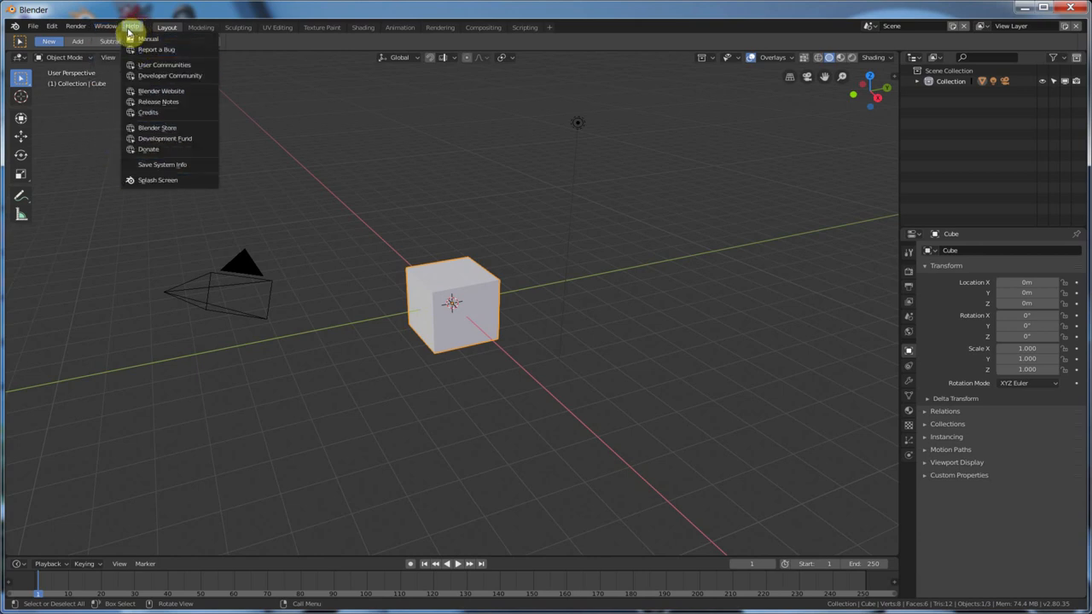
pyautogui.moveTo(146, 40)
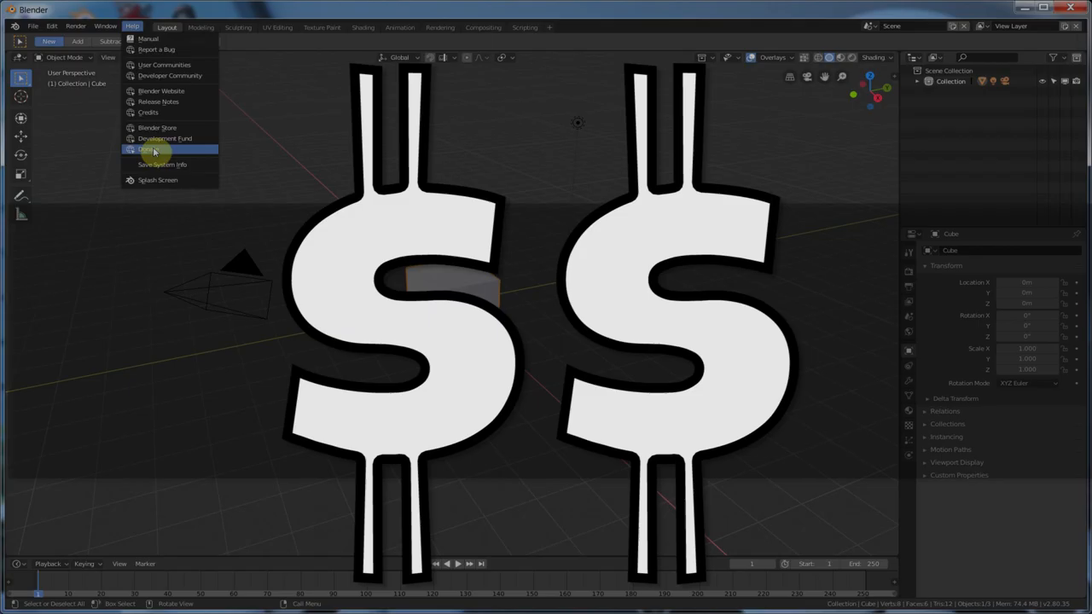
pyautogui.click(105, 28)
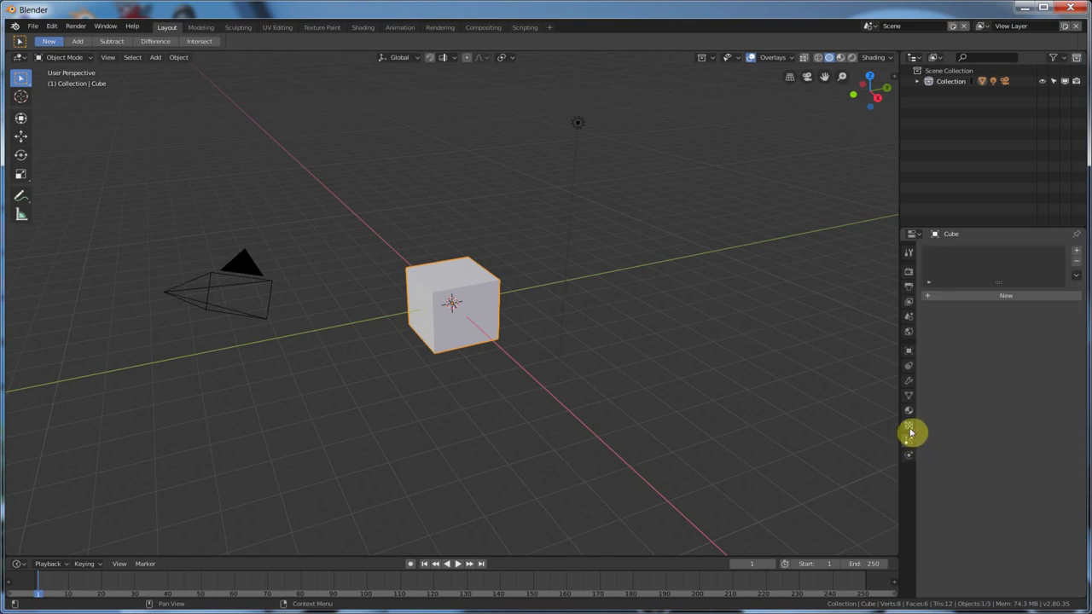
# - View the cube's Object Constraints, then the Active Tool settings for Select Box
pyautogui.click(907, 361)
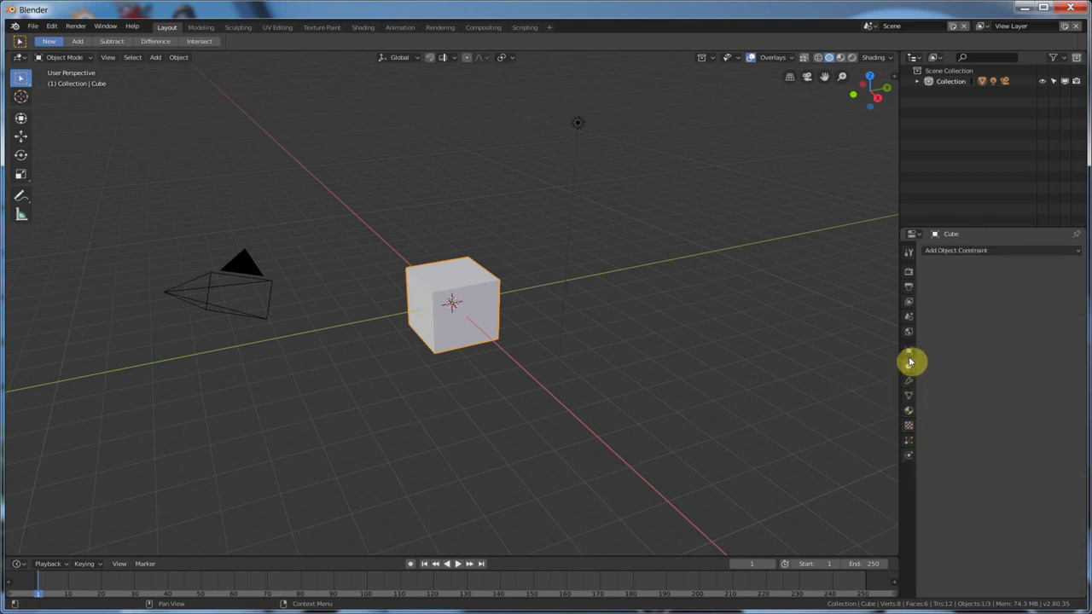
pyautogui.click(907, 286)
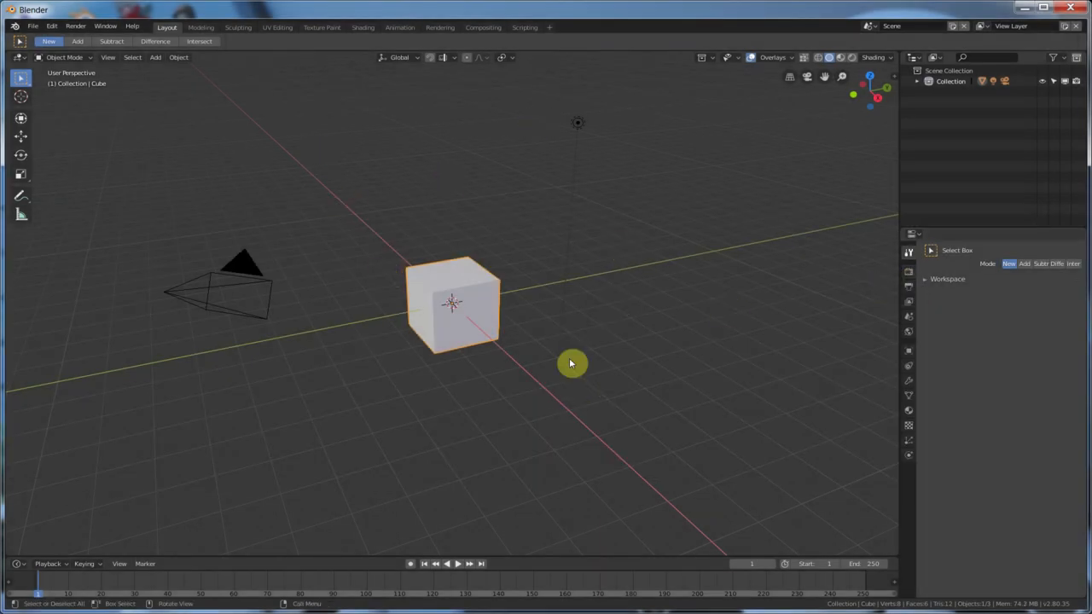
pyautogui.moveTo(230, 51)
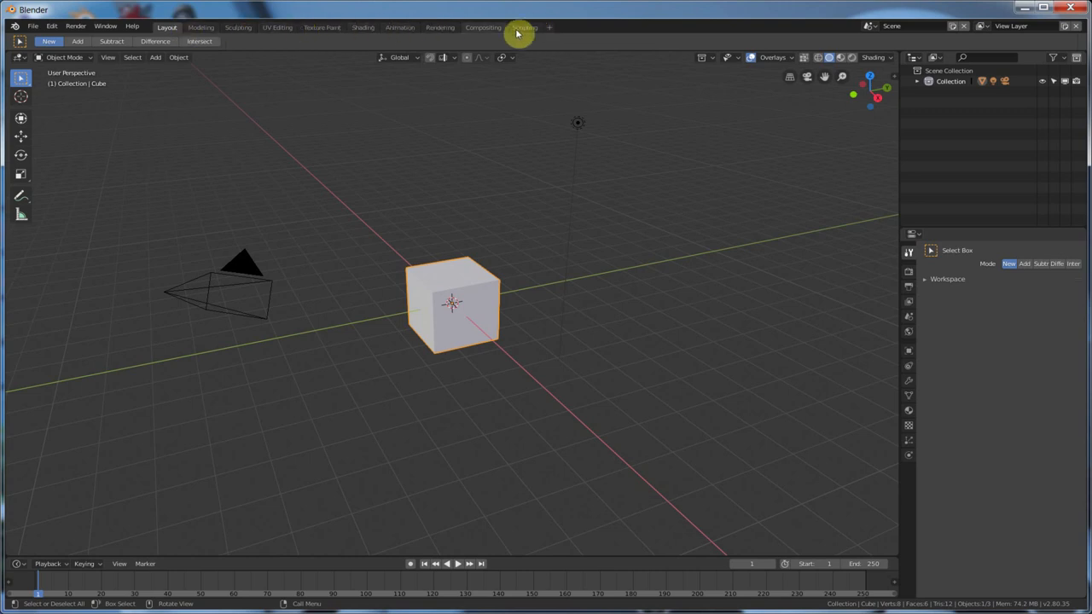
pyautogui.moveTo(248, 41)
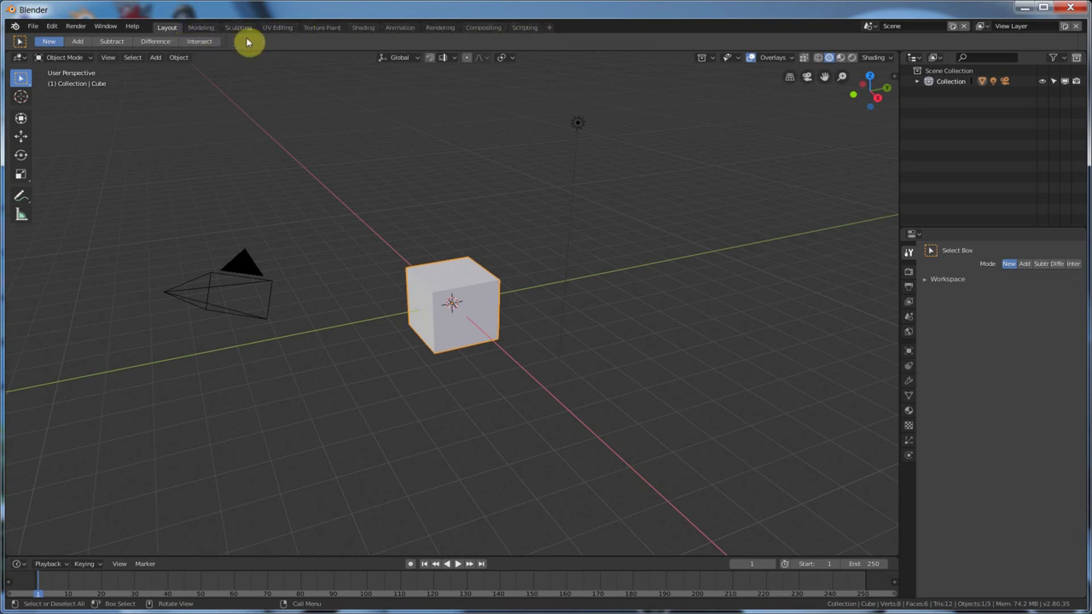
# - Visit the Modeling and Layout workspaces, toggling the cube between object and edit mode
pyautogui.click(201, 28)
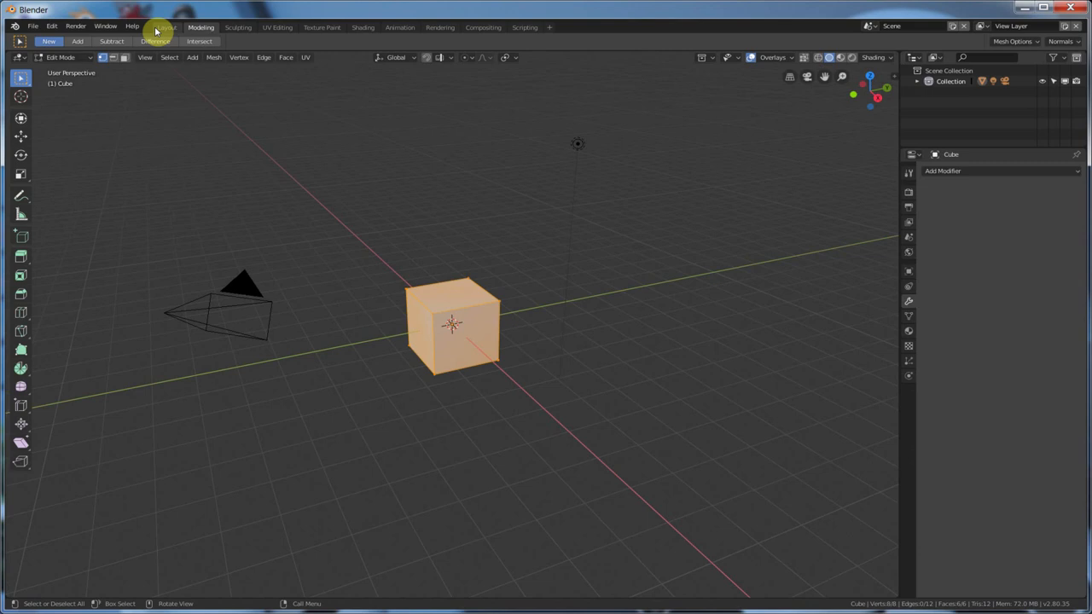
pyautogui.moveTo(235, 37)
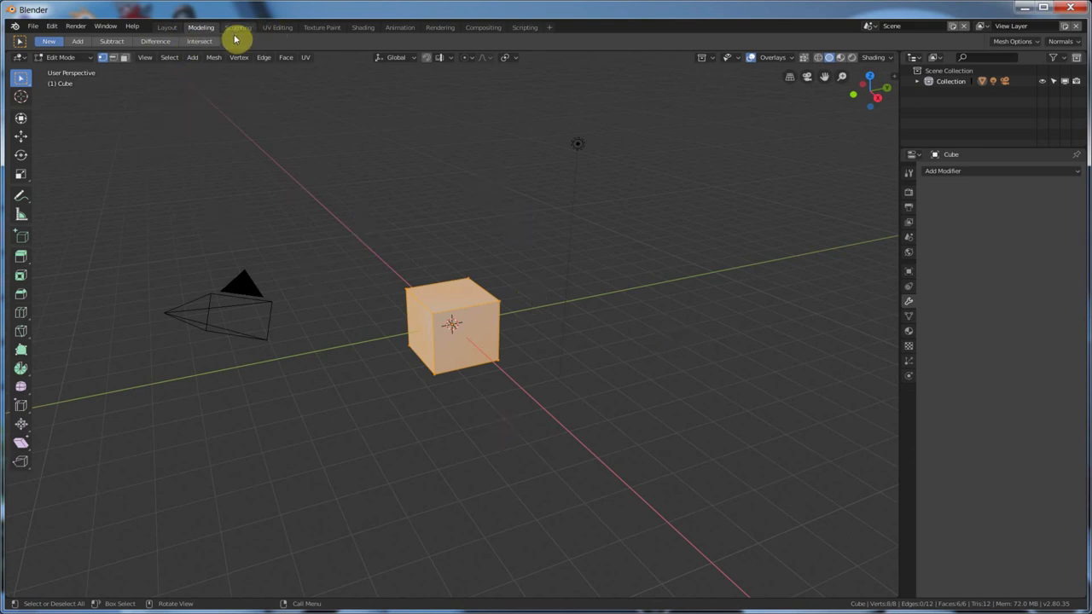
pyautogui.moveTo(168, 32)
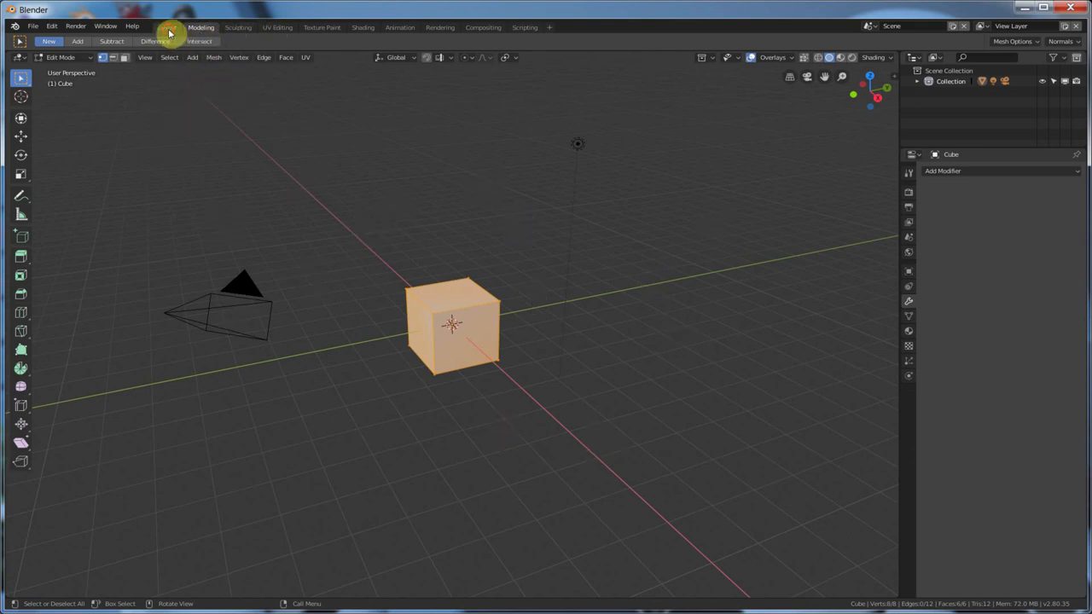
pyautogui.click(167, 27)
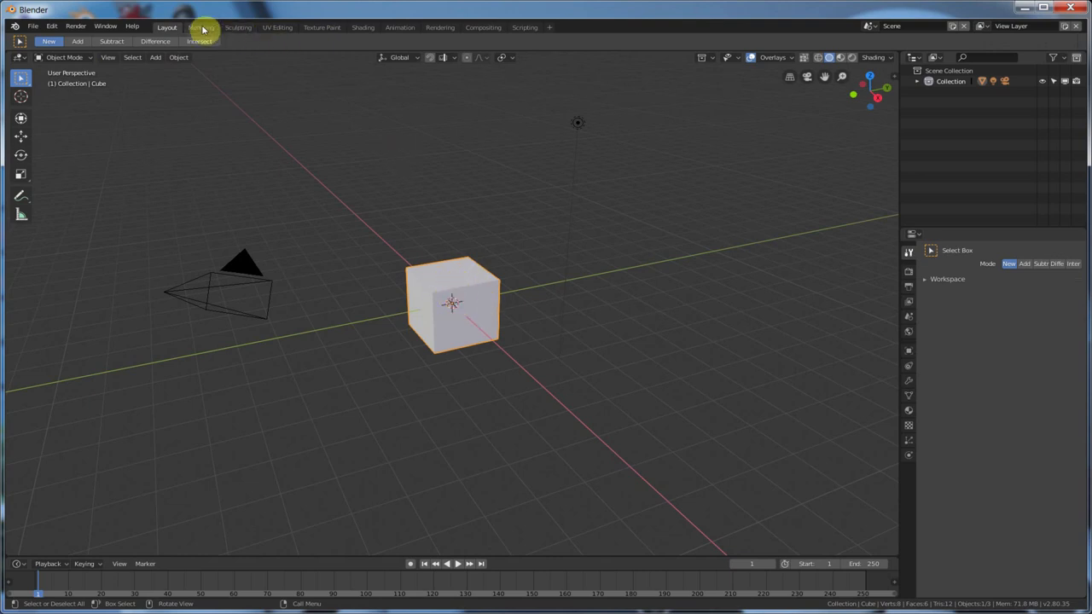
pyautogui.click(201, 27)
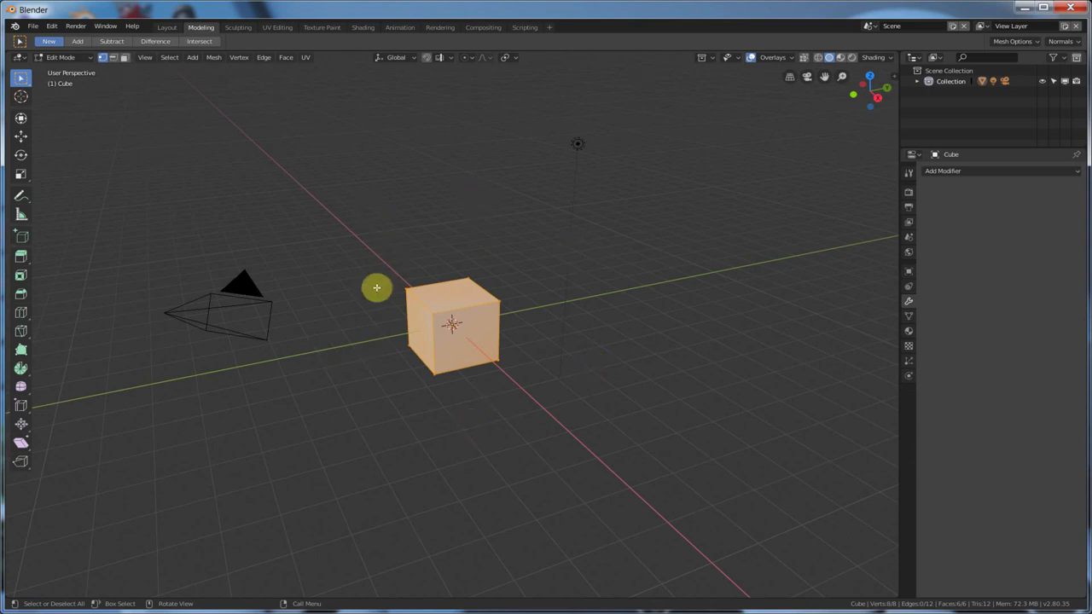
pyautogui.moveTo(529, 296)
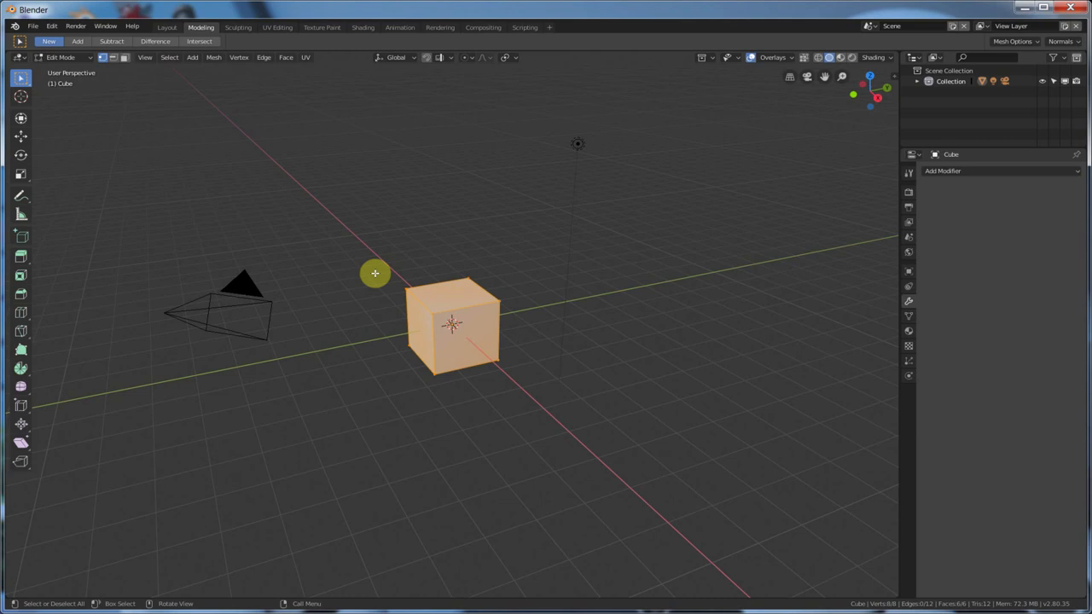
pyautogui.press('Tab')
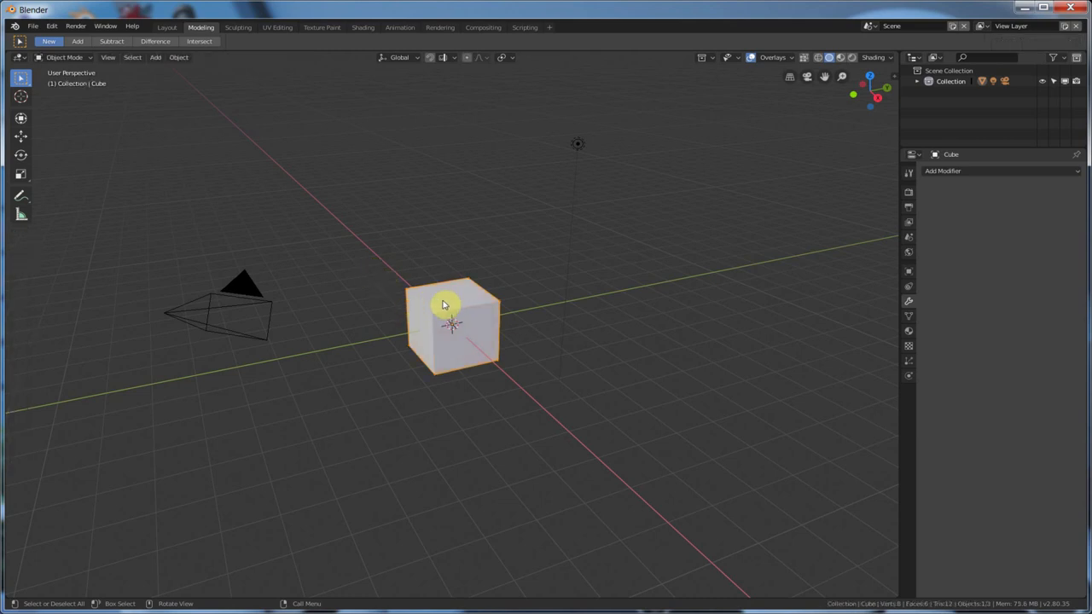
pyautogui.press('Tab')
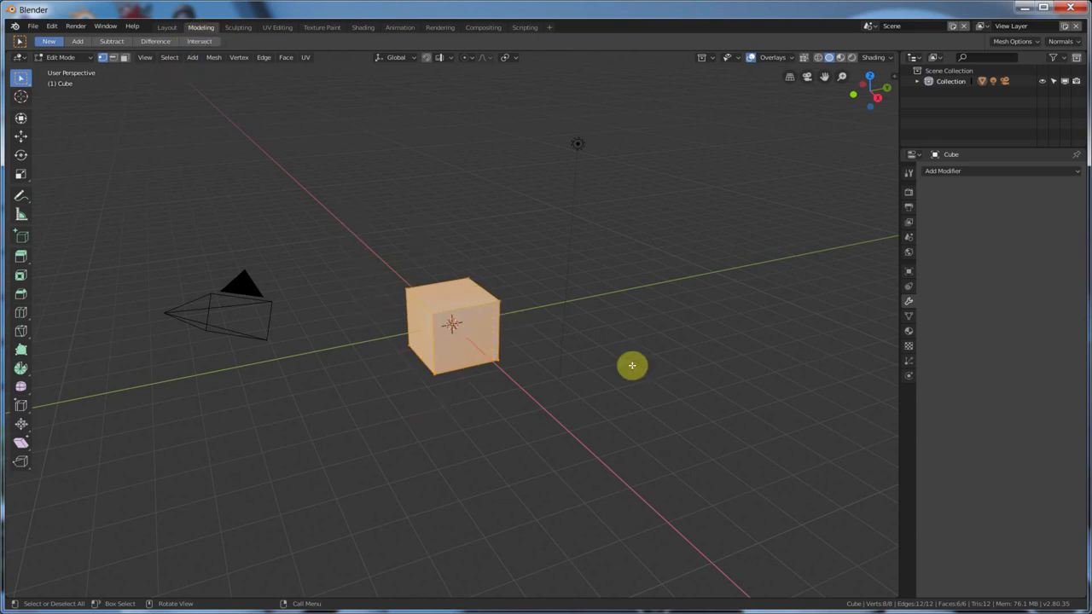
# - Visit the Sculpting workspace, then the UV Editing workspace showing the cube's unwrap
pyautogui.click(239, 28)
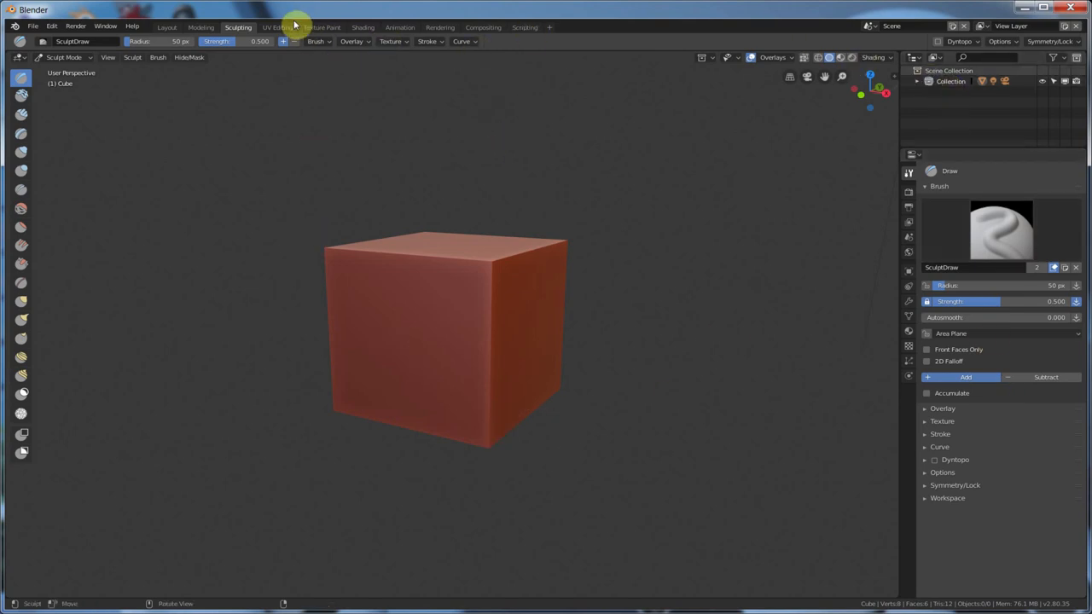
pyautogui.click(277, 27)
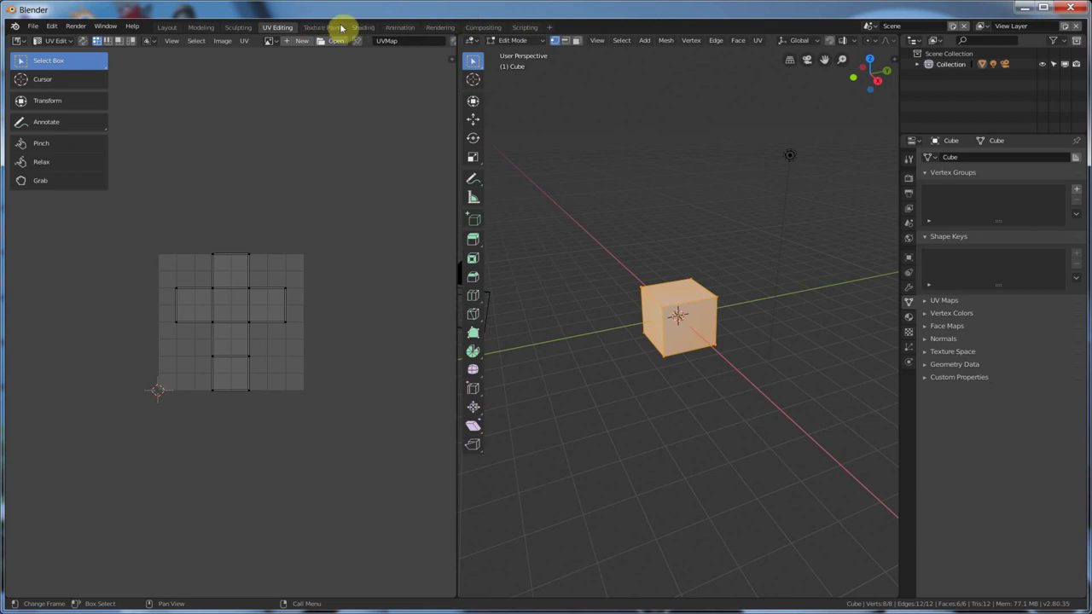
pyautogui.moveTo(254, 61)
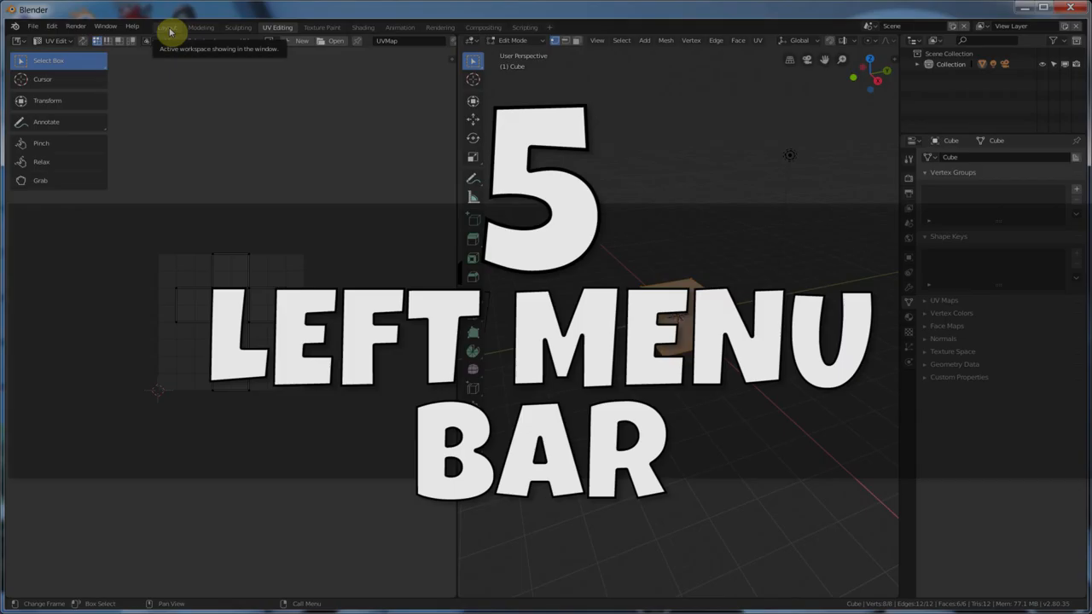
# - Return to Layout, then browse the Modeling workspace's mesh-editing tools in edit mode
pyautogui.click(167, 28)
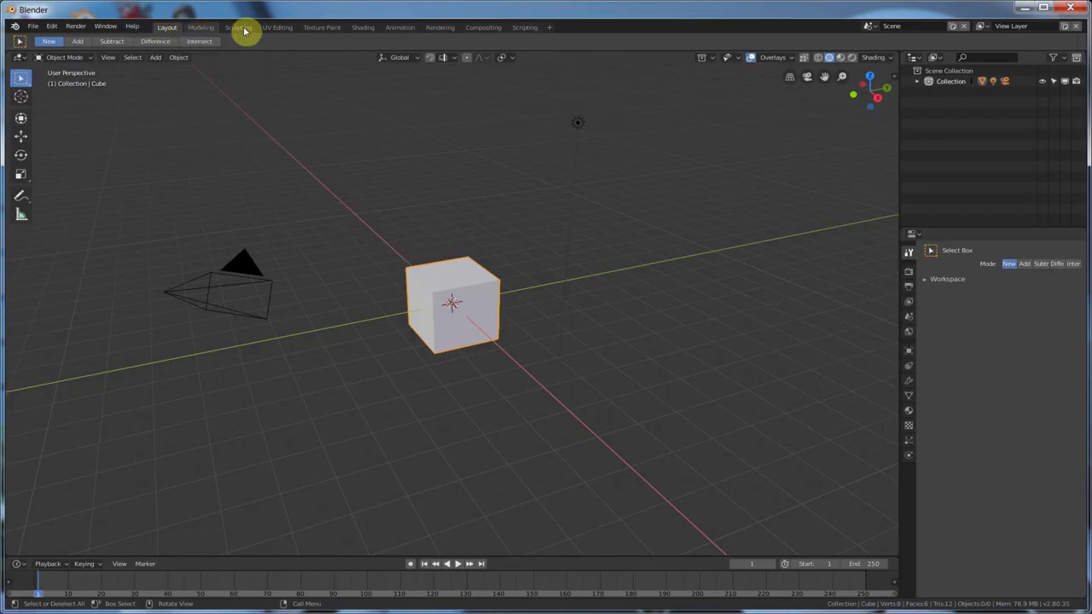
pyautogui.click(201, 27)
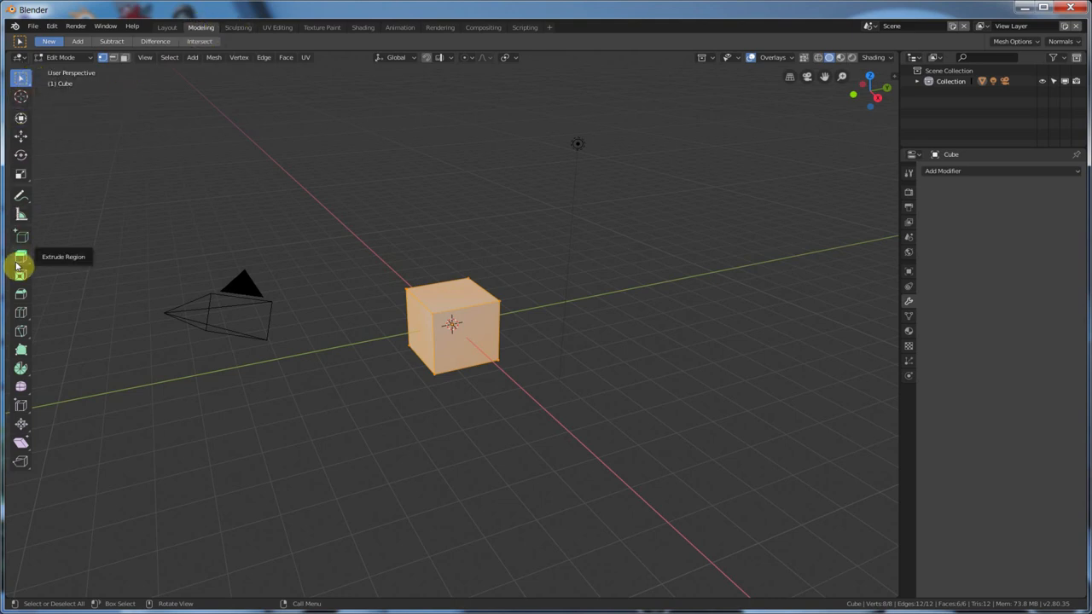
pyautogui.moveTo(21, 460)
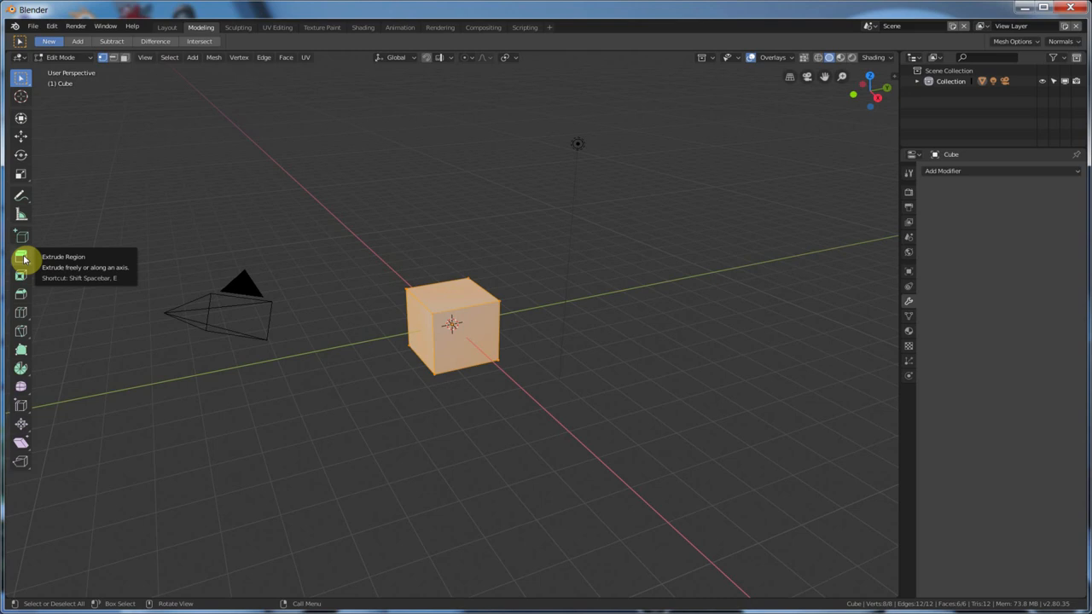
pyautogui.moveTo(35, 484)
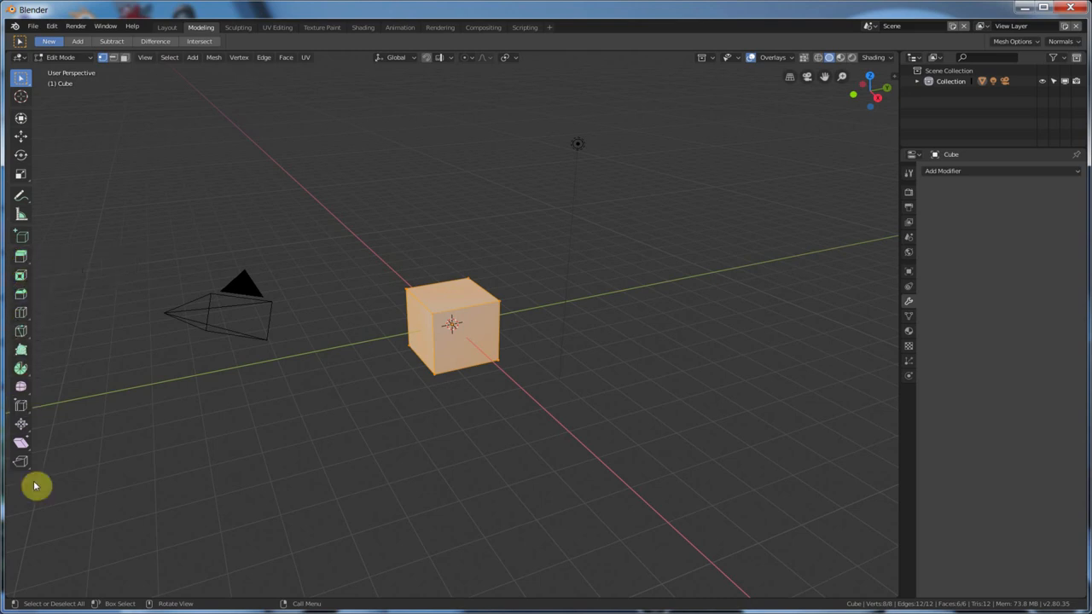
pyautogui.moveTo(20, 249)
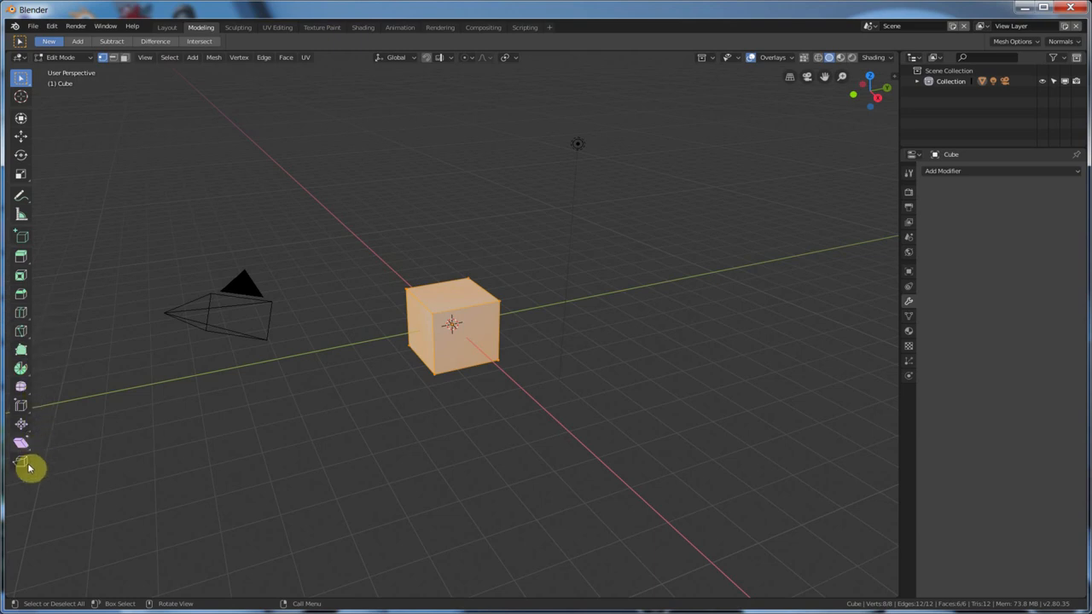
pyautogui.moveTo(21, 461)
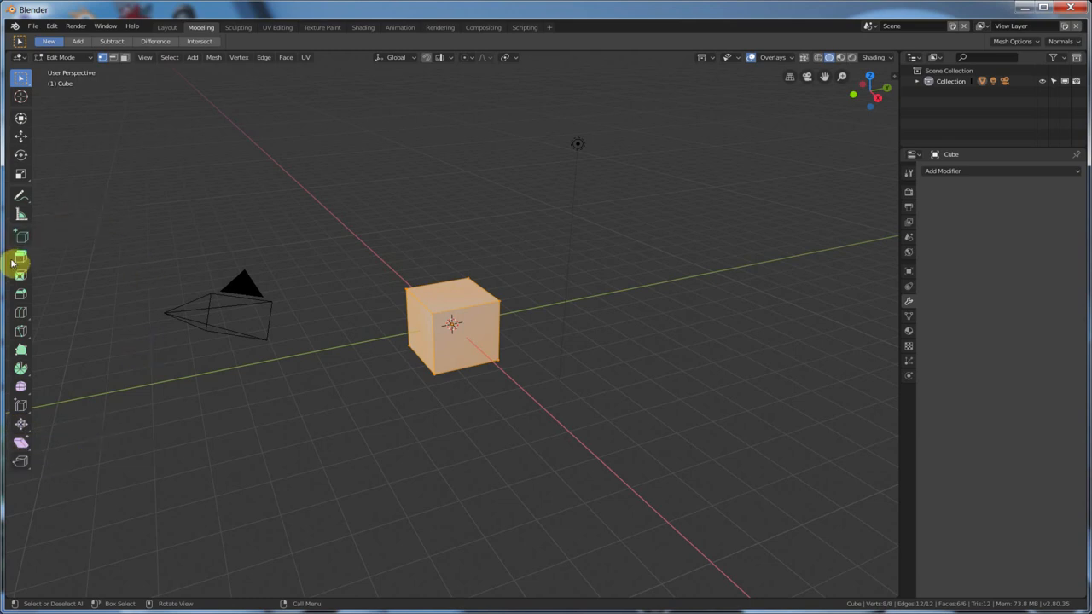
pyautogui.moveTo(20, 460)
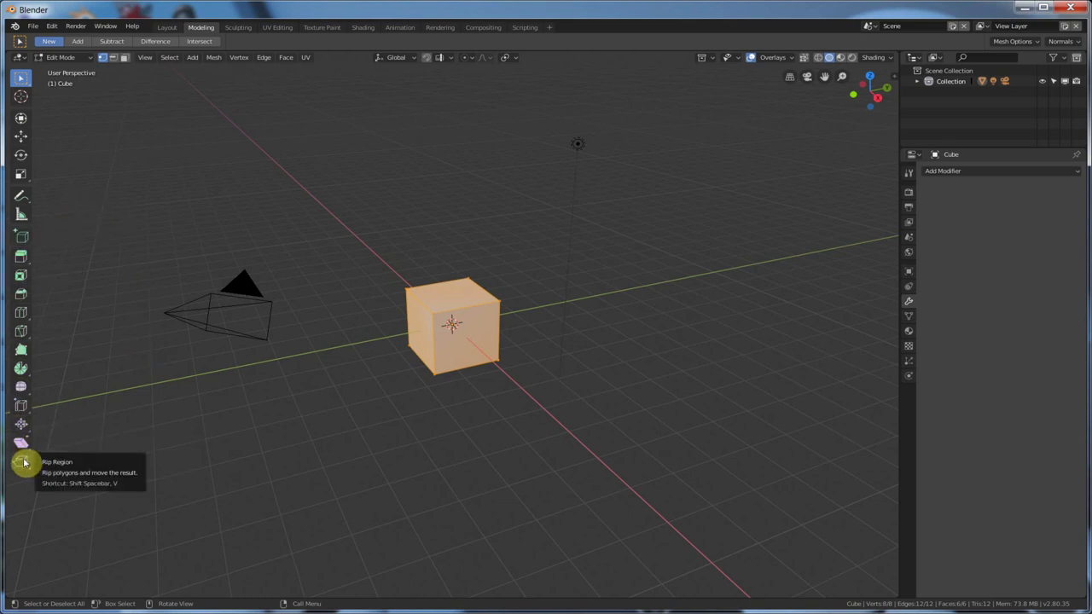
pyautogui.moveTo(194, 195)
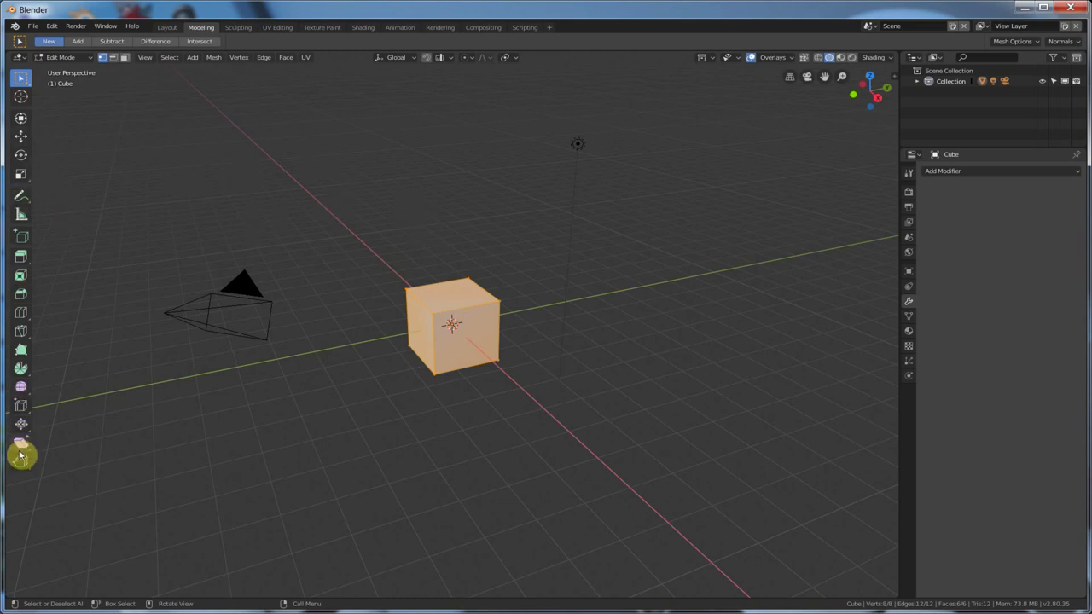
pyautogui.click(239, 28)
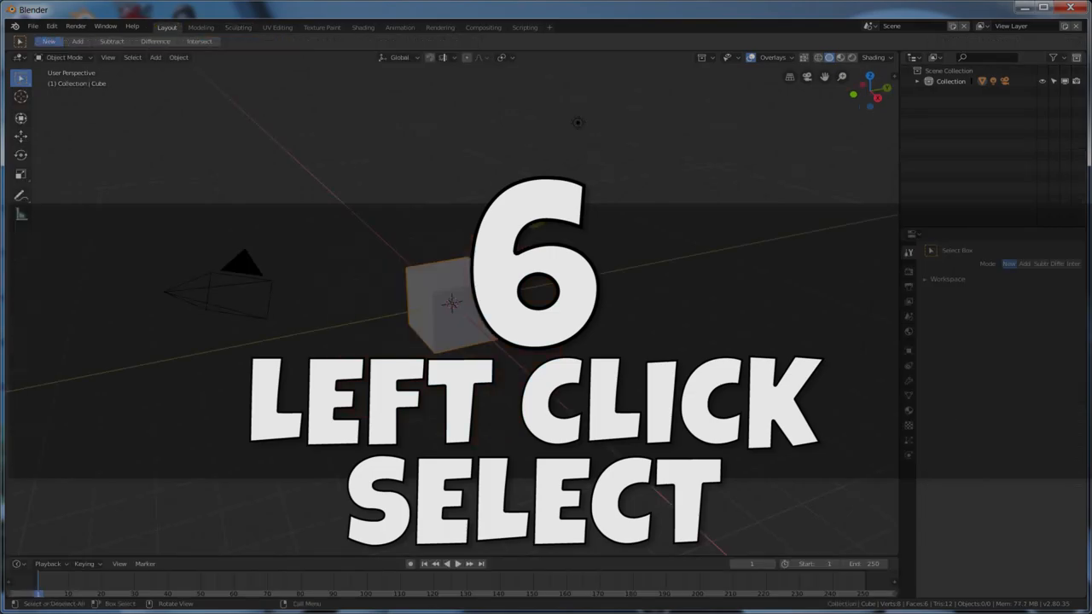
# - Select the cube, camera and light in turn, and box-select across the viewport
pyautogui.click(452, 303)
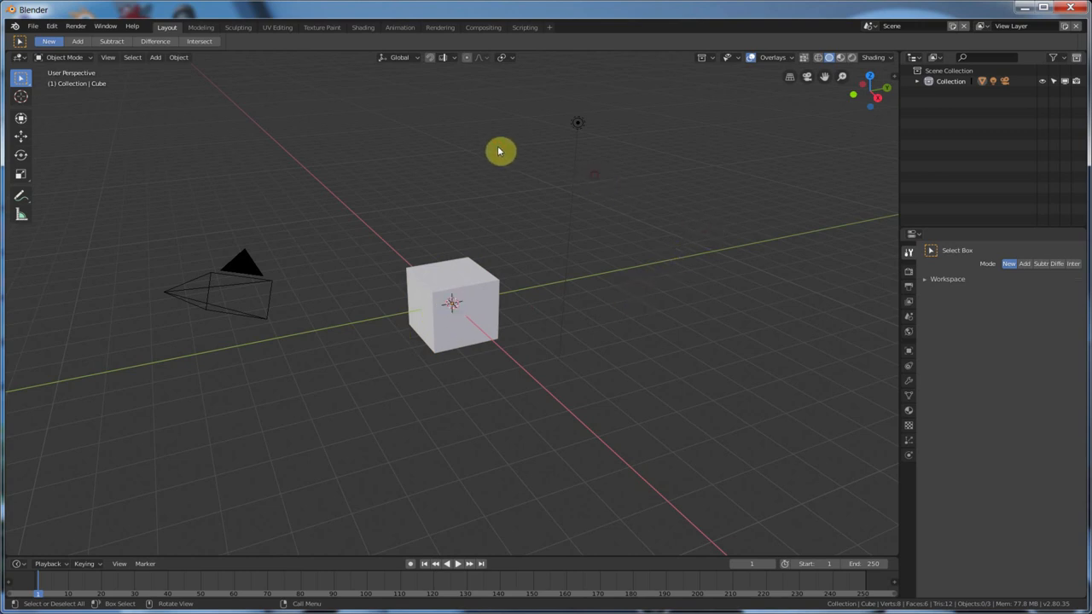
pyautogui.moveTo(295, 389)
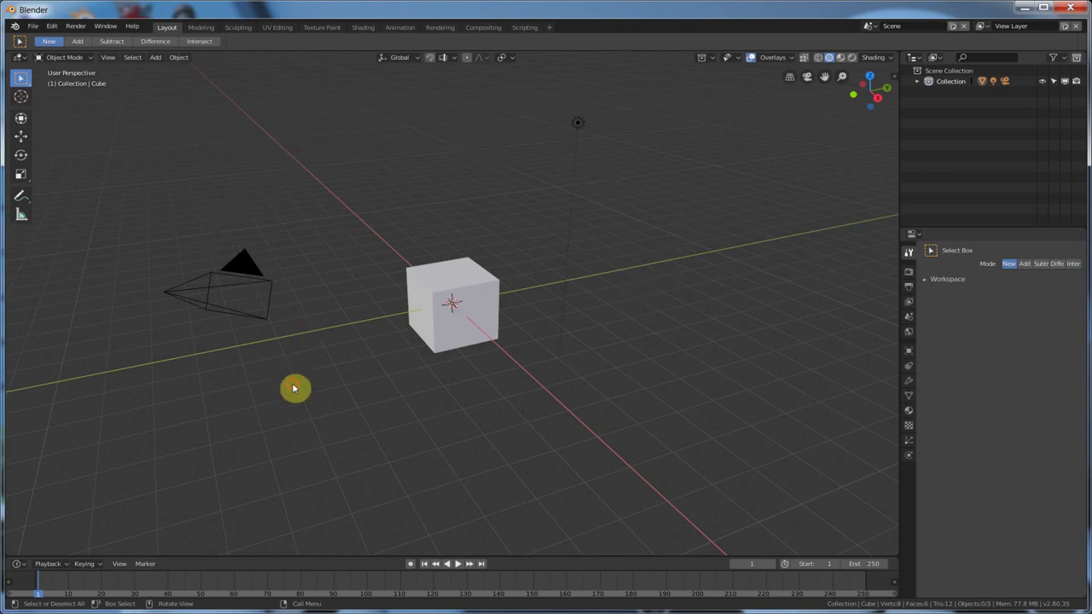
pyautogui.moveTo(479, 259)
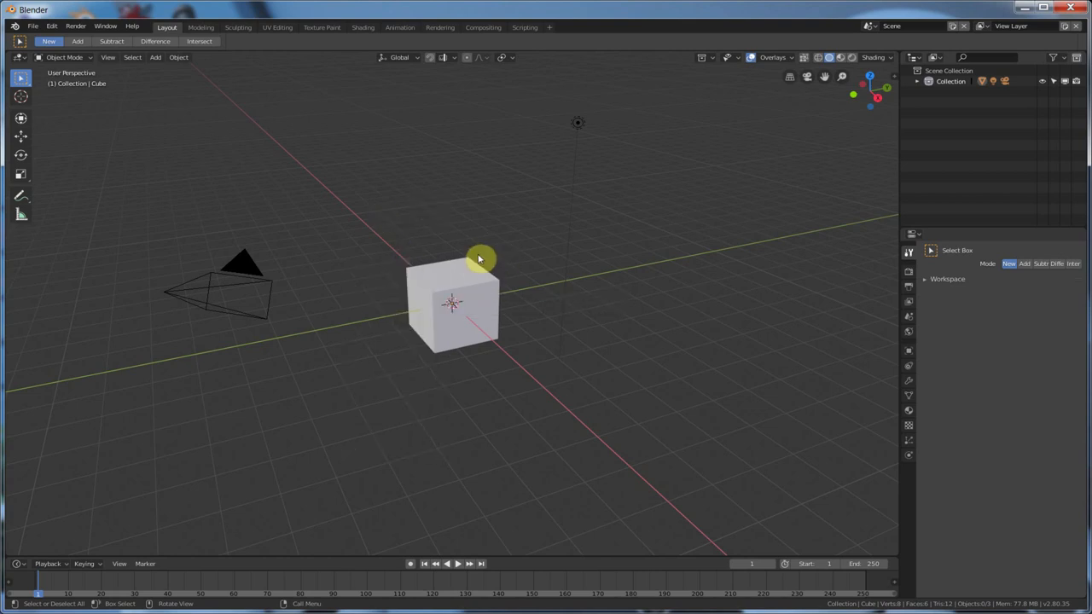
pyautogui.rightClick(457, 270)
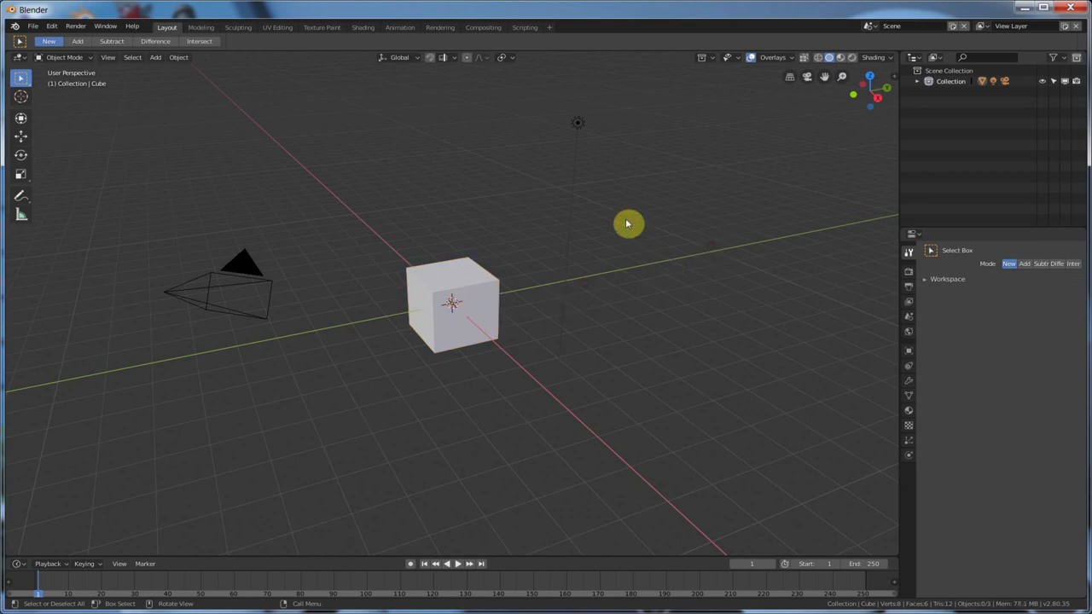
pyautogui.moveTo(570, 371)
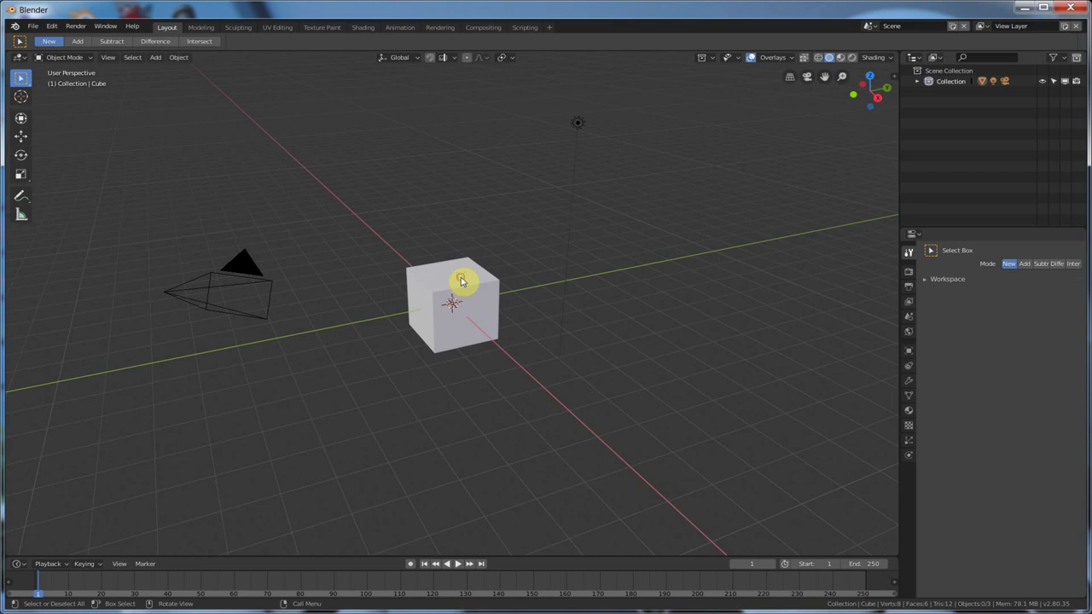
pyautogui.click(239, 287)
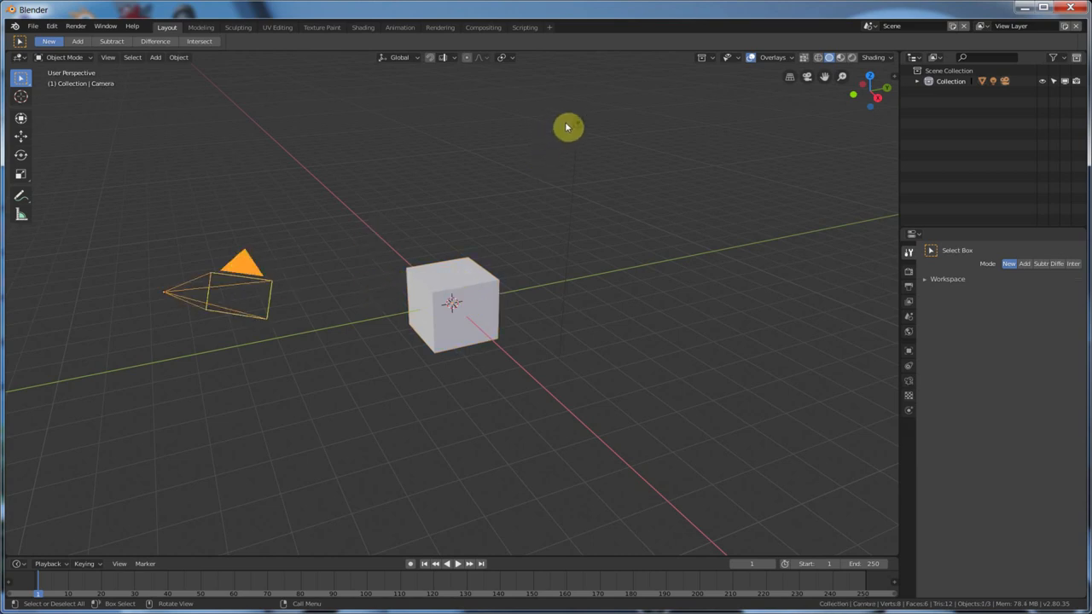
pyautogui.click(576, 123)
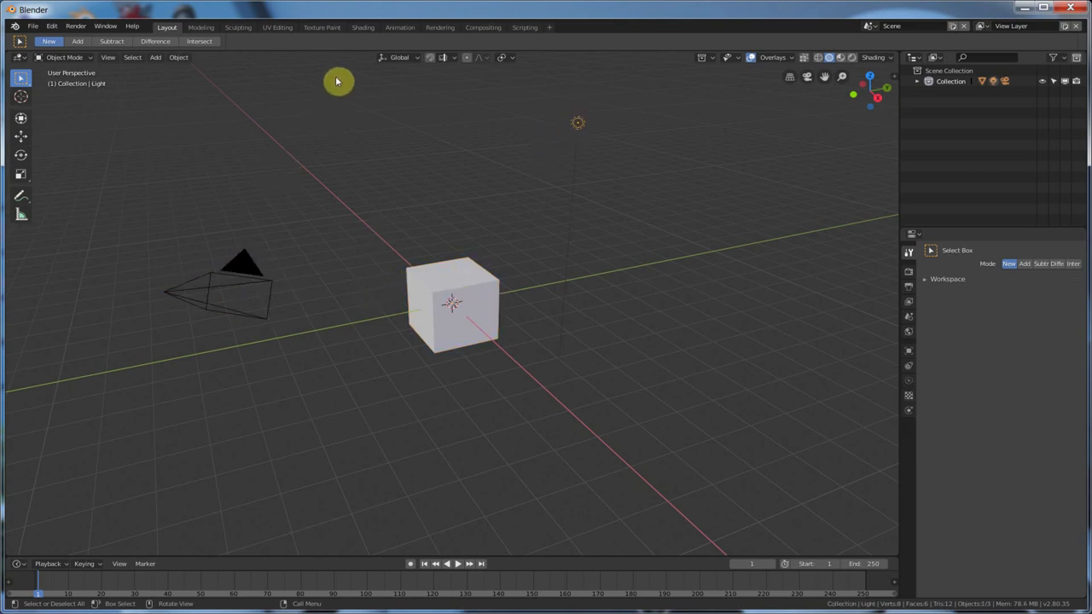
pyautogui.moveTo(316, 85); pyautogui.dragTo(478, 196)
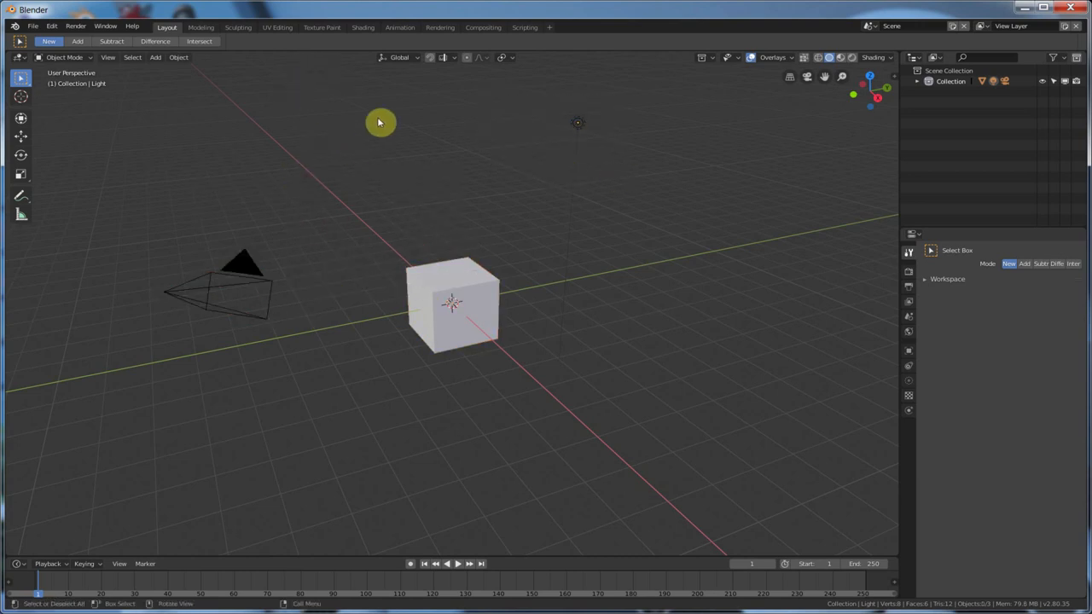
# - Select all objects with A, deselect, then leave the camera as the active object
pyautogui.press('a')
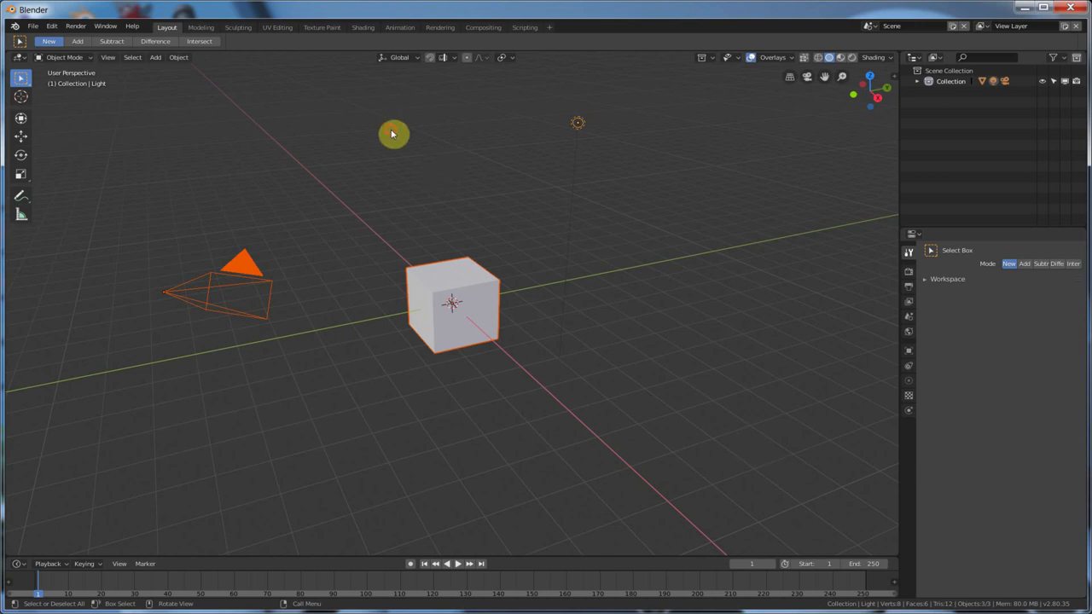
pyautogui.click(467, 220)
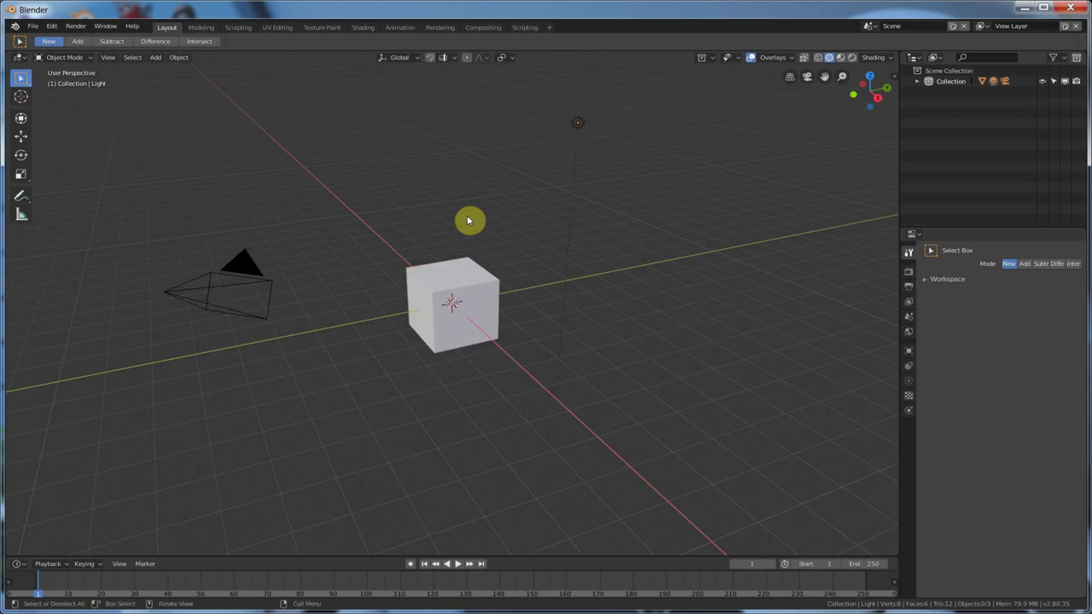
pyautogui.click(452, 304)
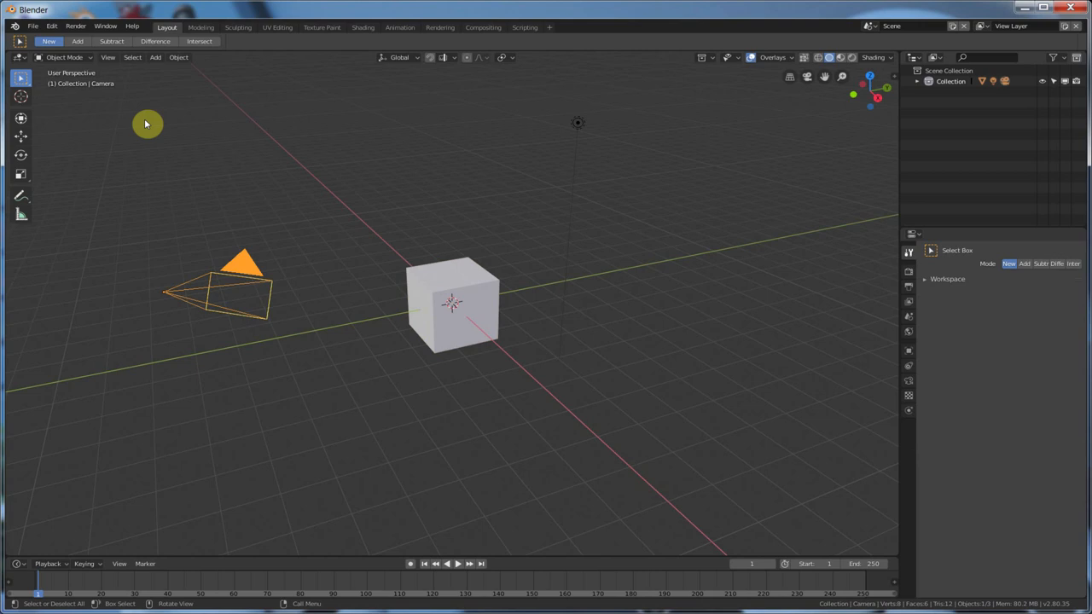
pyautogui.click(460, 281)
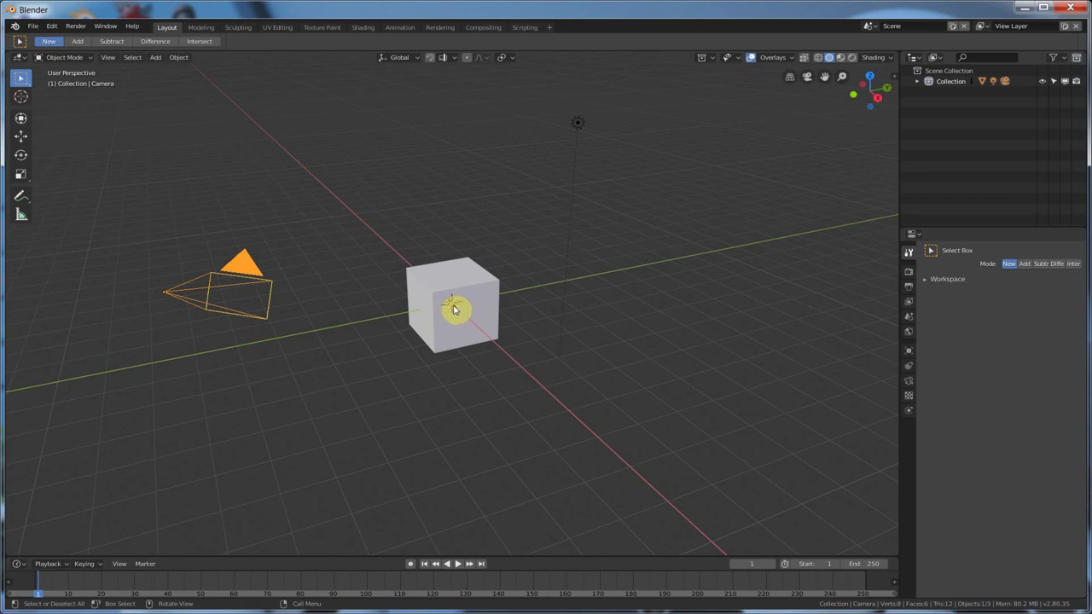
pyautogui.moveTo(444, 312)
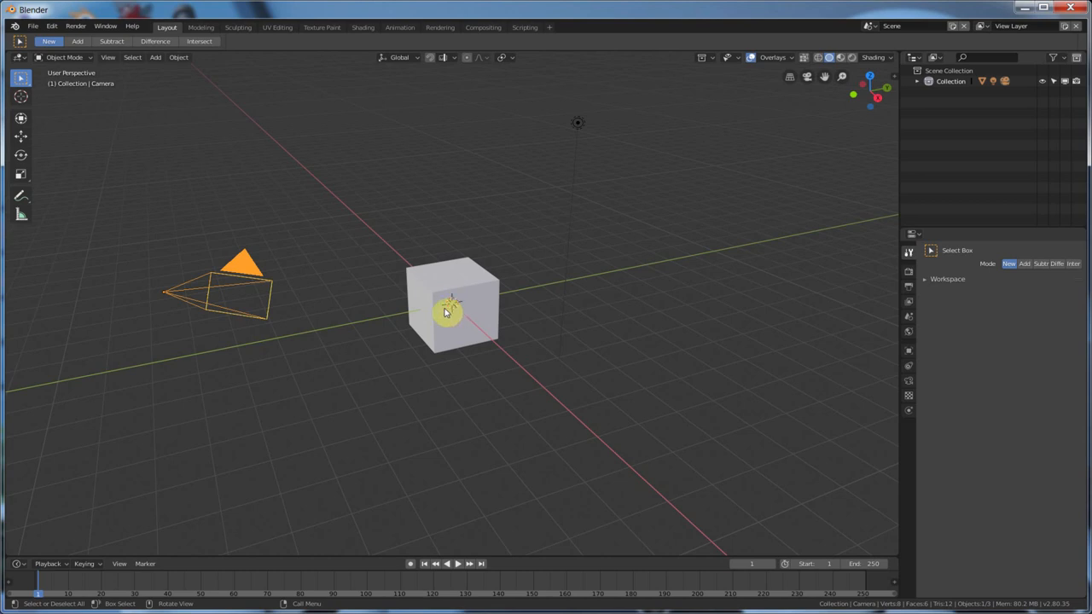
pyautogui.rightClick(597, 268)
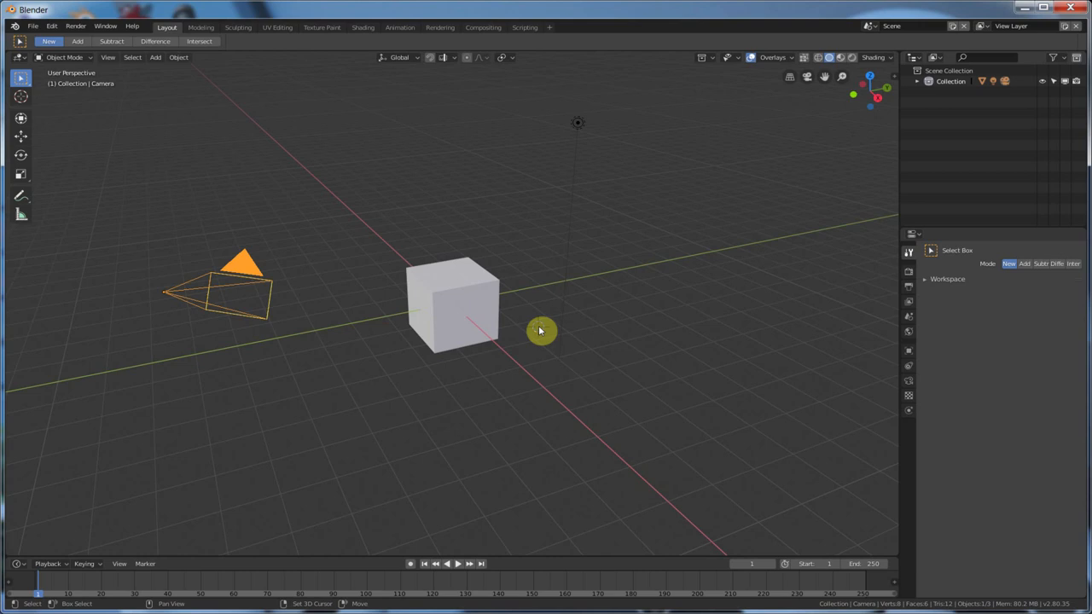
pyautogui.moveTo(611, 311)
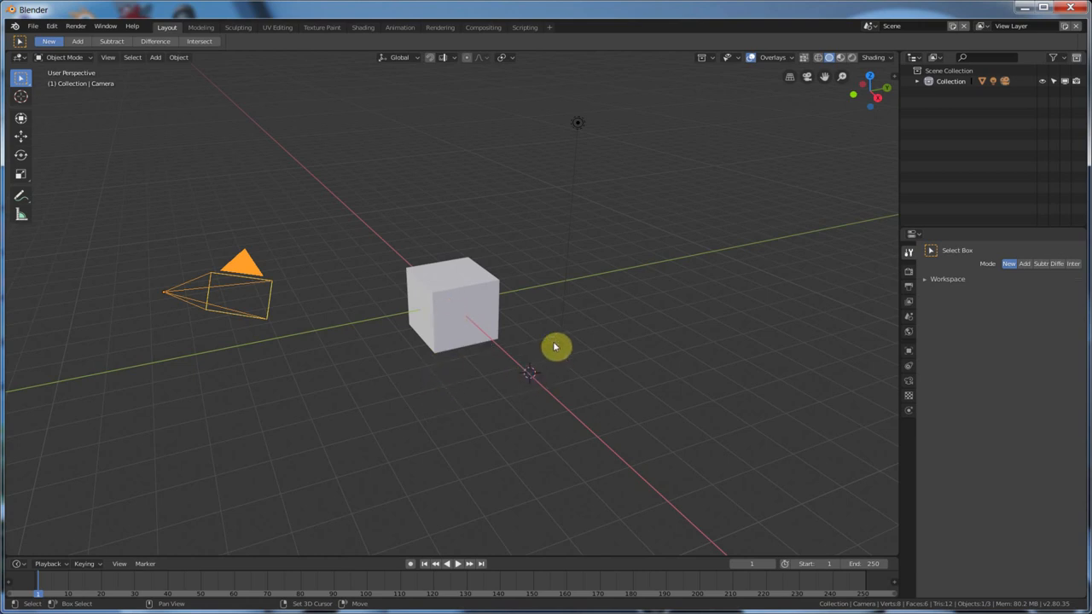
pyautogui.moveTo(484, 208)
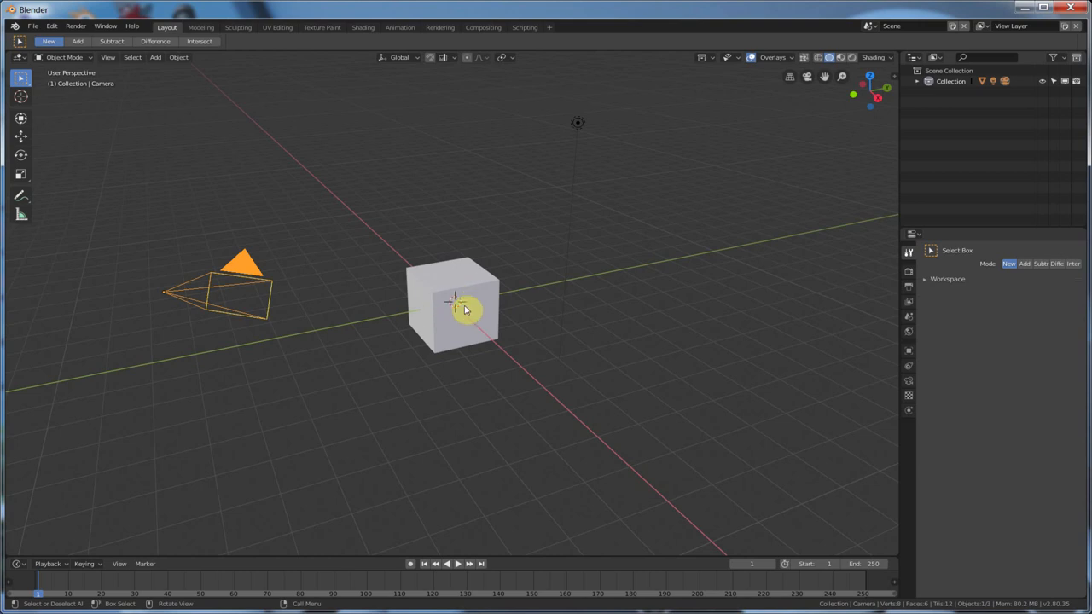
pyautogui.click(770, 58)
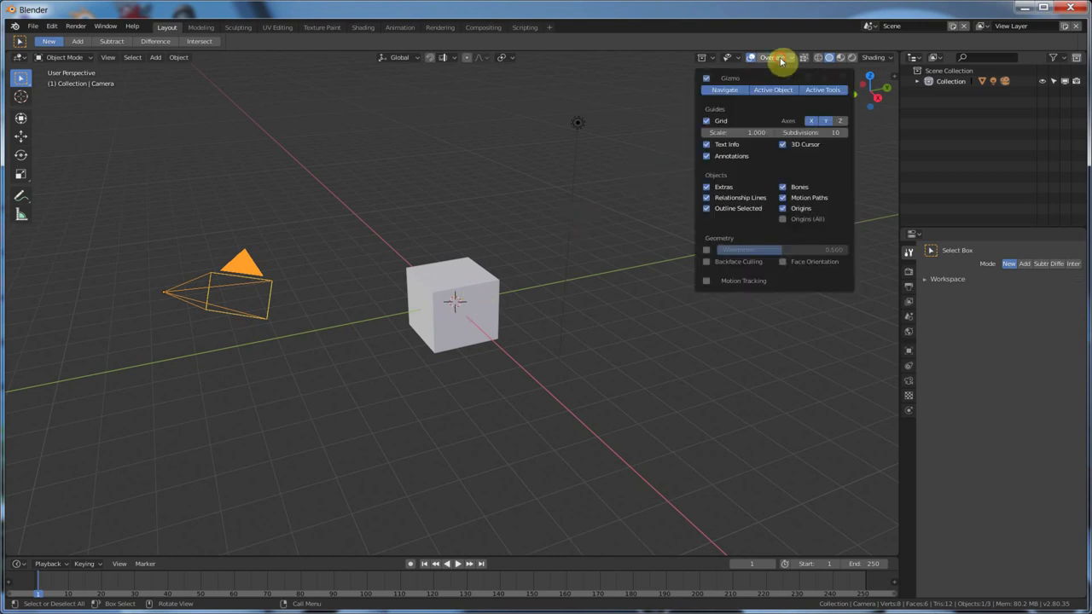
pyautogui.moveTo(785, 145)
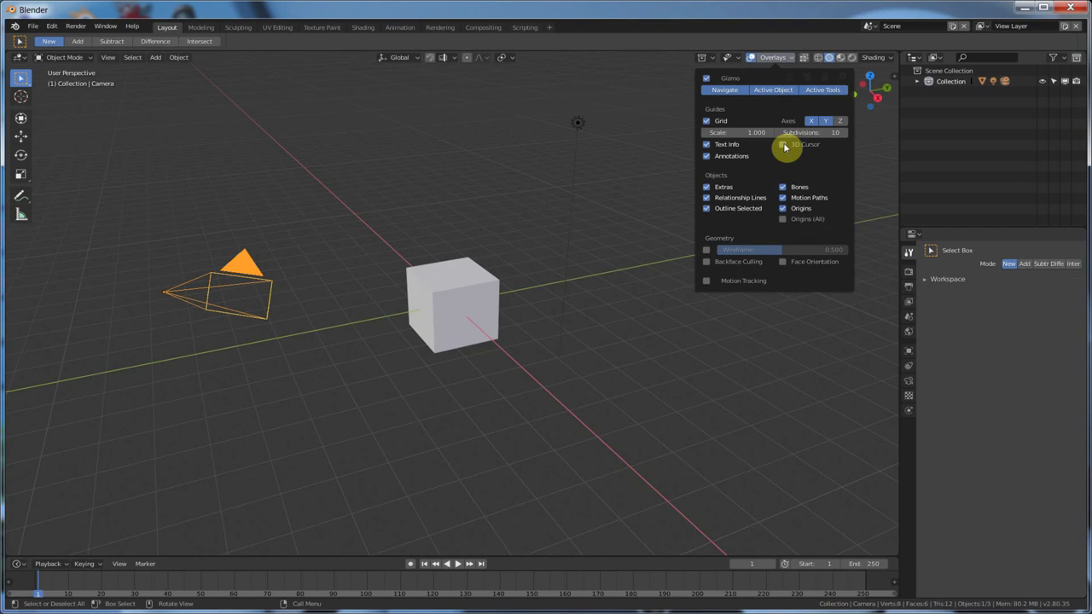
pyautogui.click(781, 143)
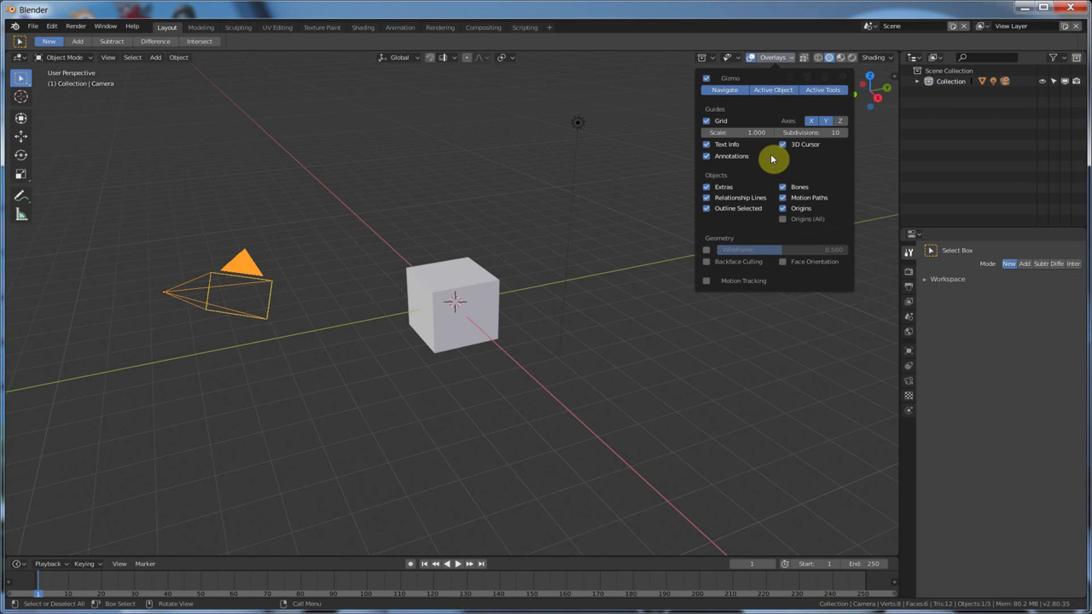
pyautogui.moveTo(776, 157)
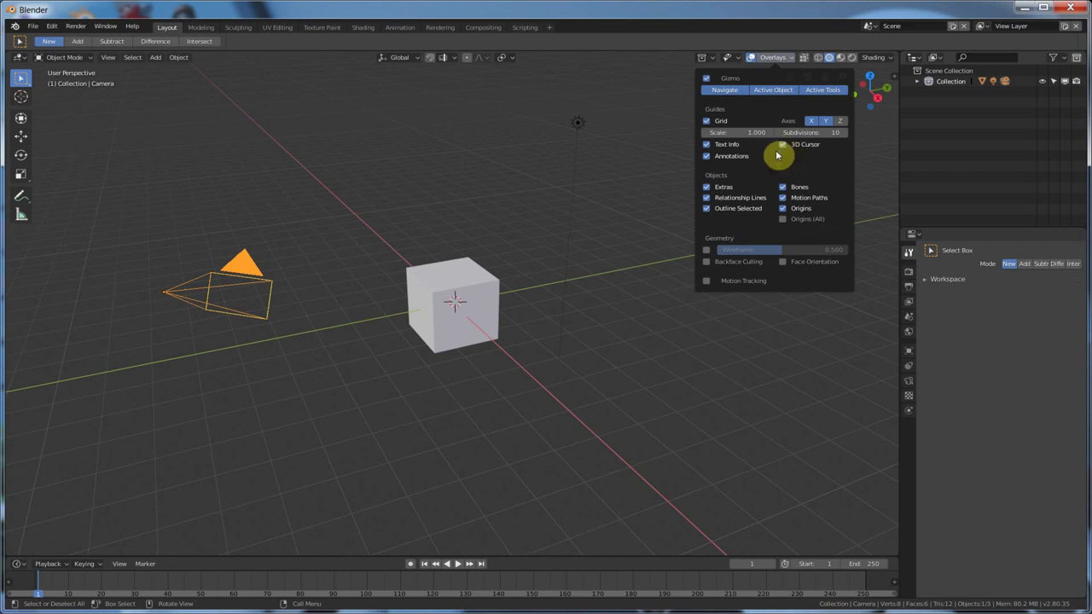
pyautogui.click(447, 311)
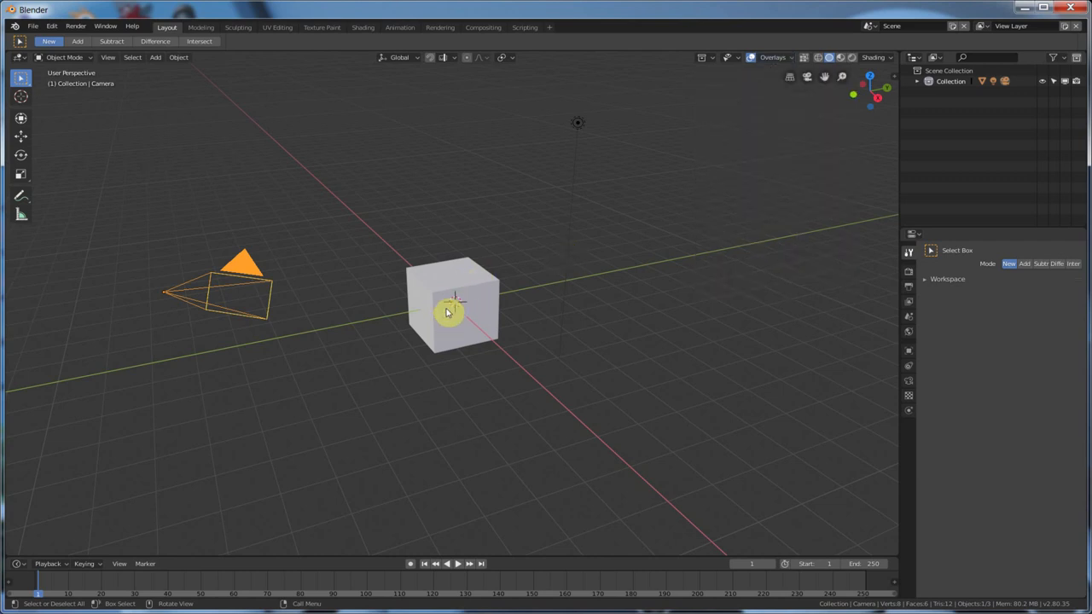
pyautogui.click(801, 58)
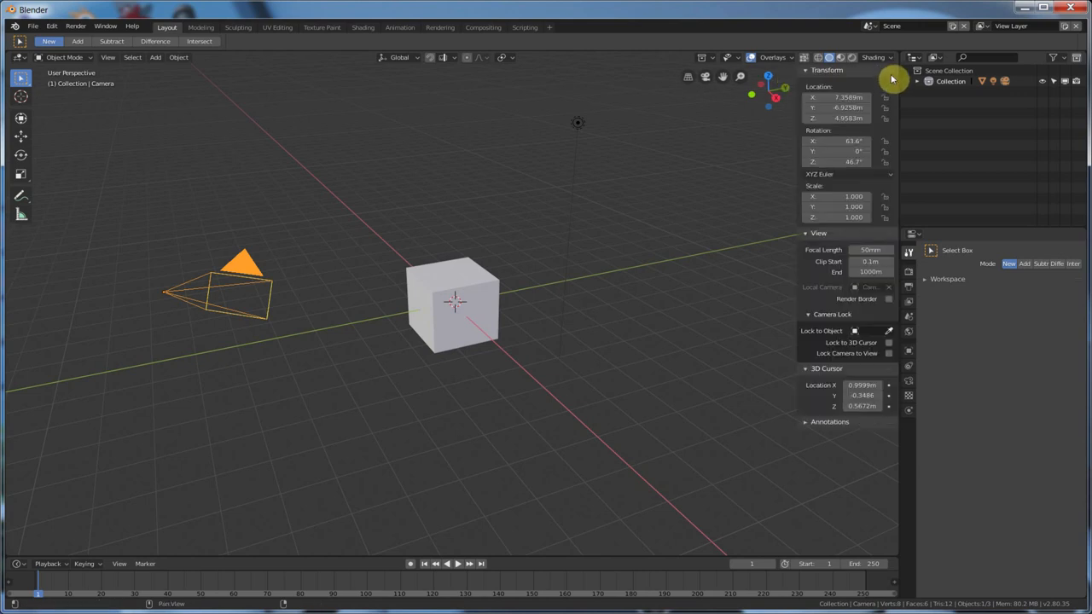
pyautogui.moveTo(843, 284)
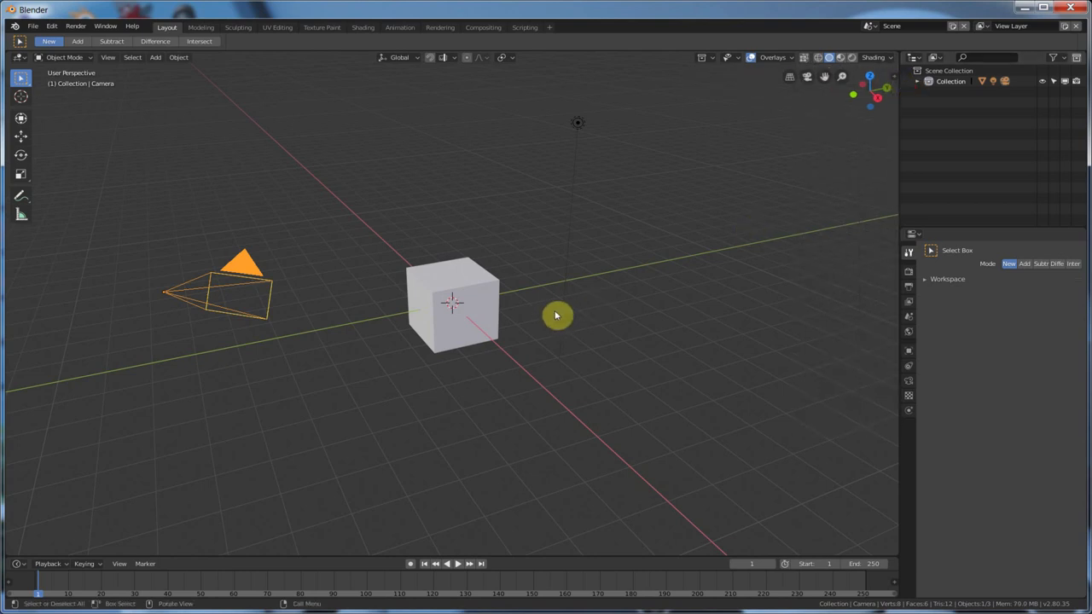
pyautogui.click(792, 58)
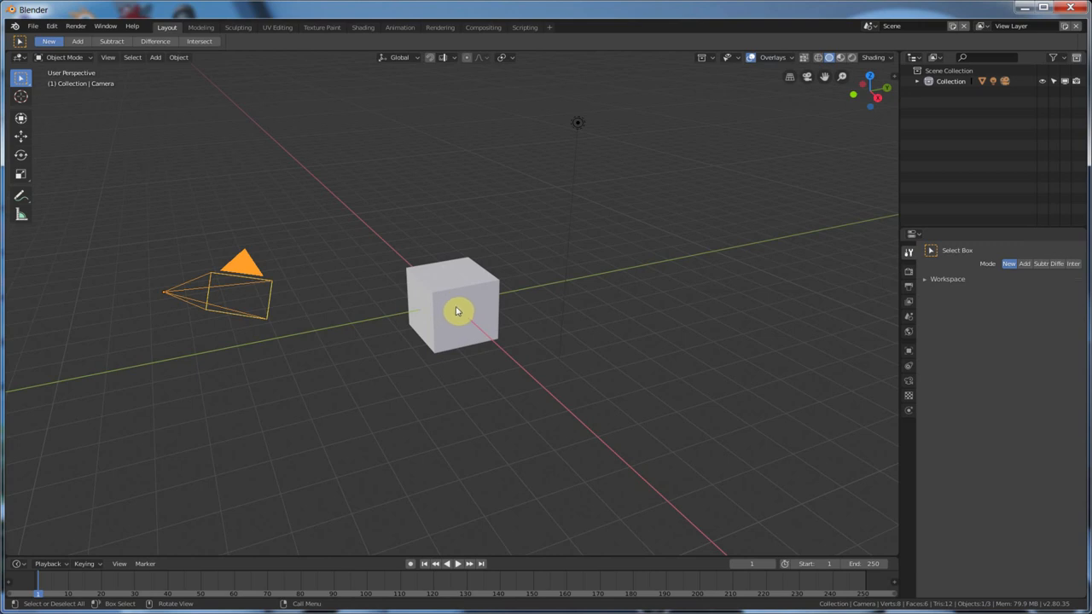
pyautogui.press('space')
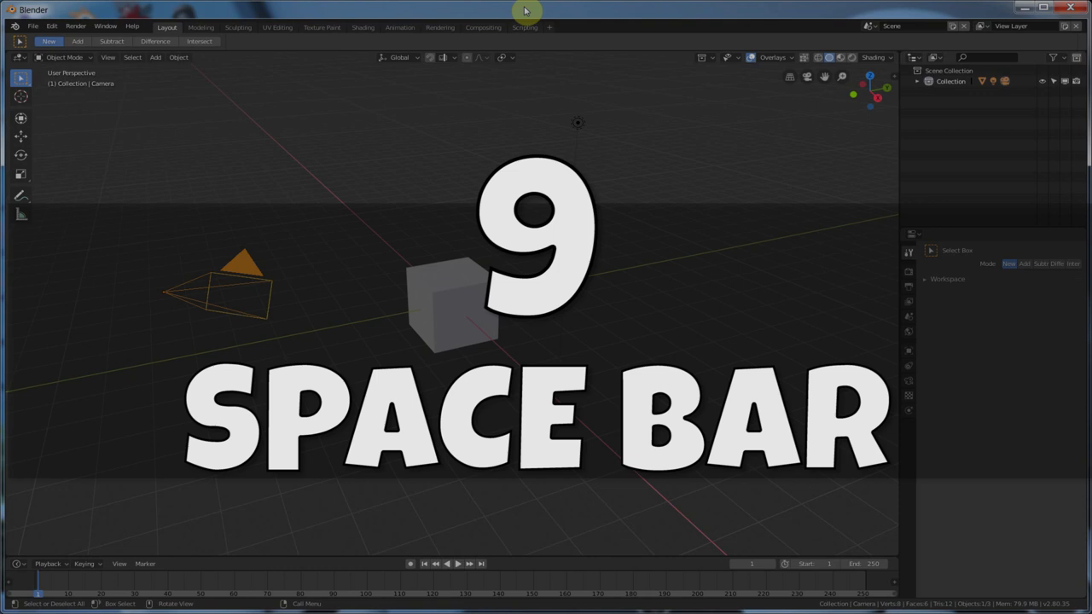
# - Play the animation, scrub the timeline to another frame, and play again from there
pyautogui.press('space')
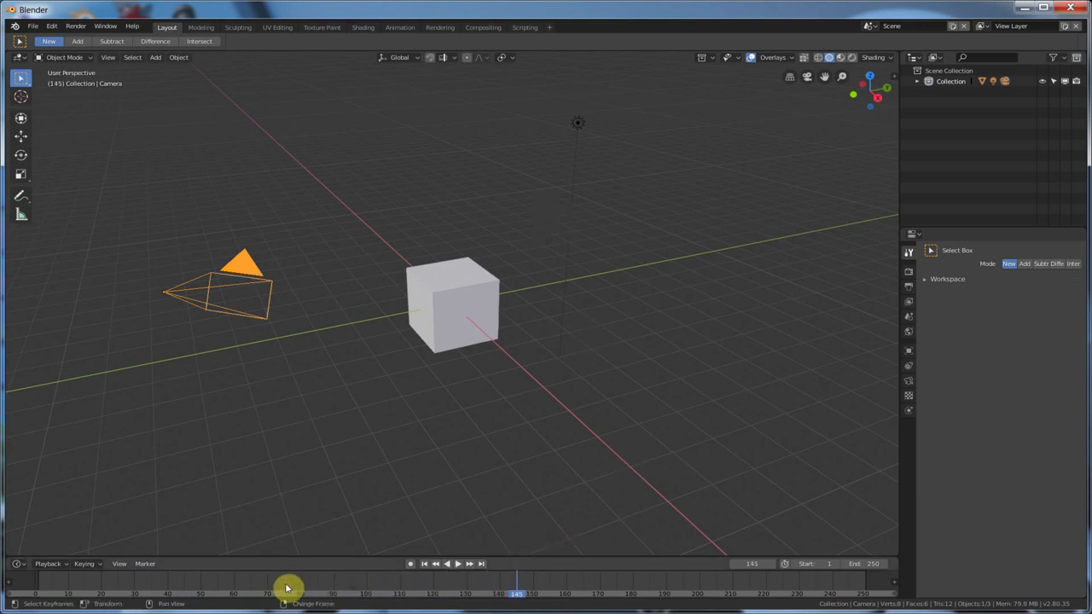
pyautogui.click(446, 563)
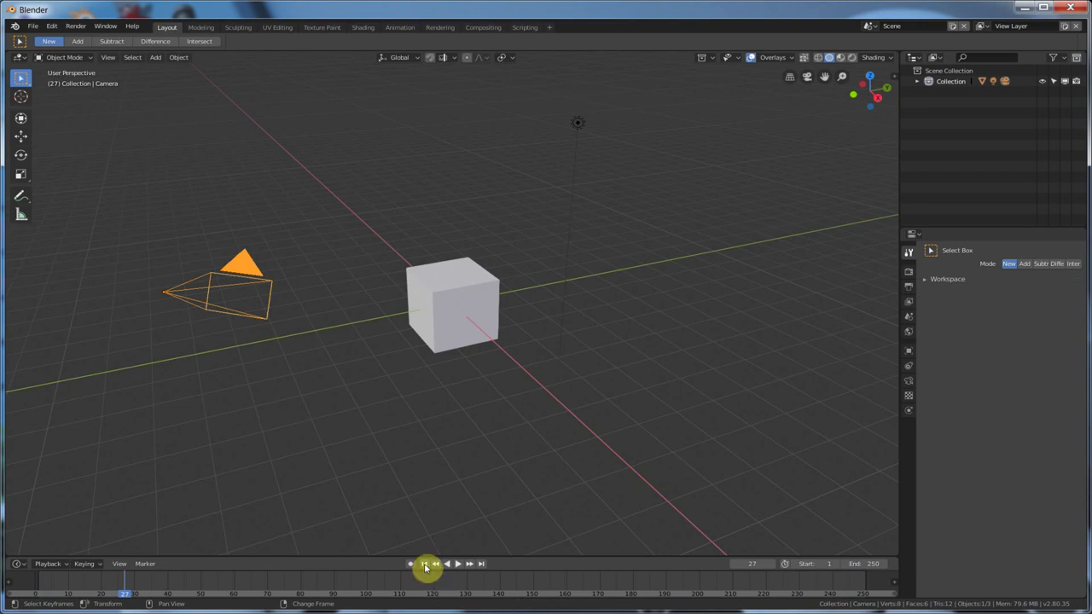
pyautogui.click(423, 563)
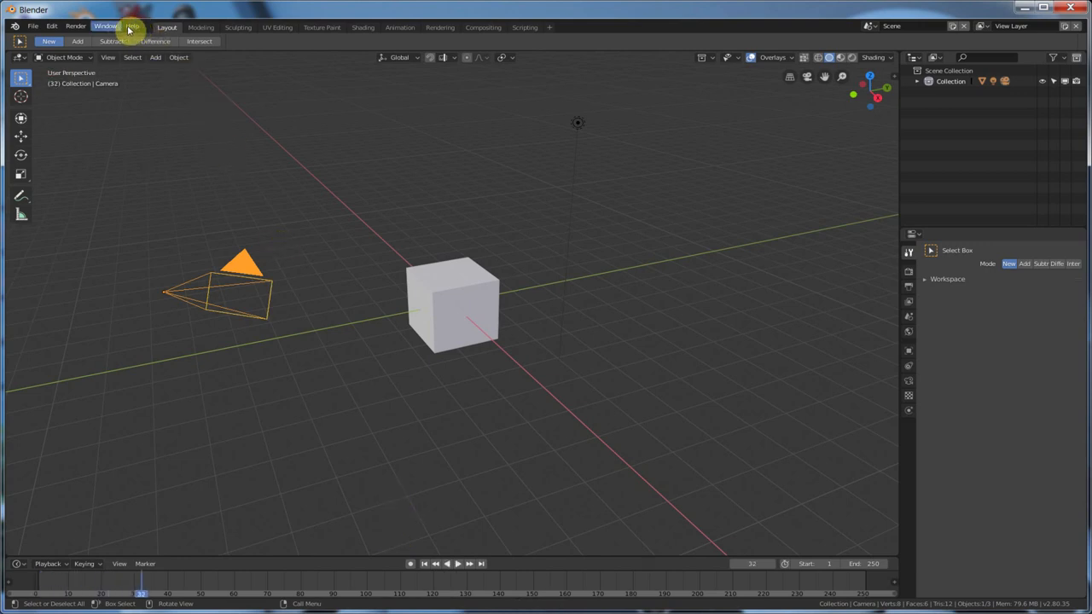
# - Reopen the splash screen from Help and set left-click selection in Quick Setup
pyautogui.click(133, 28)
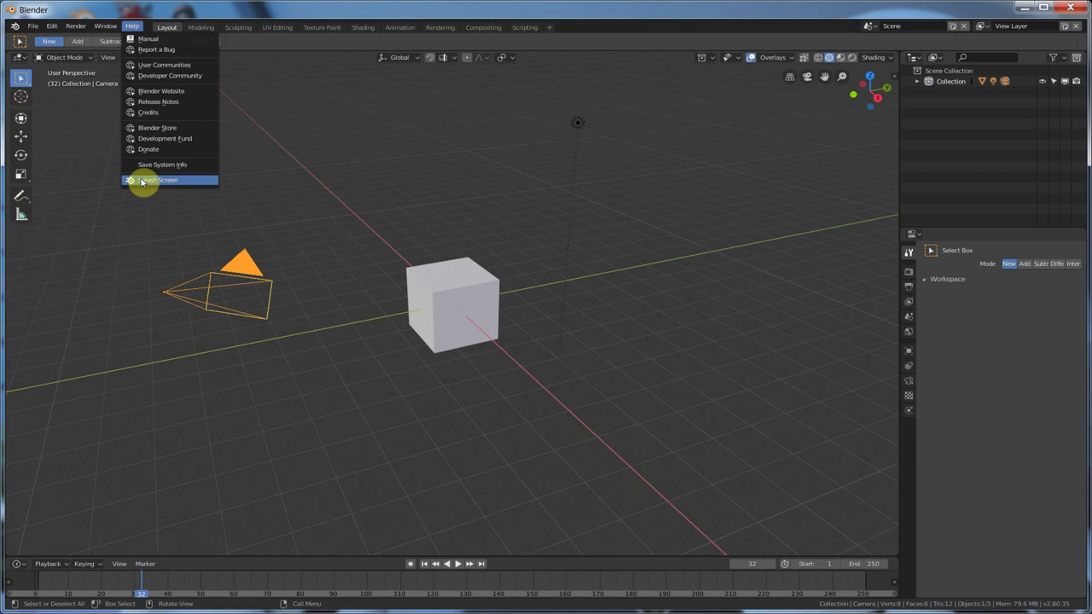
pyautogui.click(157, 181)
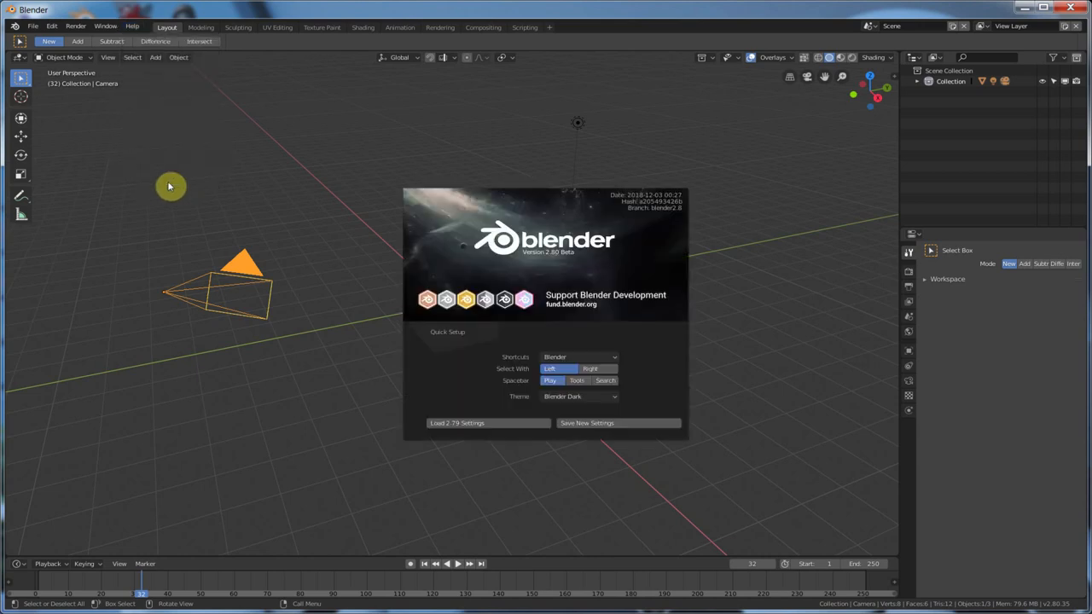
pyautogui.moveTo(84, 34)
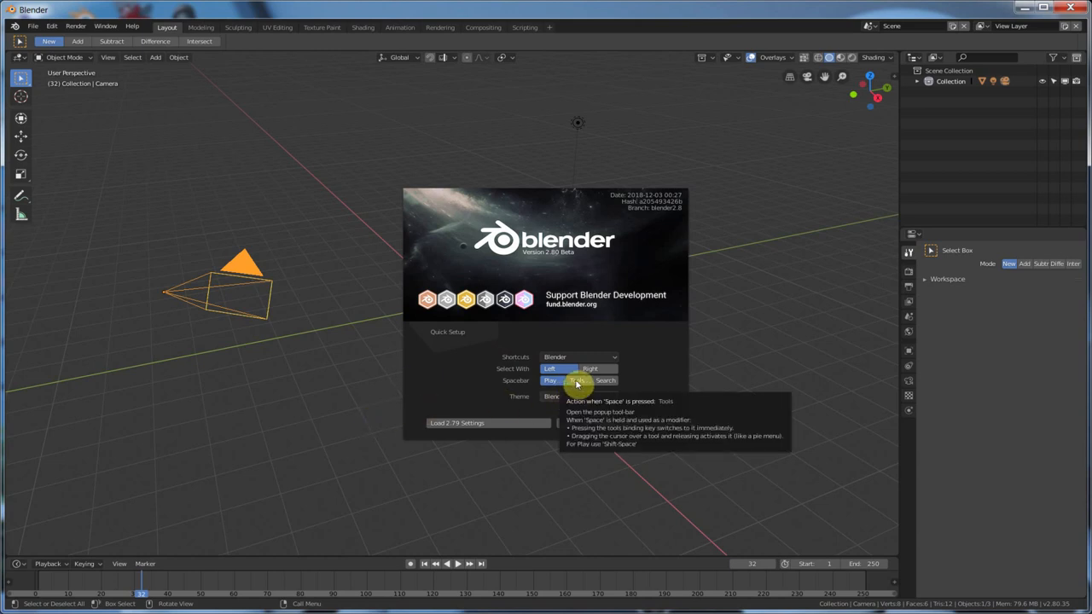
pyautogui.click(605, 380)
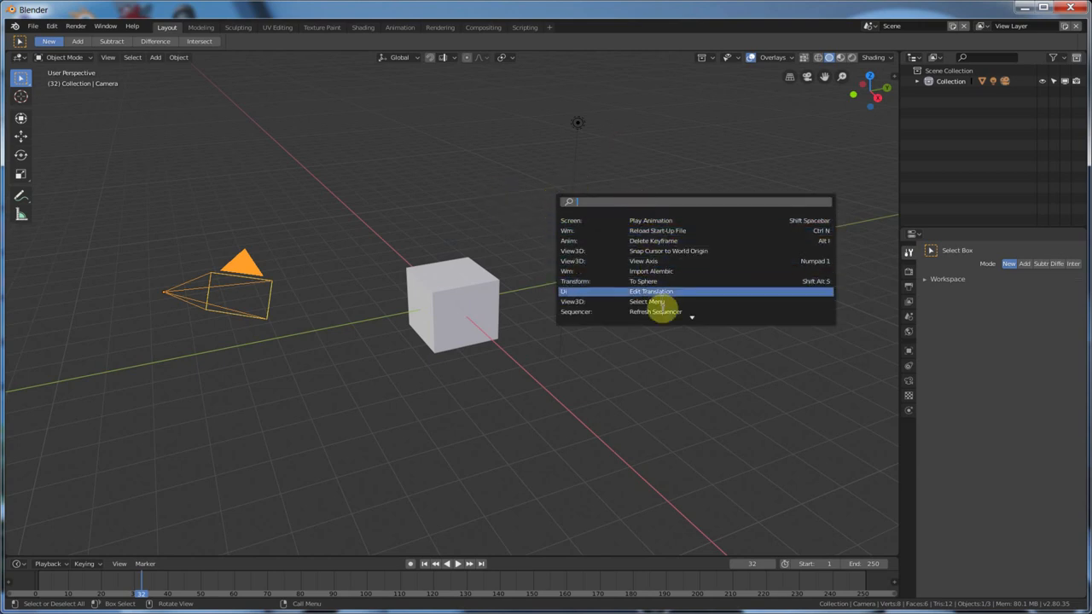
pyautogui.moveTo(656, 310)
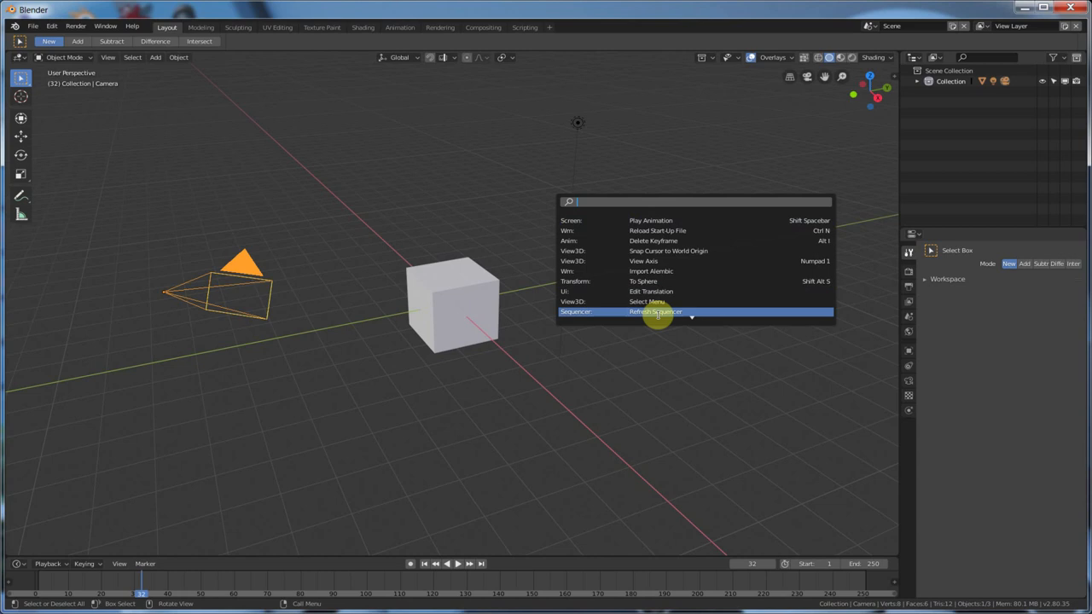
pyautogui.click(133, 27)
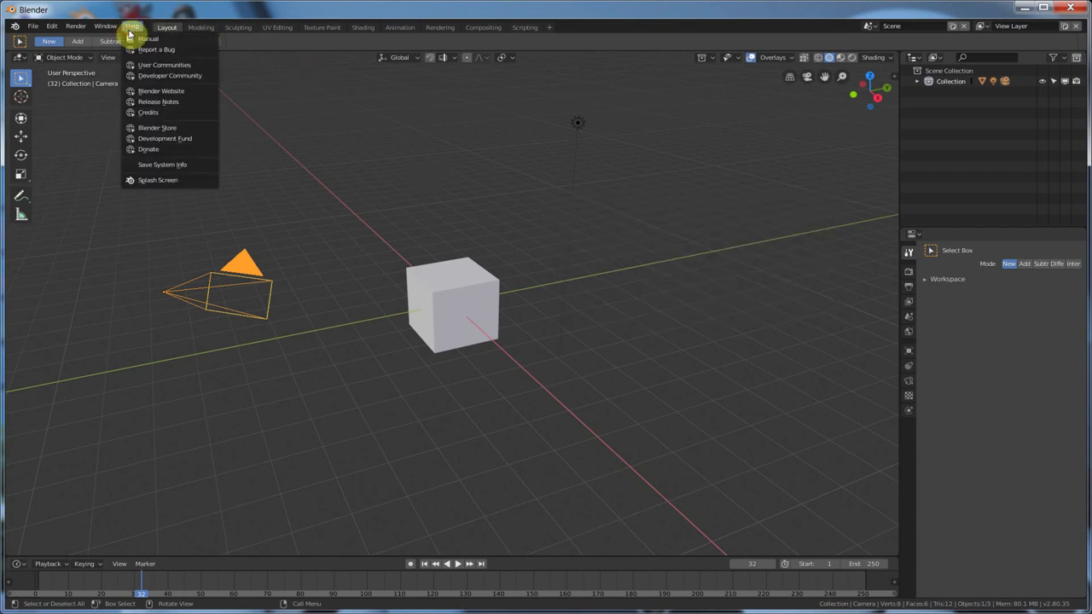
pyautogui.click(157, 181)
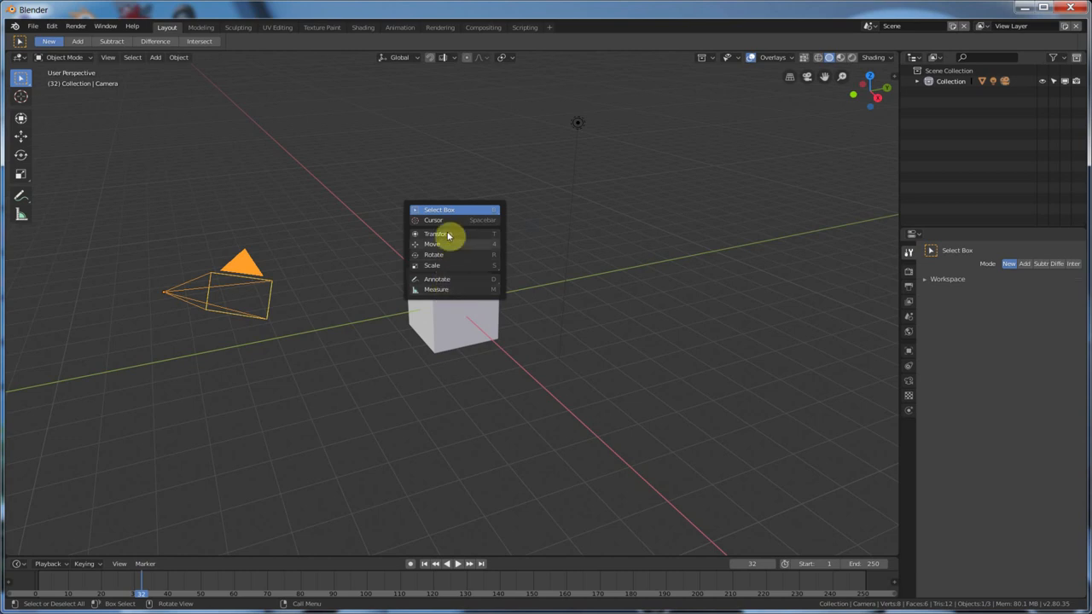
pyautogui.moveTo(447, 272)
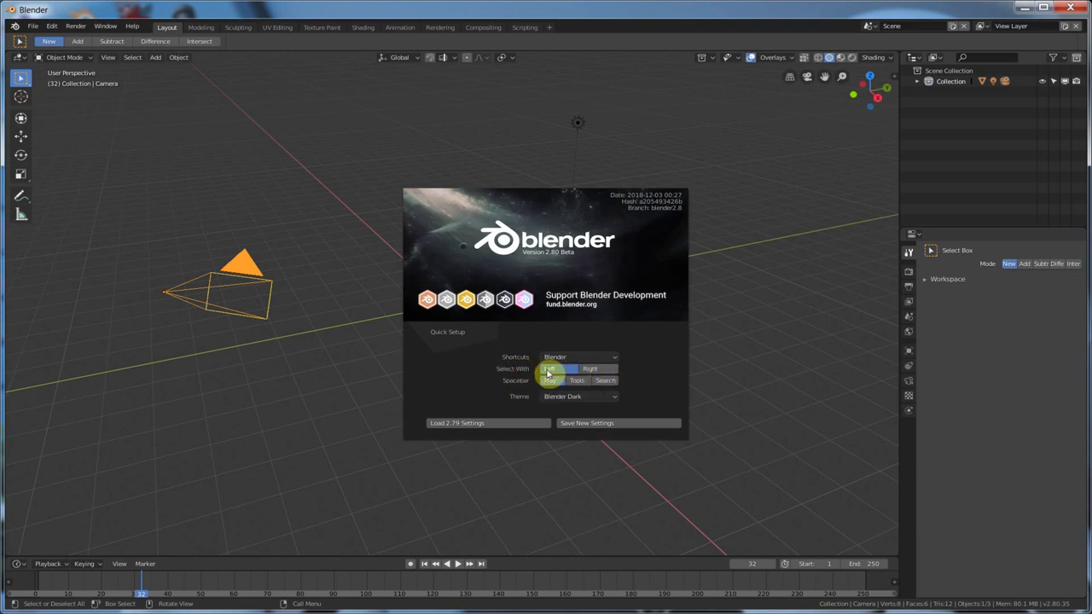
pyautogui.click(550, 378)
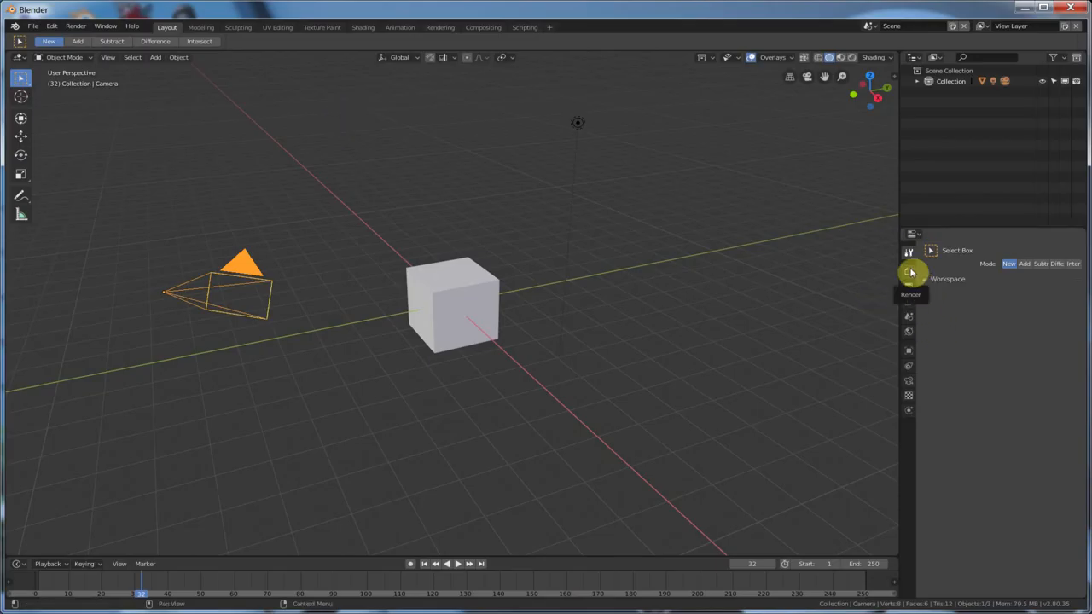
# - Show the scene's Render Properties with Eevee as the engine
pyautogui.click(908, 271)
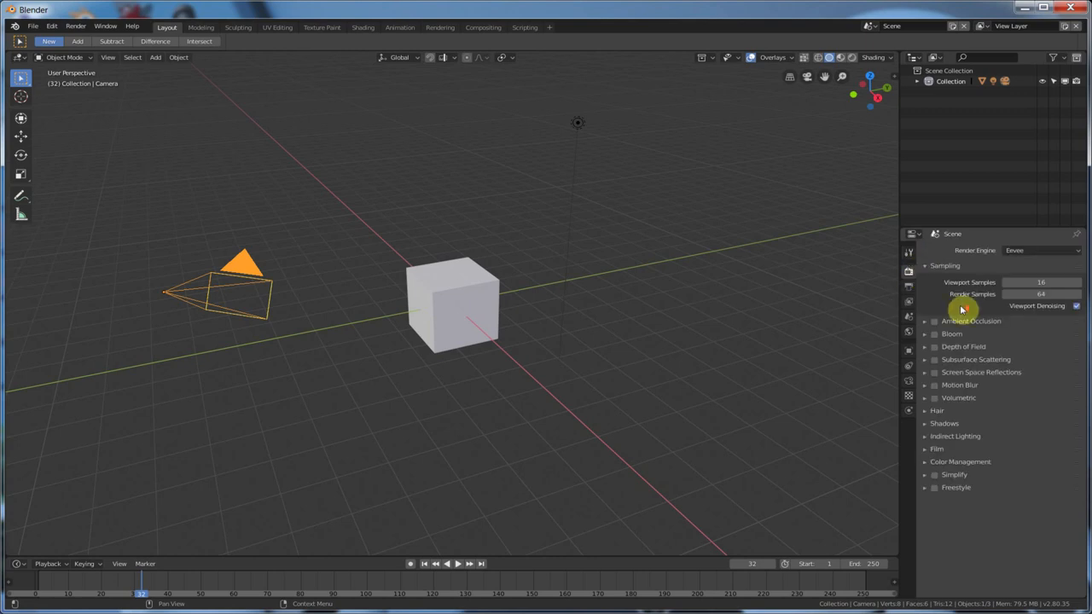
pyautogui.moveTo(969, 353)
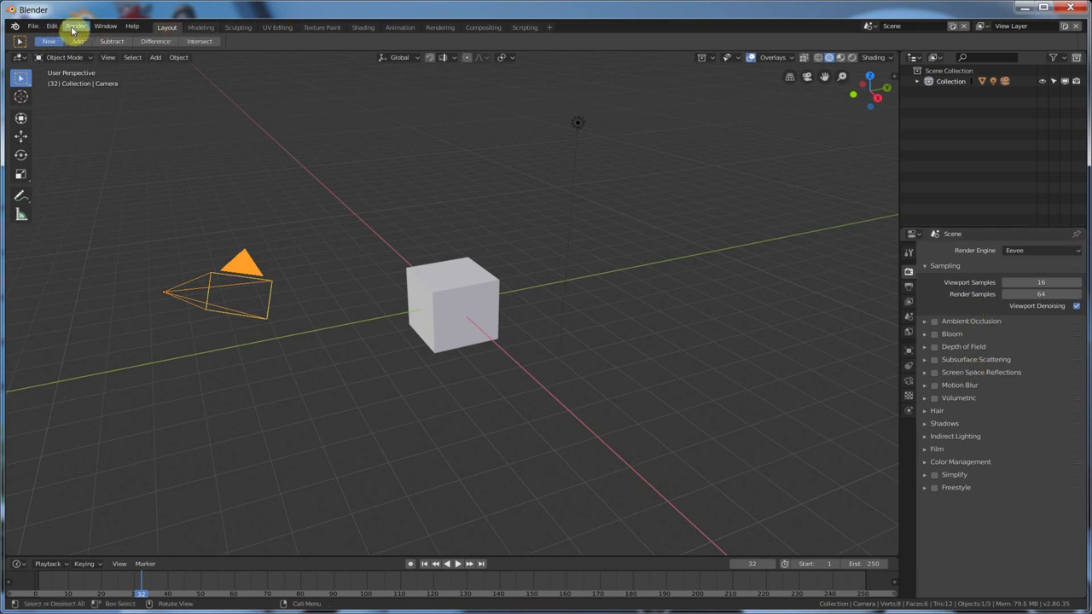
# - Review the Render menu commands and show Output Properties: 1920×1080, frames 1–250, PNG
pyautogui.click(75, 28)
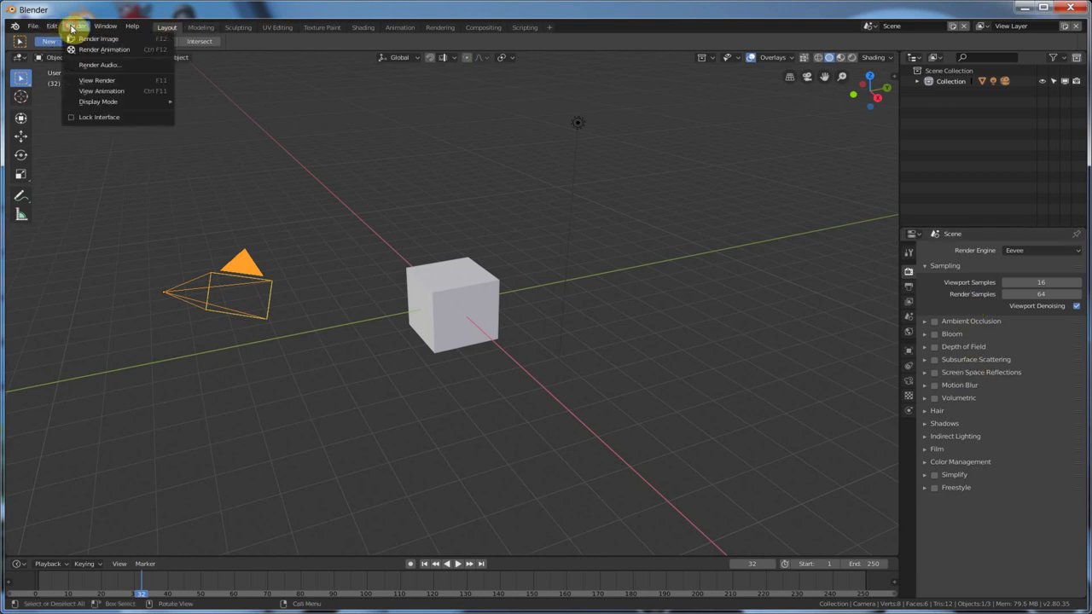
pyautogui.moveTo(104, 48)
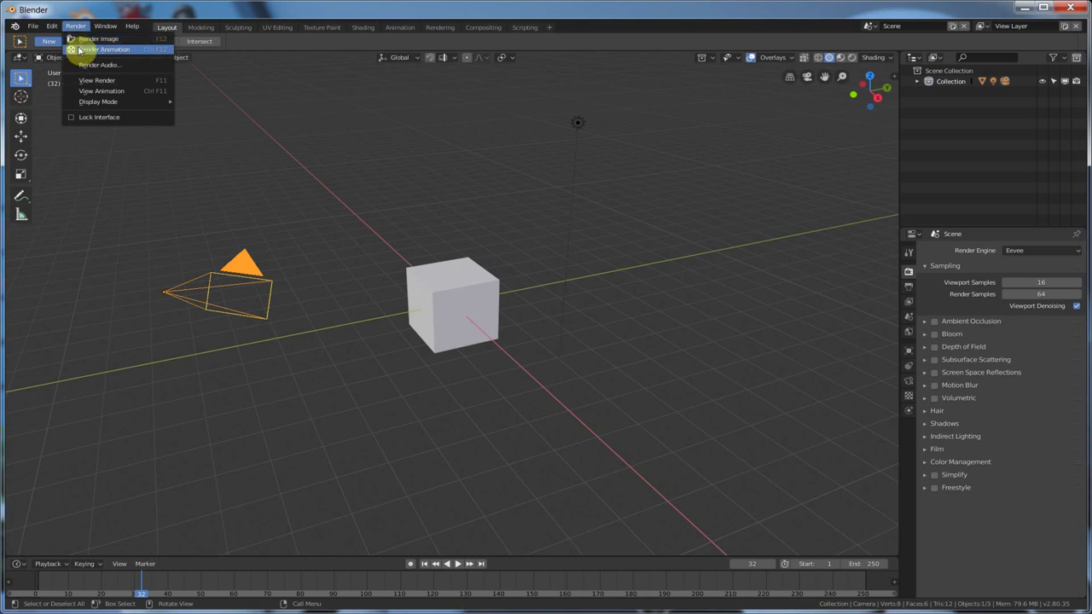
pyautogui.moveTo(145, 40)
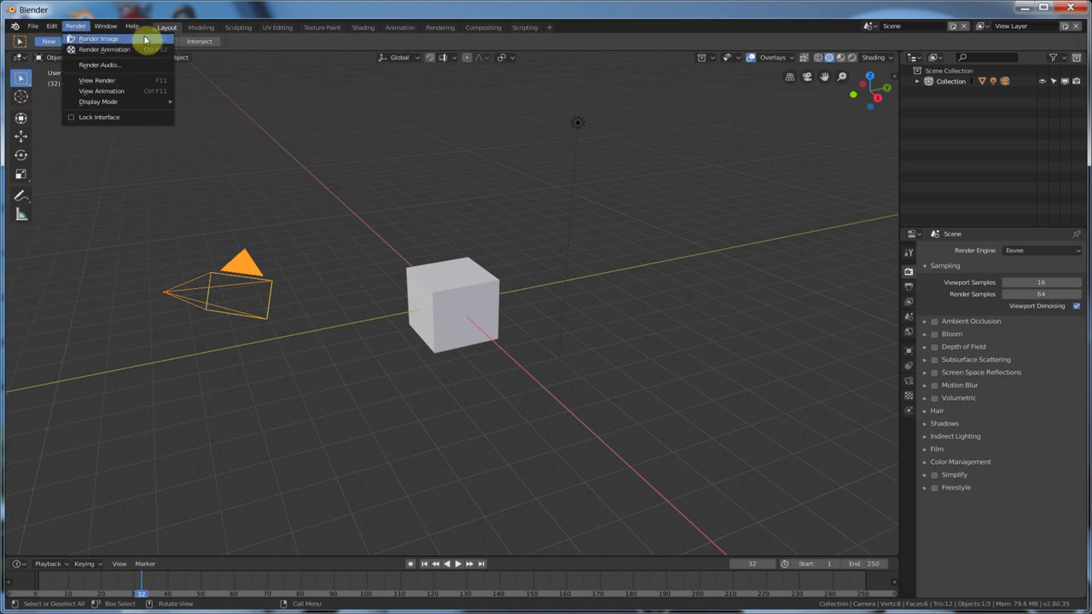
pyautogui.moveTo(104, 48)
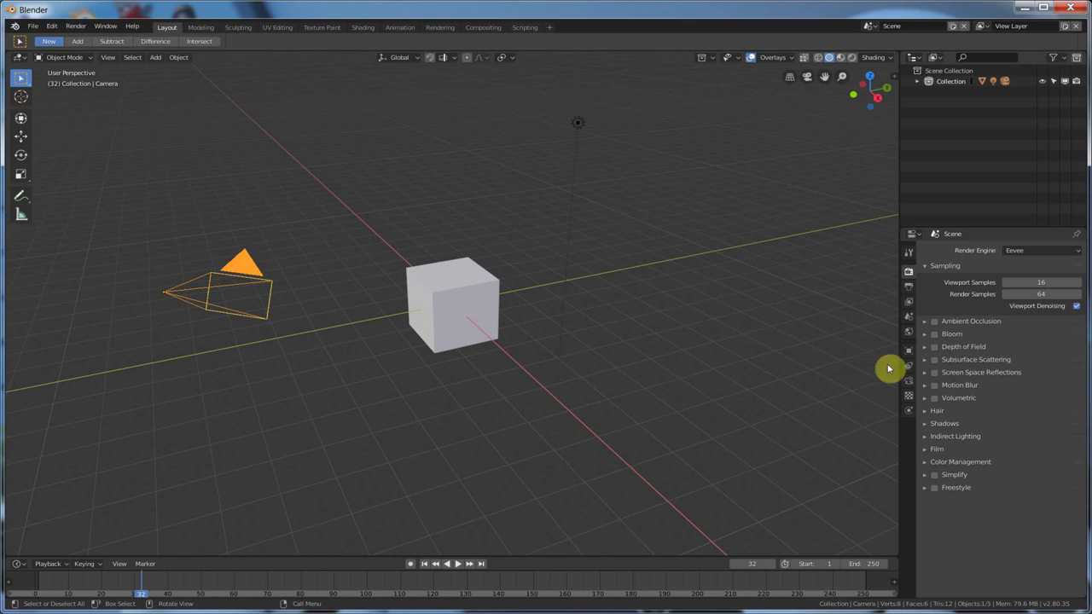
pyautogui.click(907, 288)
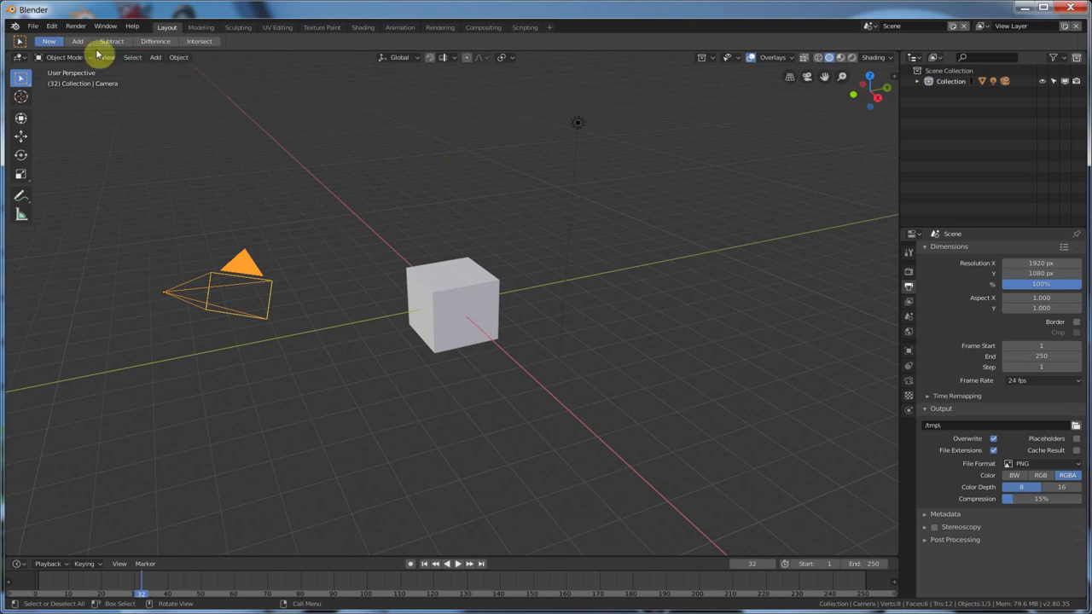
pyautogui.click(77, 28)
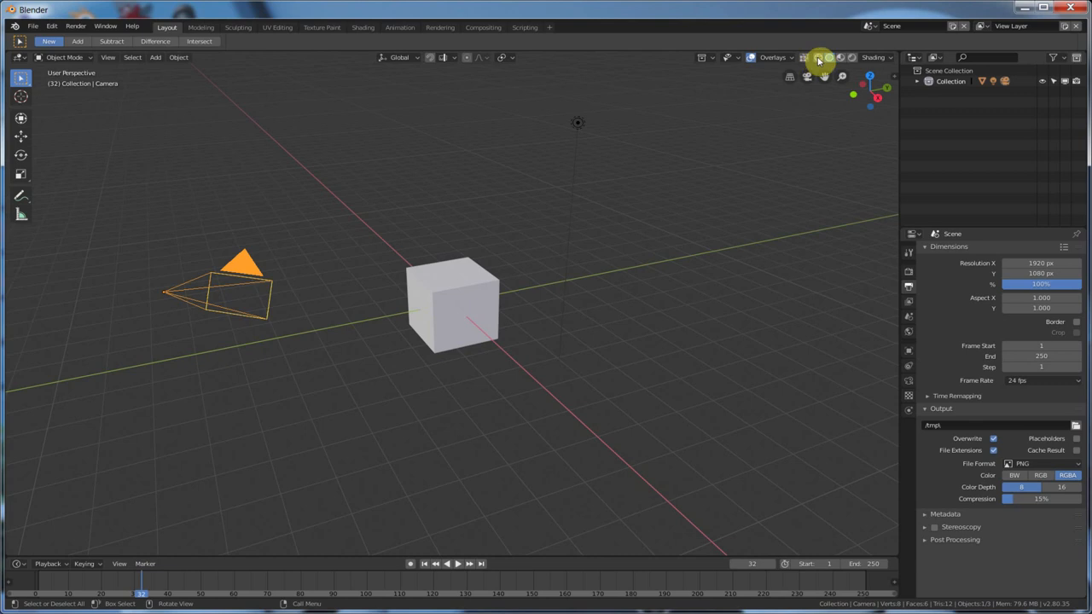
pyautogui.moveTo(817, 58)
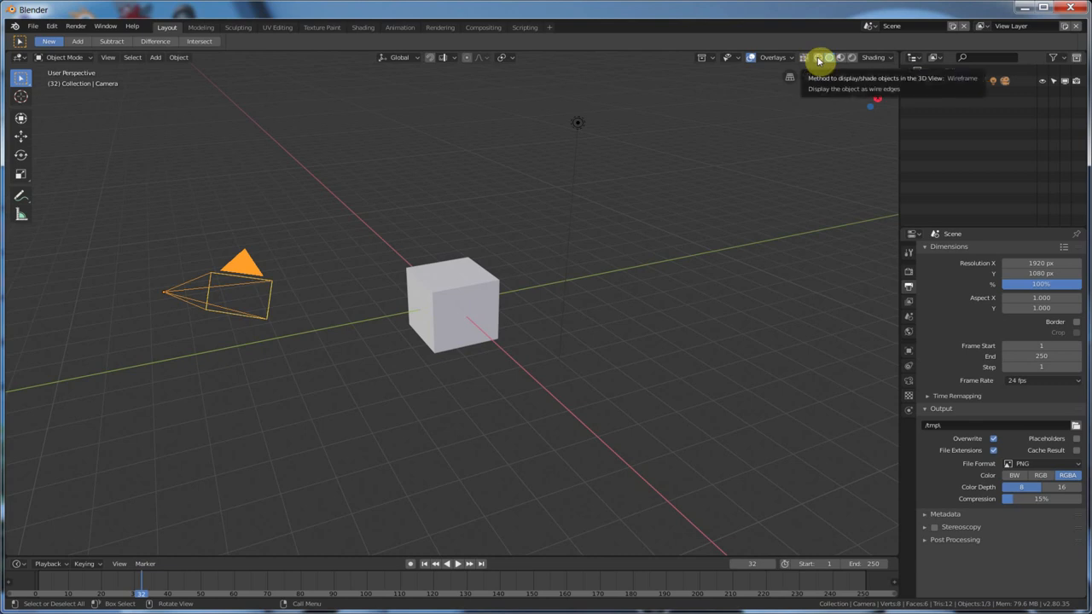
# - Display the cube in wireframe shading, then back to solid
pyautogui.click(817, 58)
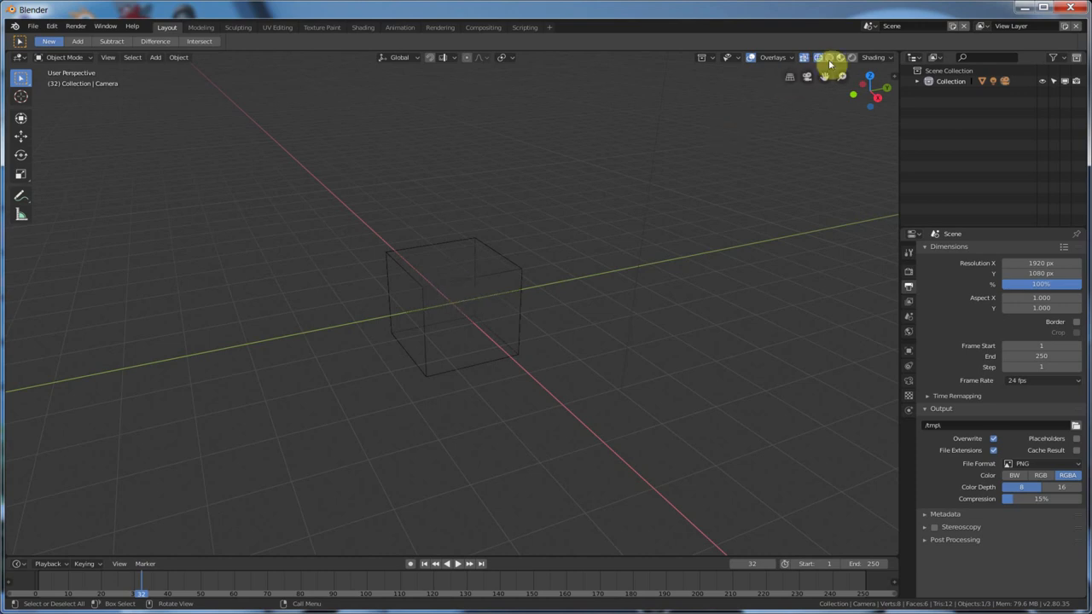
pyautogui.click(829, 58)
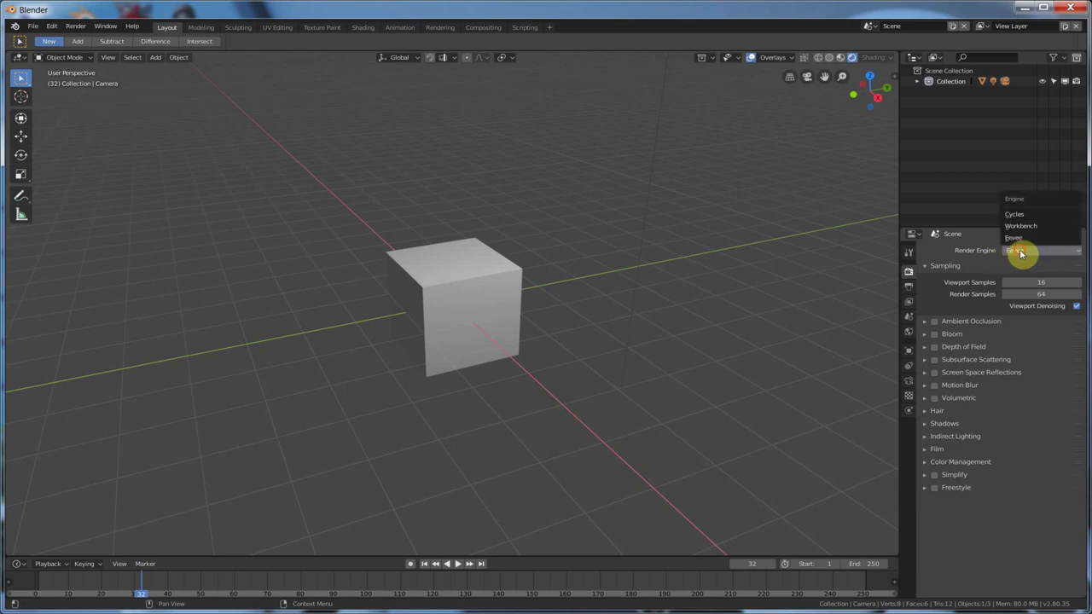
# - Switch the render engine to Cycles, then Workbench, then back to Eevee
pyautogui.click(1013, 237)
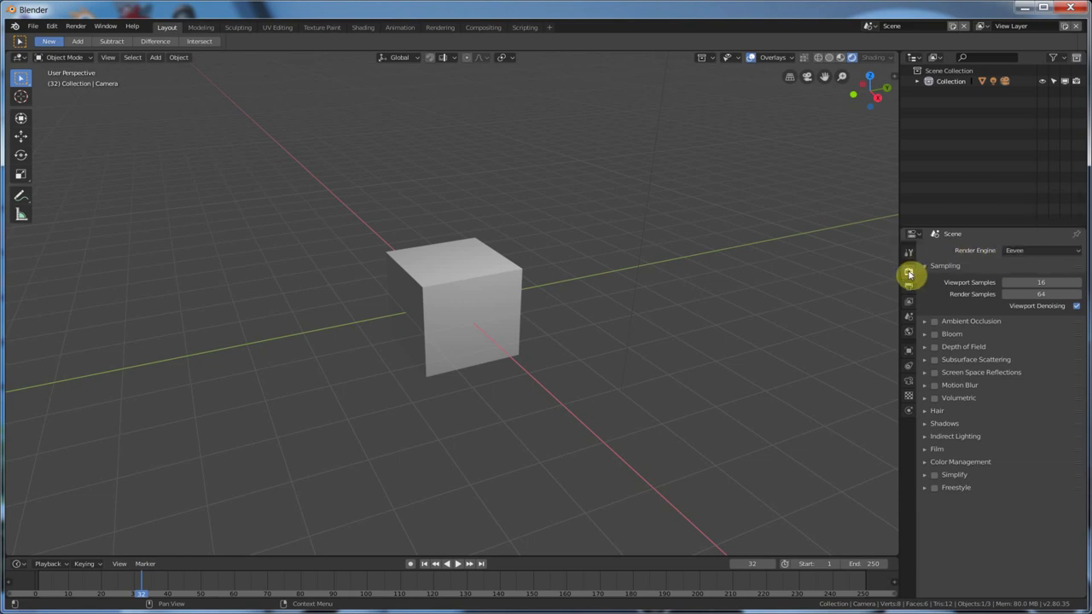
pyautogui.click(1040, 249)
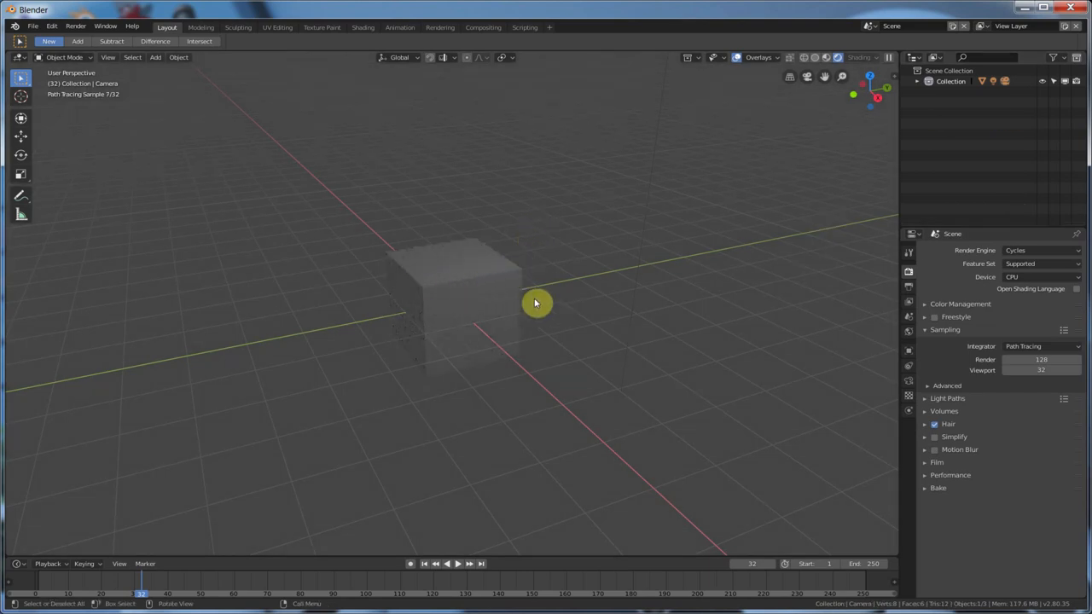
pyautogui.click(1040, 249)
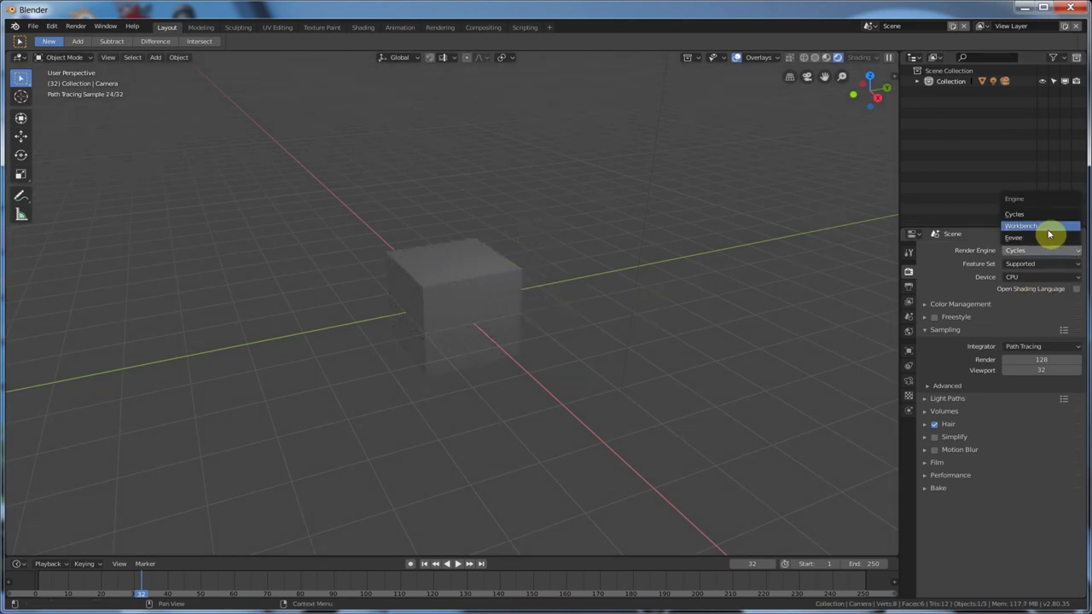
pyautogui.click(1020, 225)
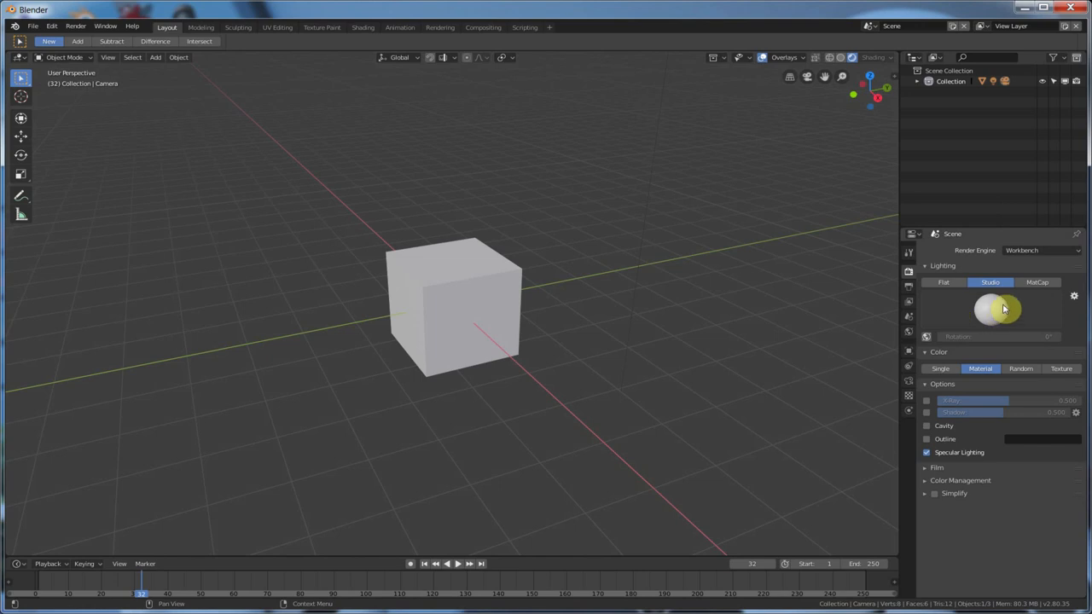
pyautogui.click(1040, 249)
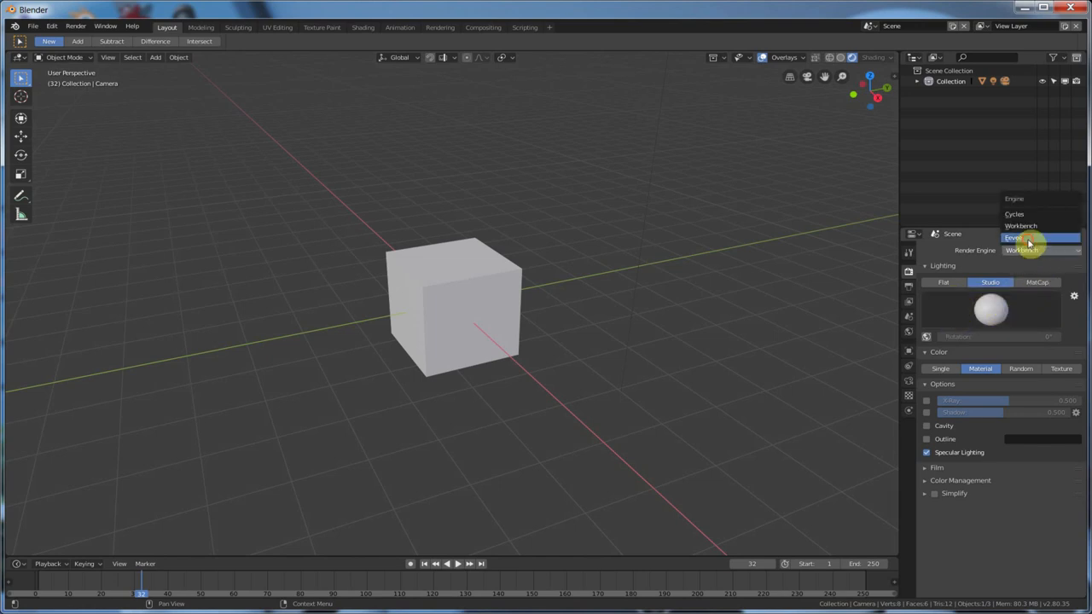
pyautogui.click(1031, 237)
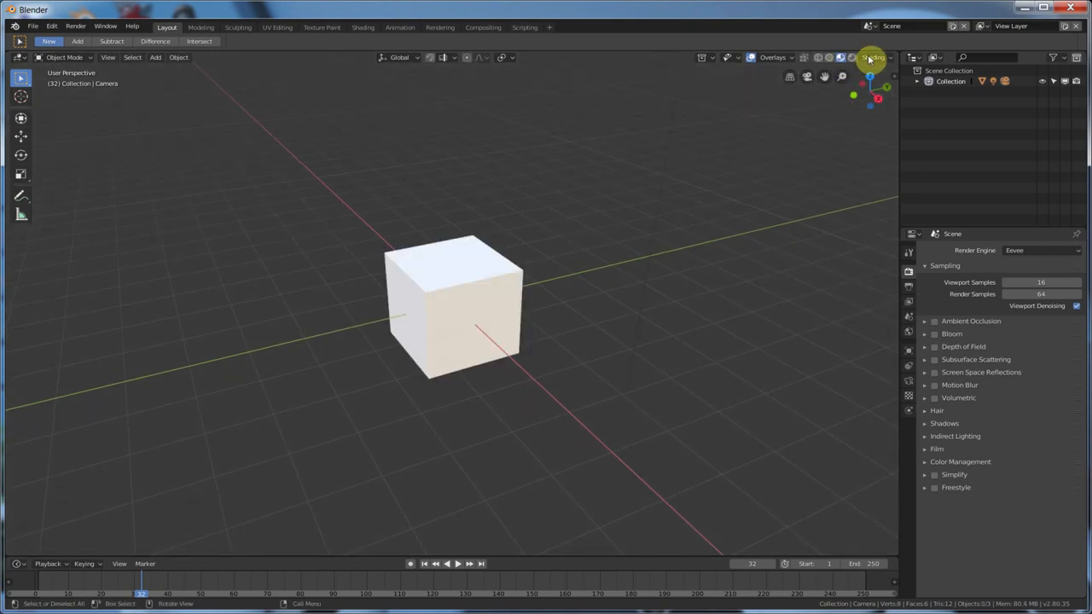
# - Browse the LookDev studio HDRIs and light the cube with the warm HDRI
pyautogui.click(890, 58)
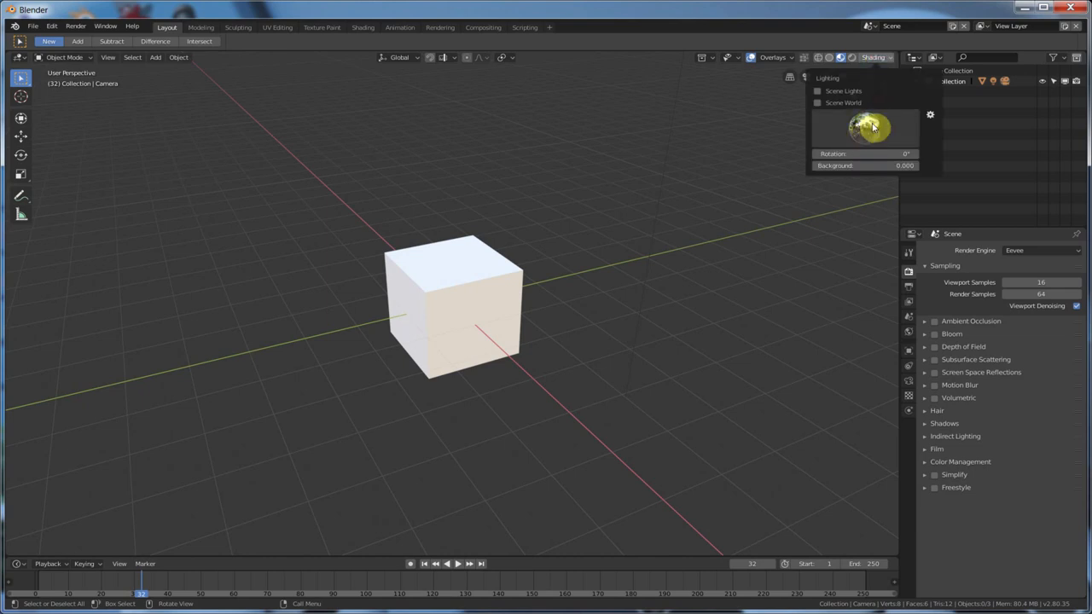
pyautogui.click(868, 128)
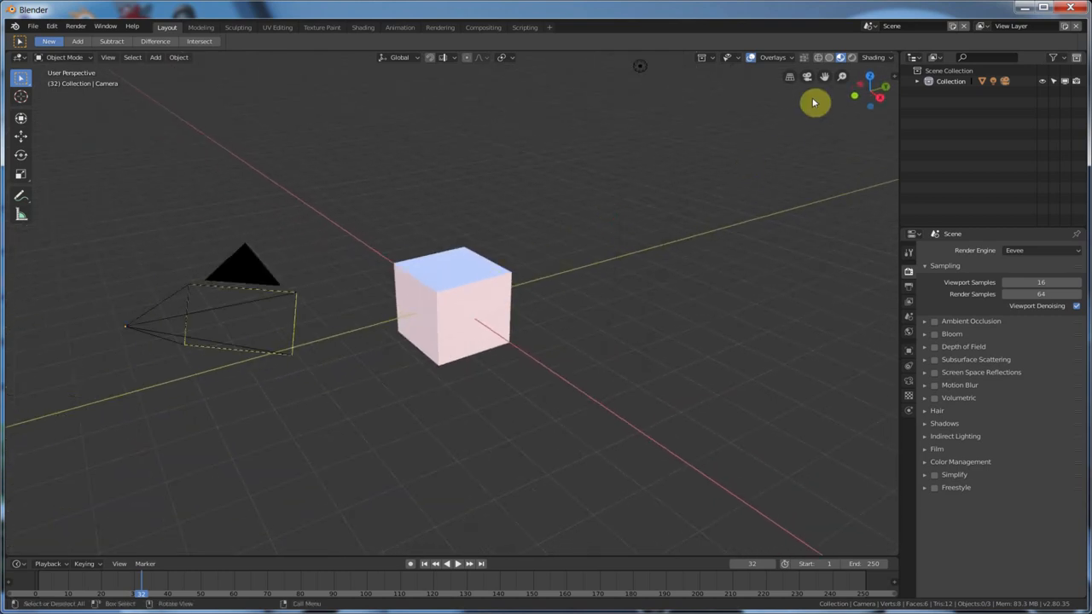
pyautogui.click(887, 58)
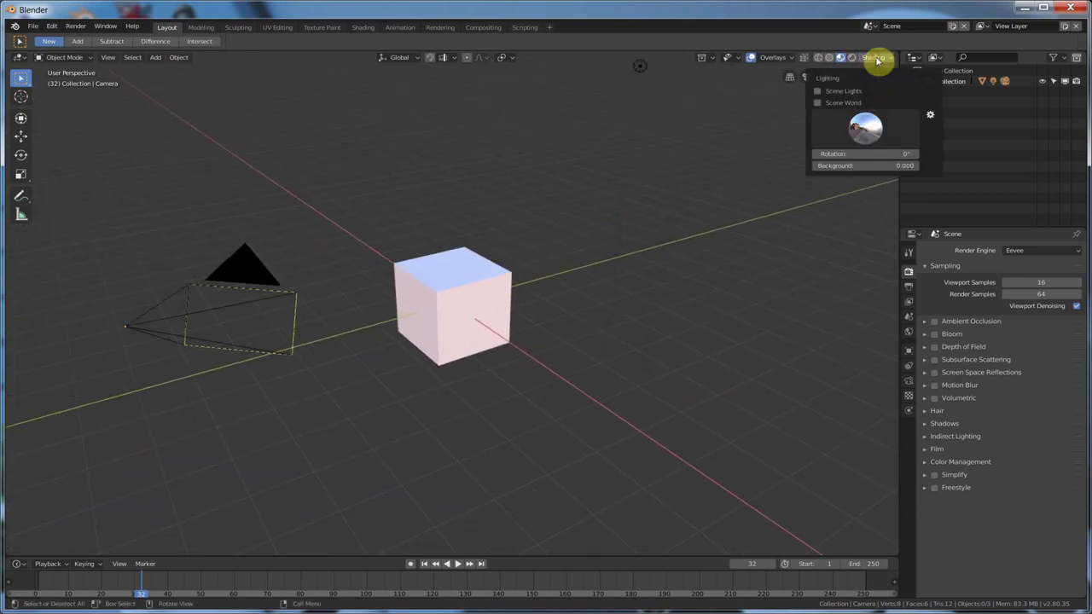
pyautogui.click(865, 128)
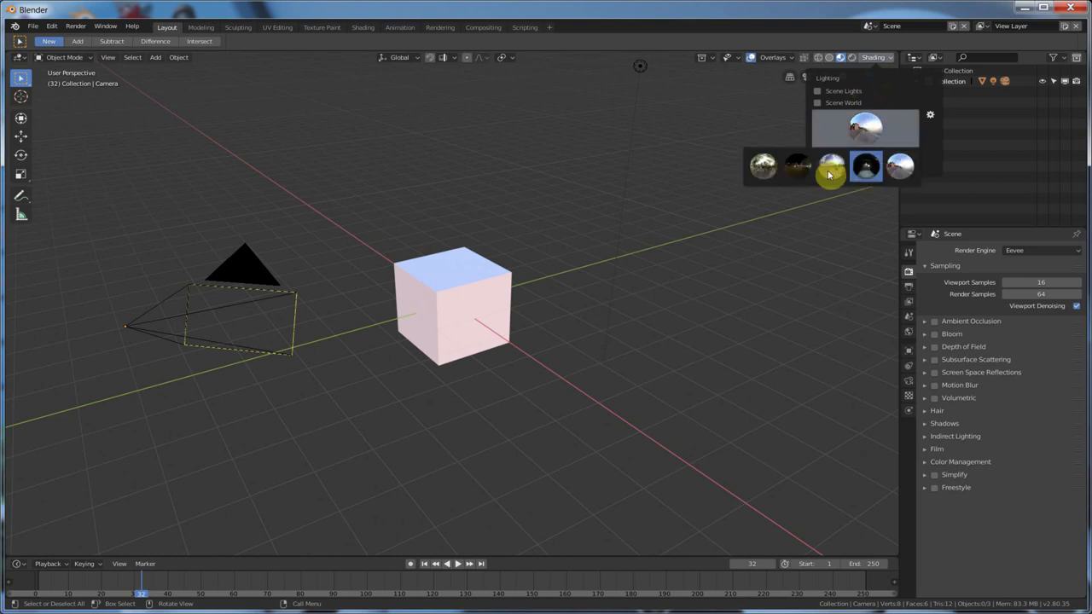
pyautogui.click(764, 165)
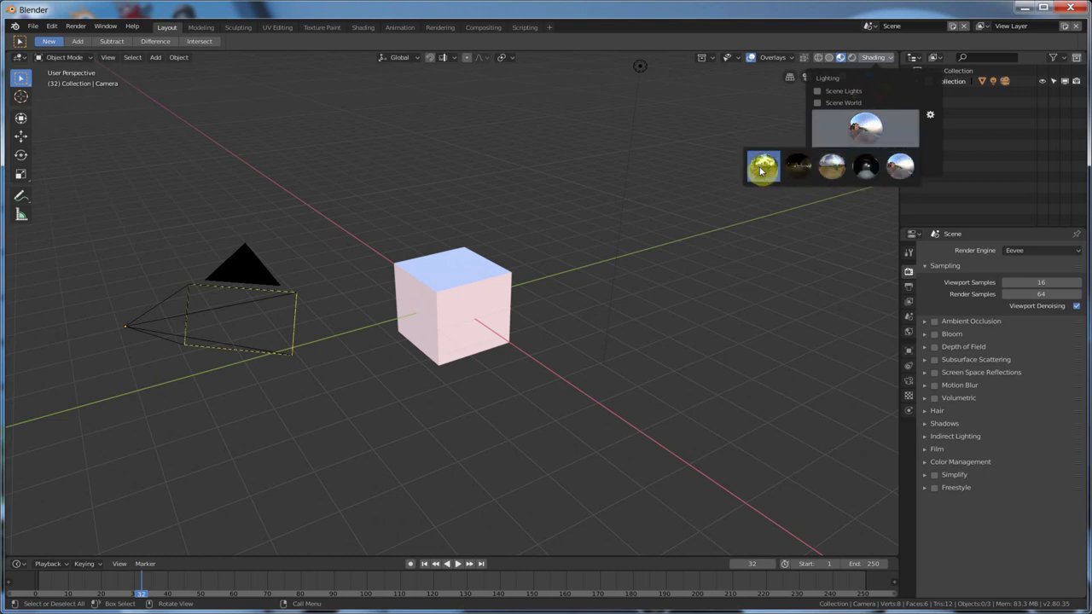
pyautogui.click(832, 166)
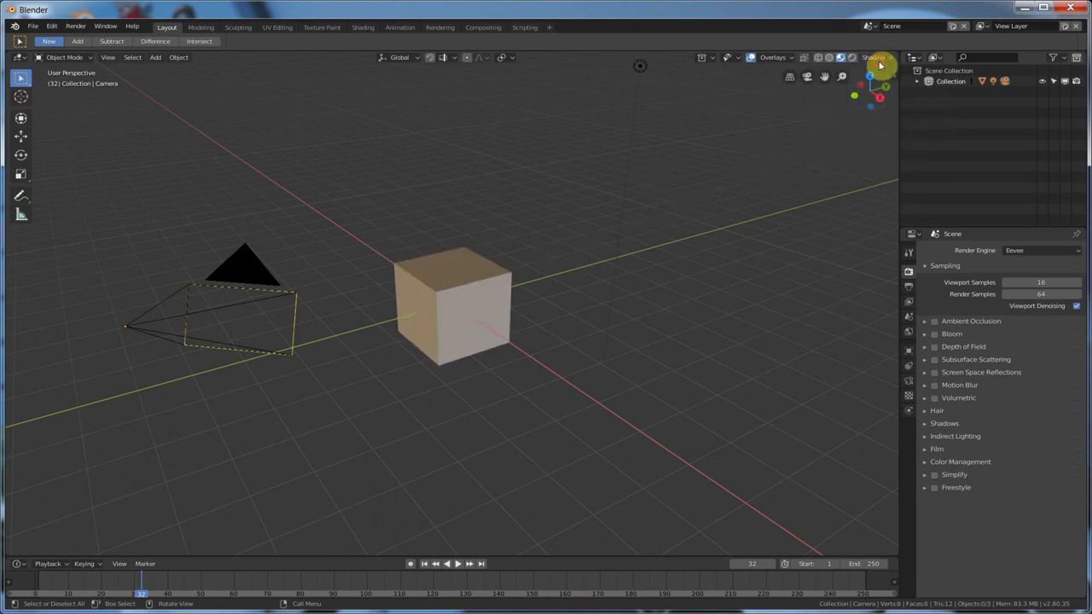
# - Switch to a darker HDRI, rotate it around the cube and adjust the background strength
pyautogui.click(891, 58)
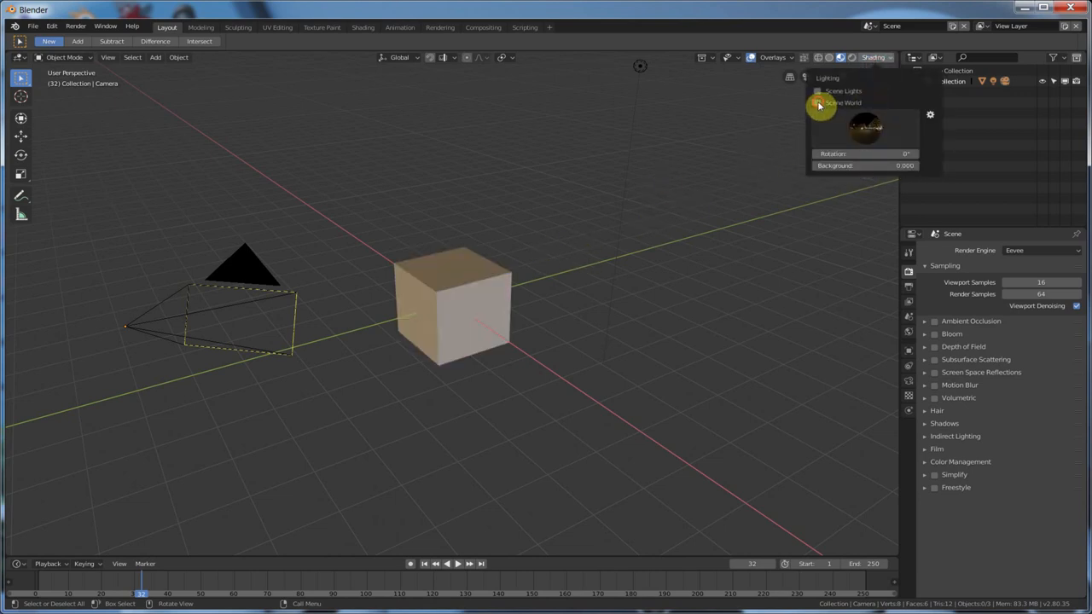
pyautogui.click(817, 92)
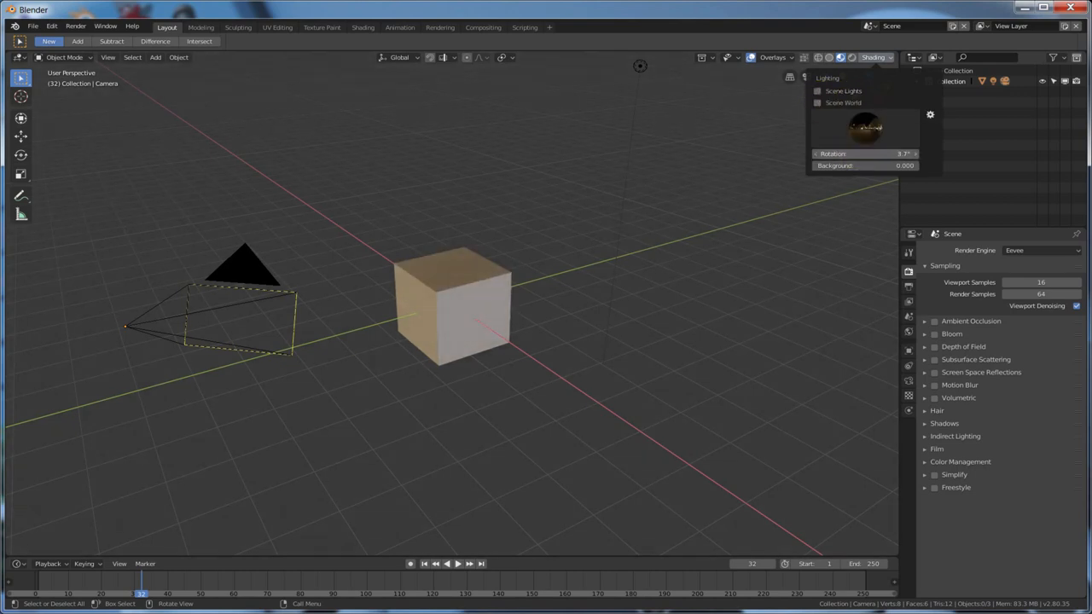
pyautogui.moveTo(879, 154); pyautogui.dragTo(856, 153)
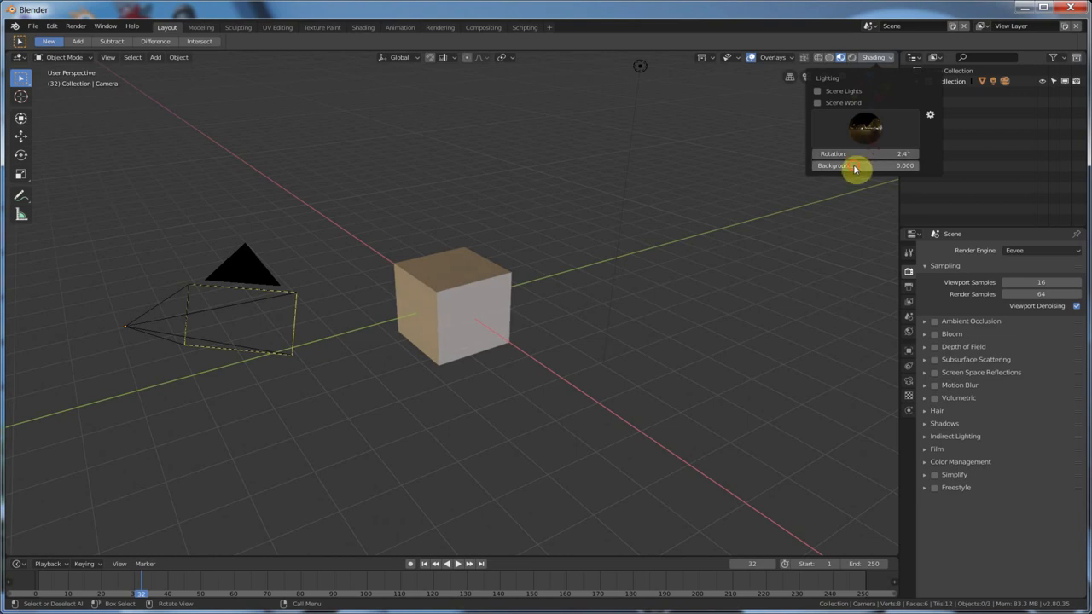
pyautogui.moveTo(836, 166); pyautogui.dragTo(887, 165)
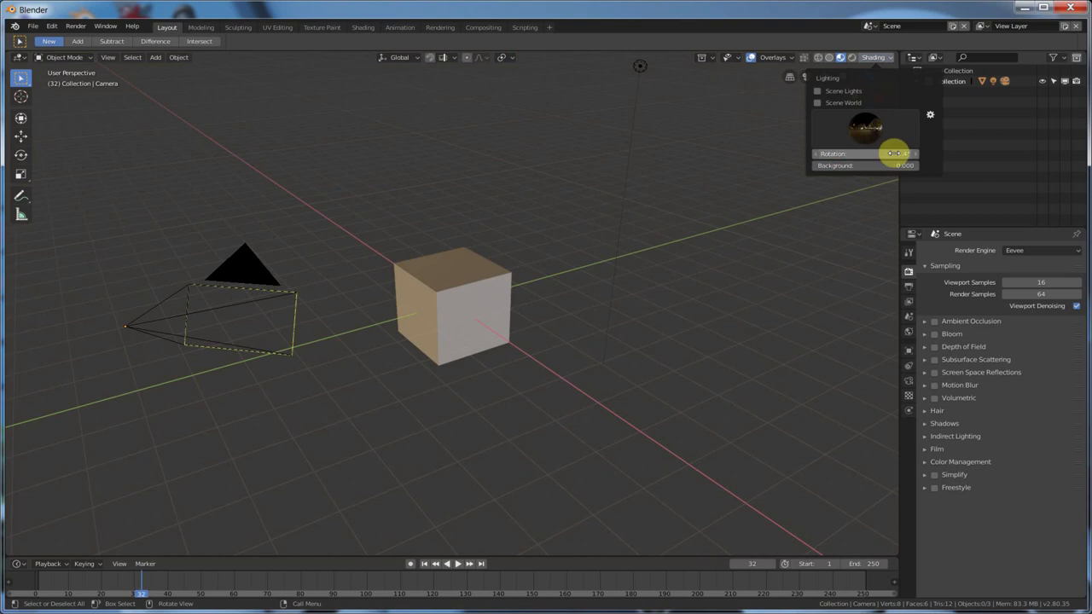
pyautogui.click(929, 114)
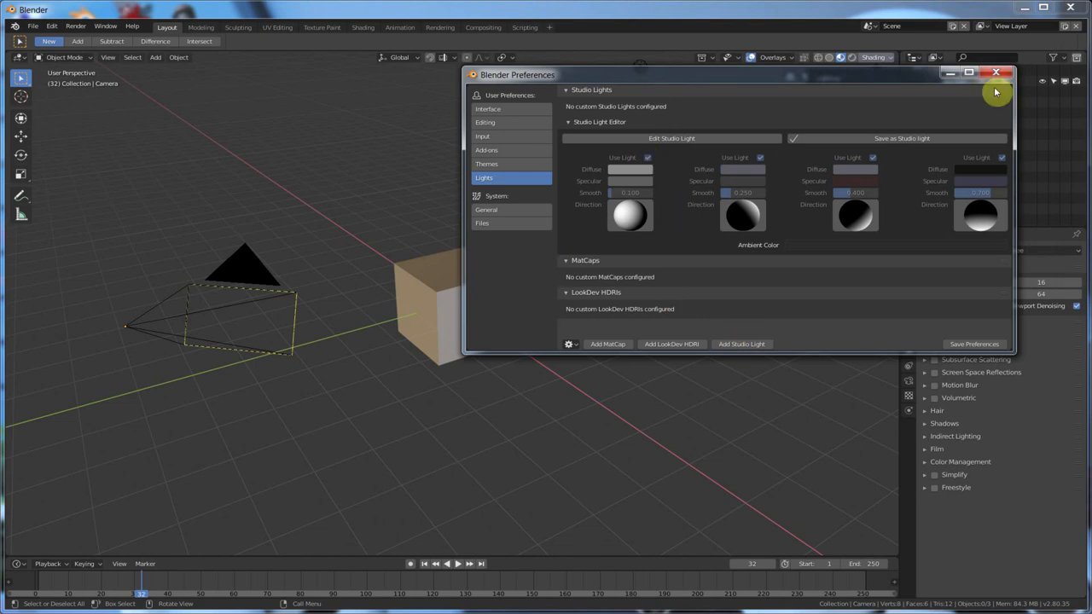
# - Close Preferences and show the cube in Solid shading with Studio lighting
pyautogui.click(996, 72)
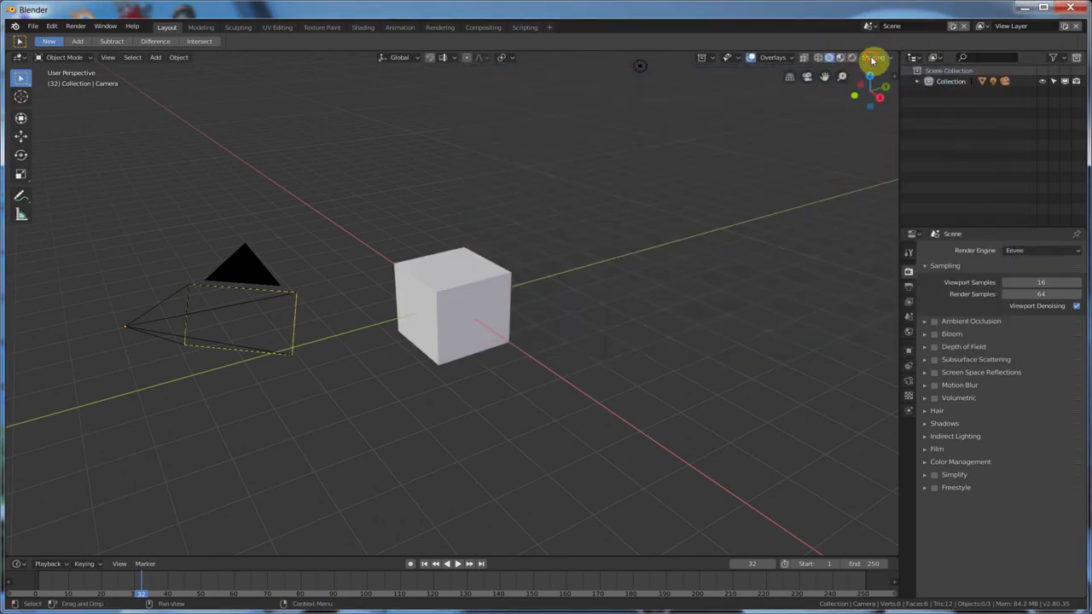
pyautogui.click(889, 58)
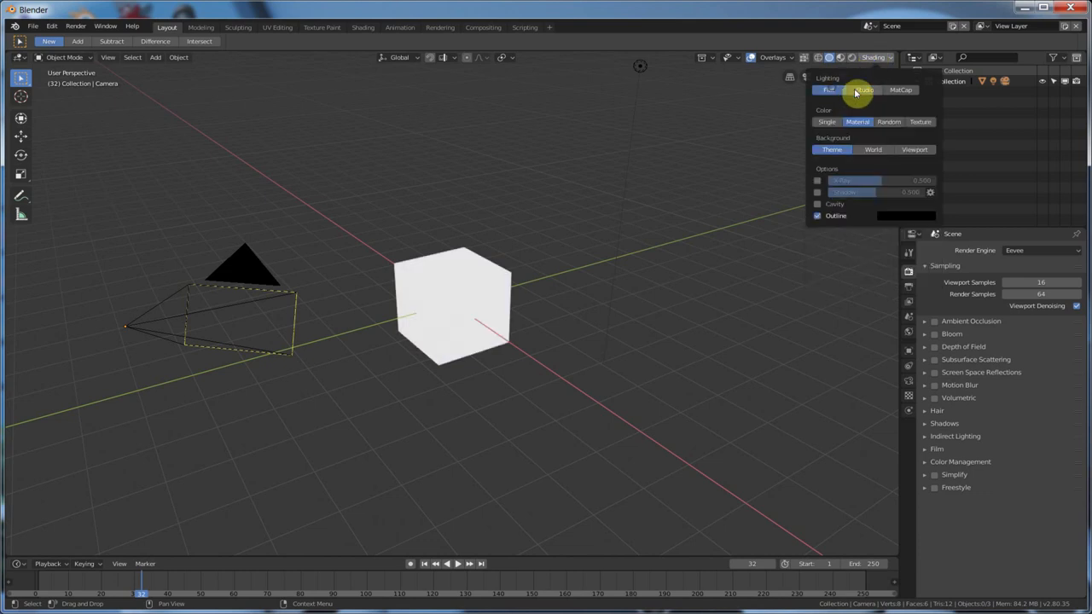
pyautogui.click(901, 89)
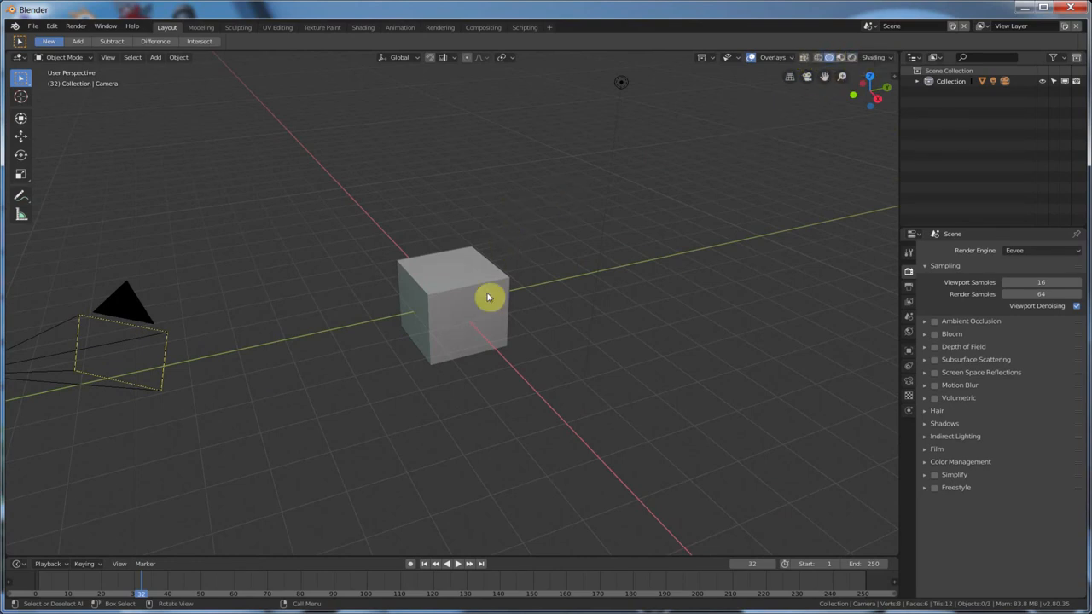
pyautogui.moveTo(450, 296)
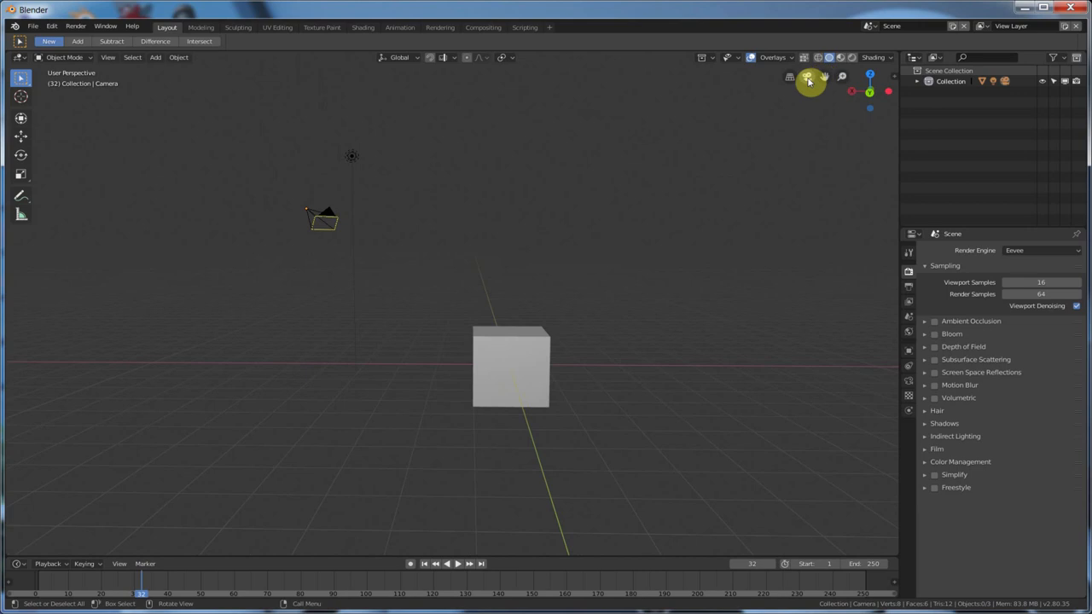
pyautogui.click(807, 79)
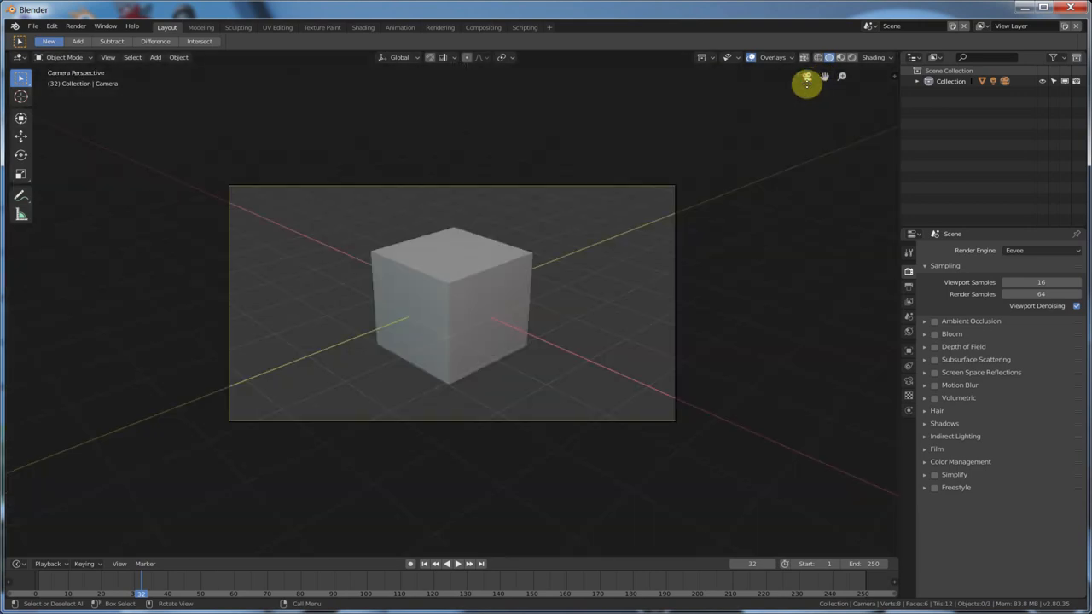
pyautogui.moveTo(808, 76)
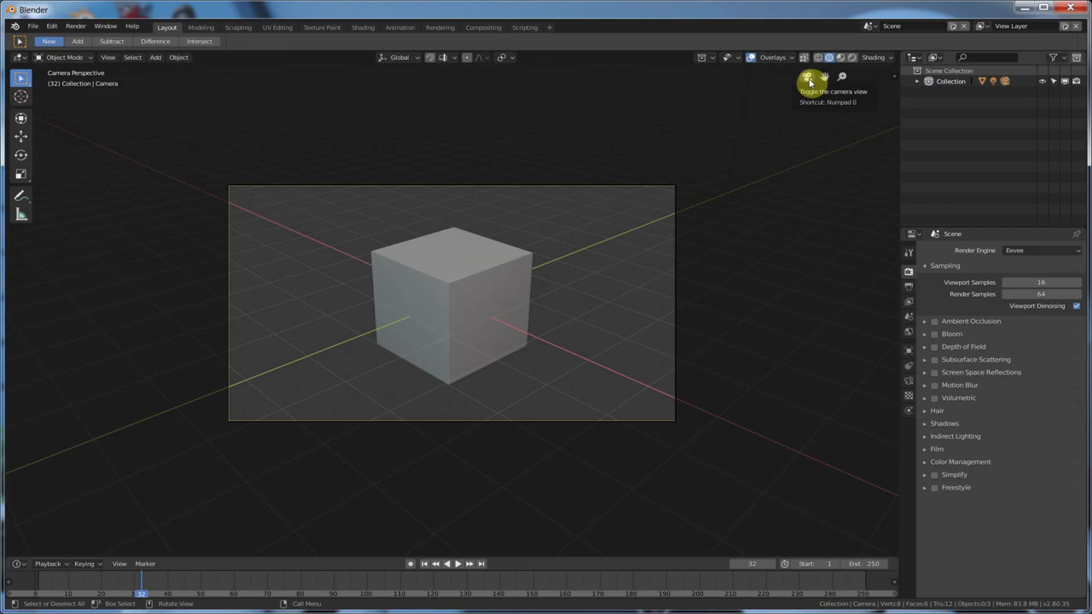
pyautogui.click(810, 75)
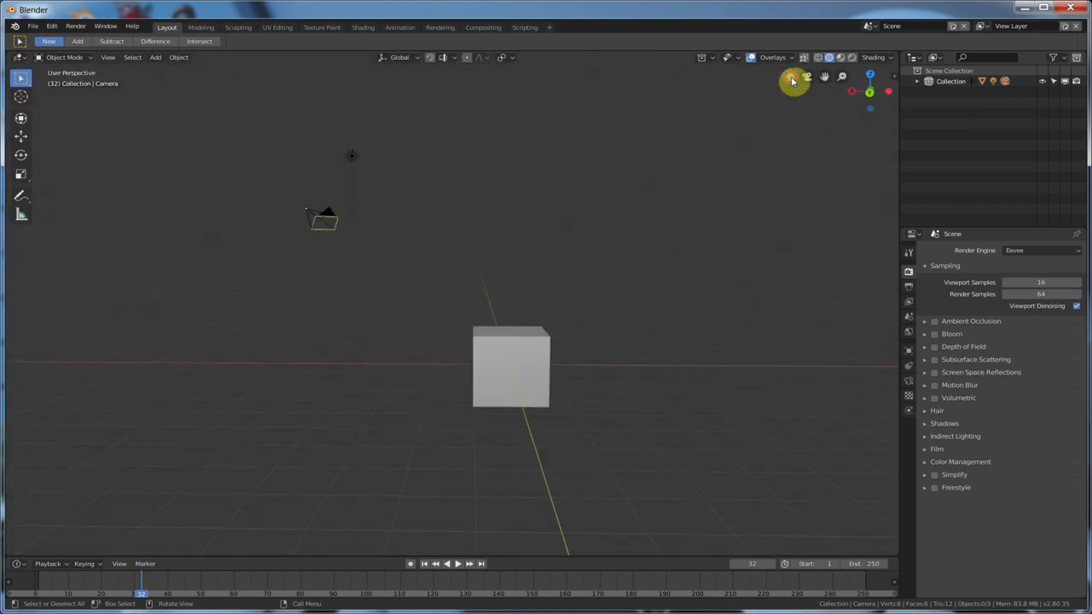
pyautogui.moveTo(792, 78)
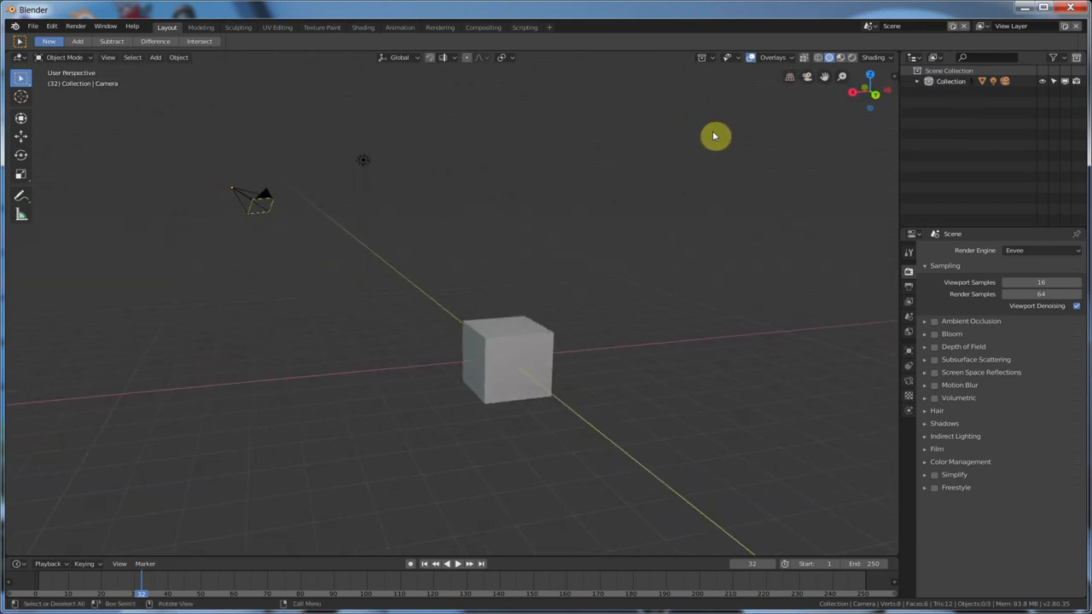
pyautogui.moveTo(714, 136); pyautogui.dragTo(758, 126)
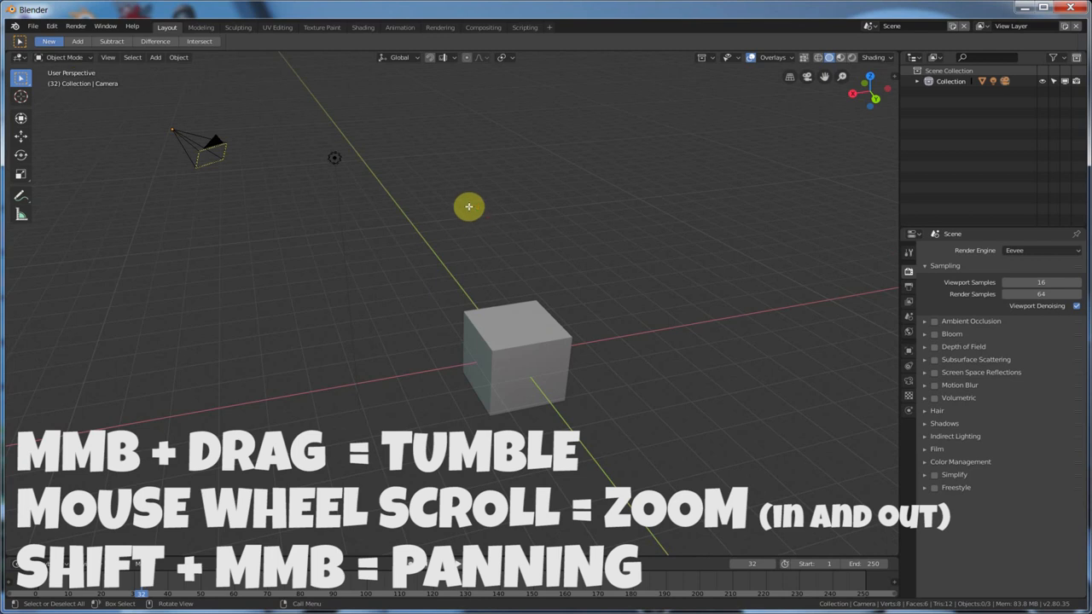
pyautogui.moveTo(469, 206); pyautogui.dragTo(504, 205)
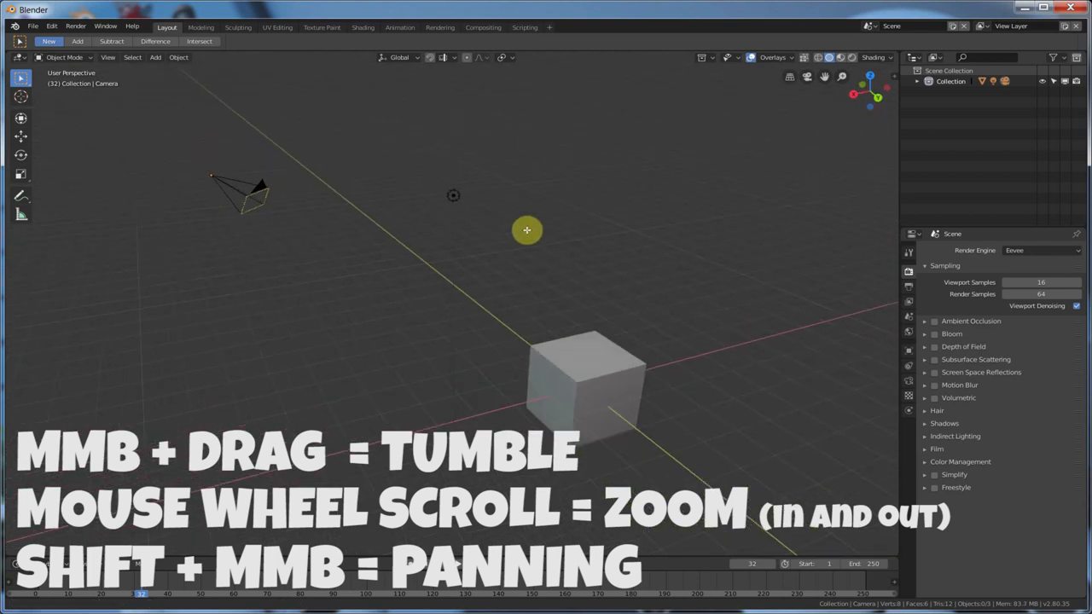
pyautogui.moveTo(525, 229); pyautogui.dragTo(563, 223)
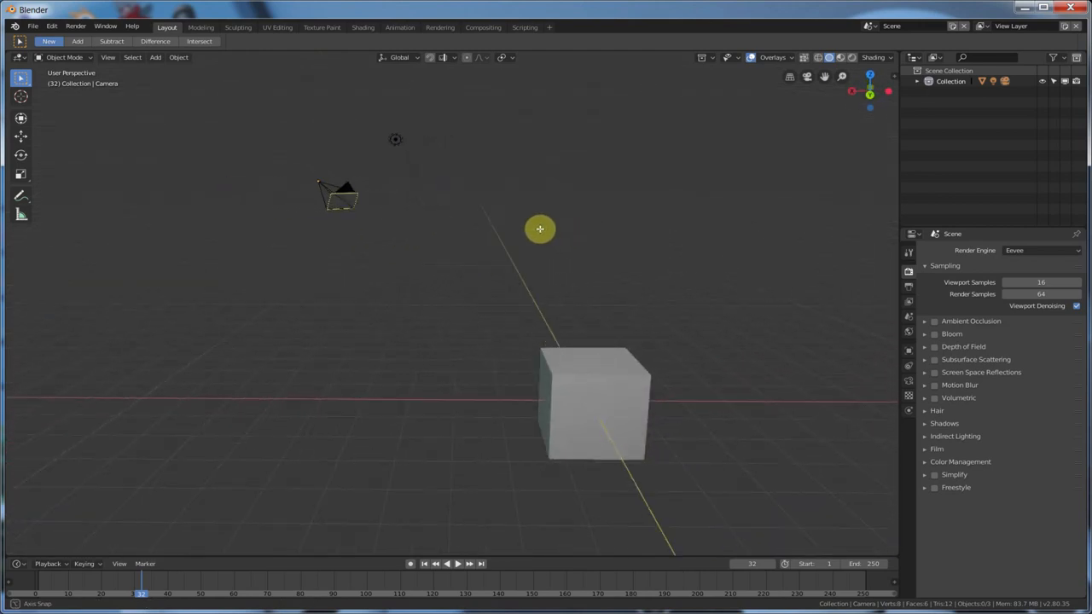
pyautogui.moveTo(539, 228); pyautogui.dragTo(430, 140)
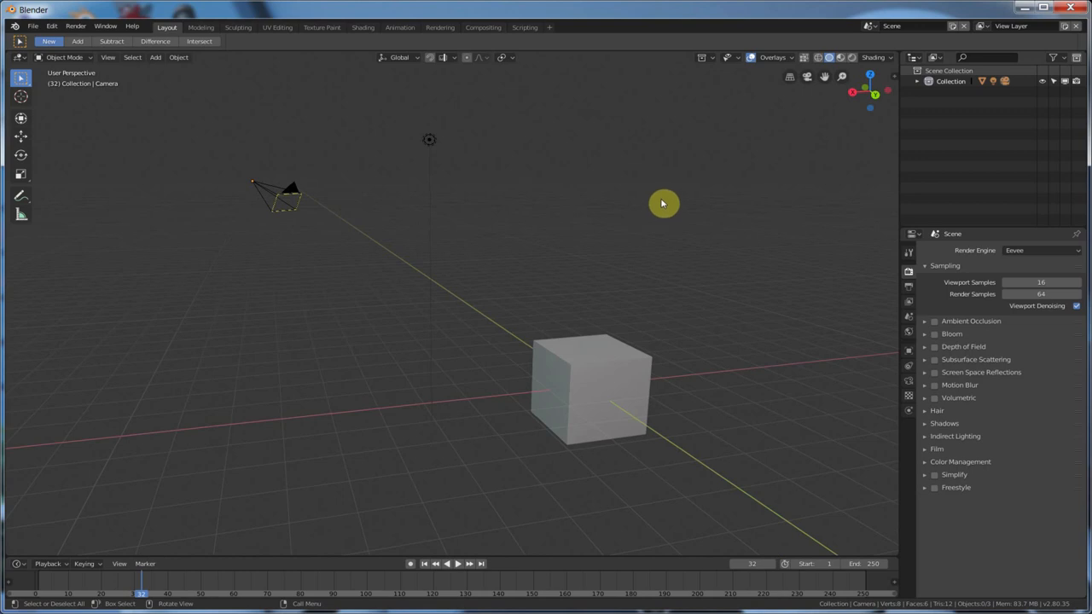
pyautogui.moveTo(505, 319)
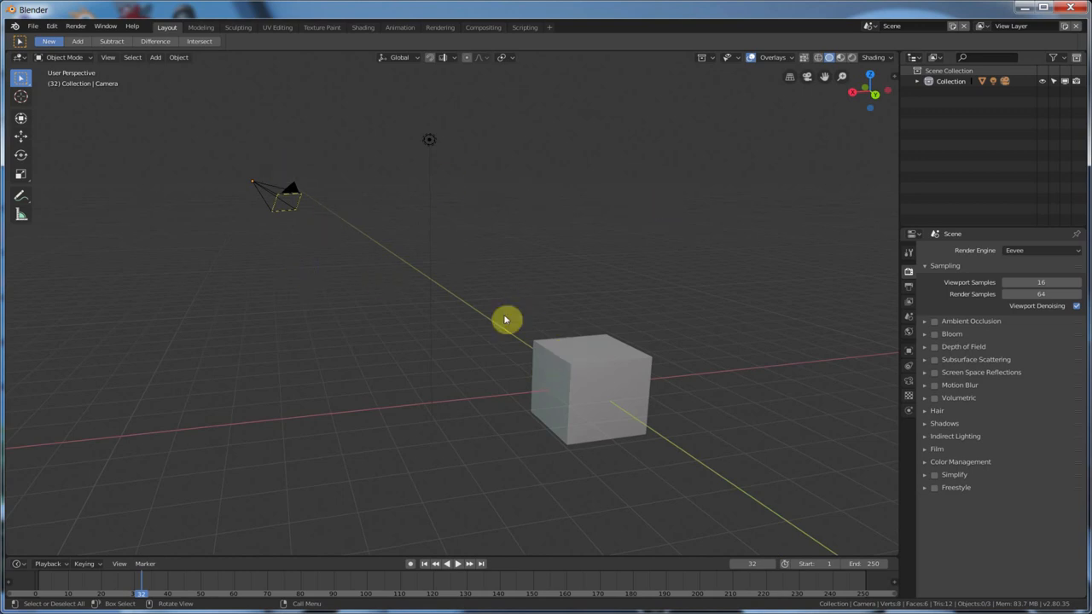
pyautogui.moveTo(623, 260)
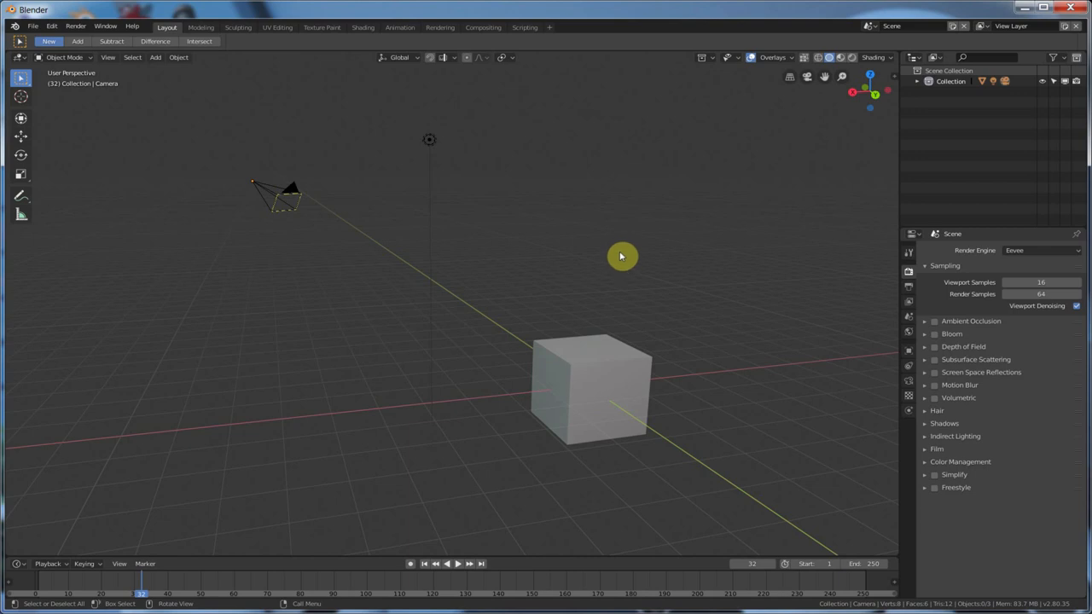
pyautogui.moveTo(621, 252)
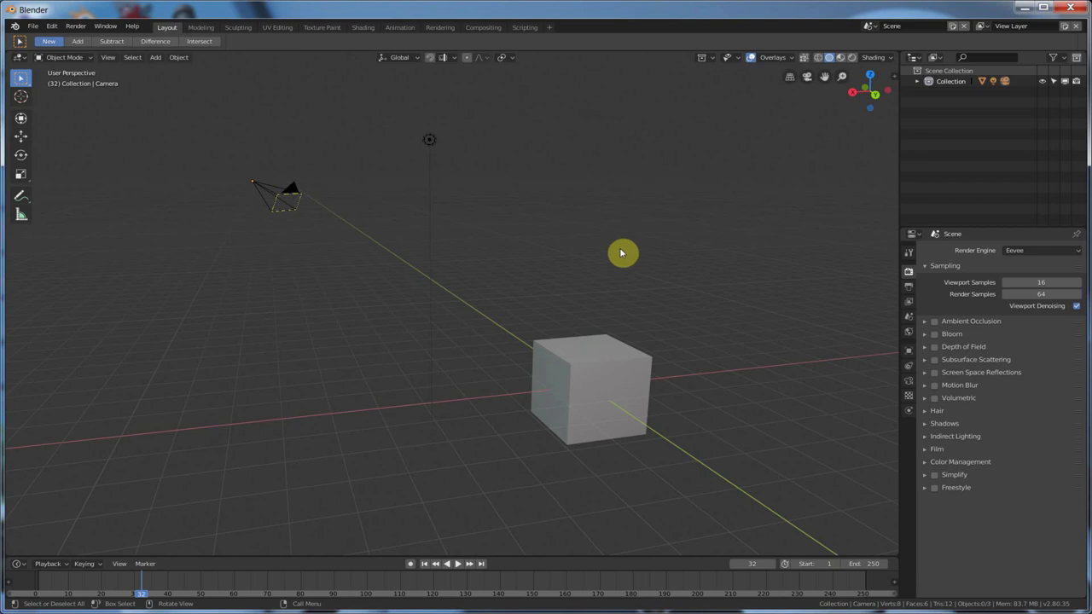